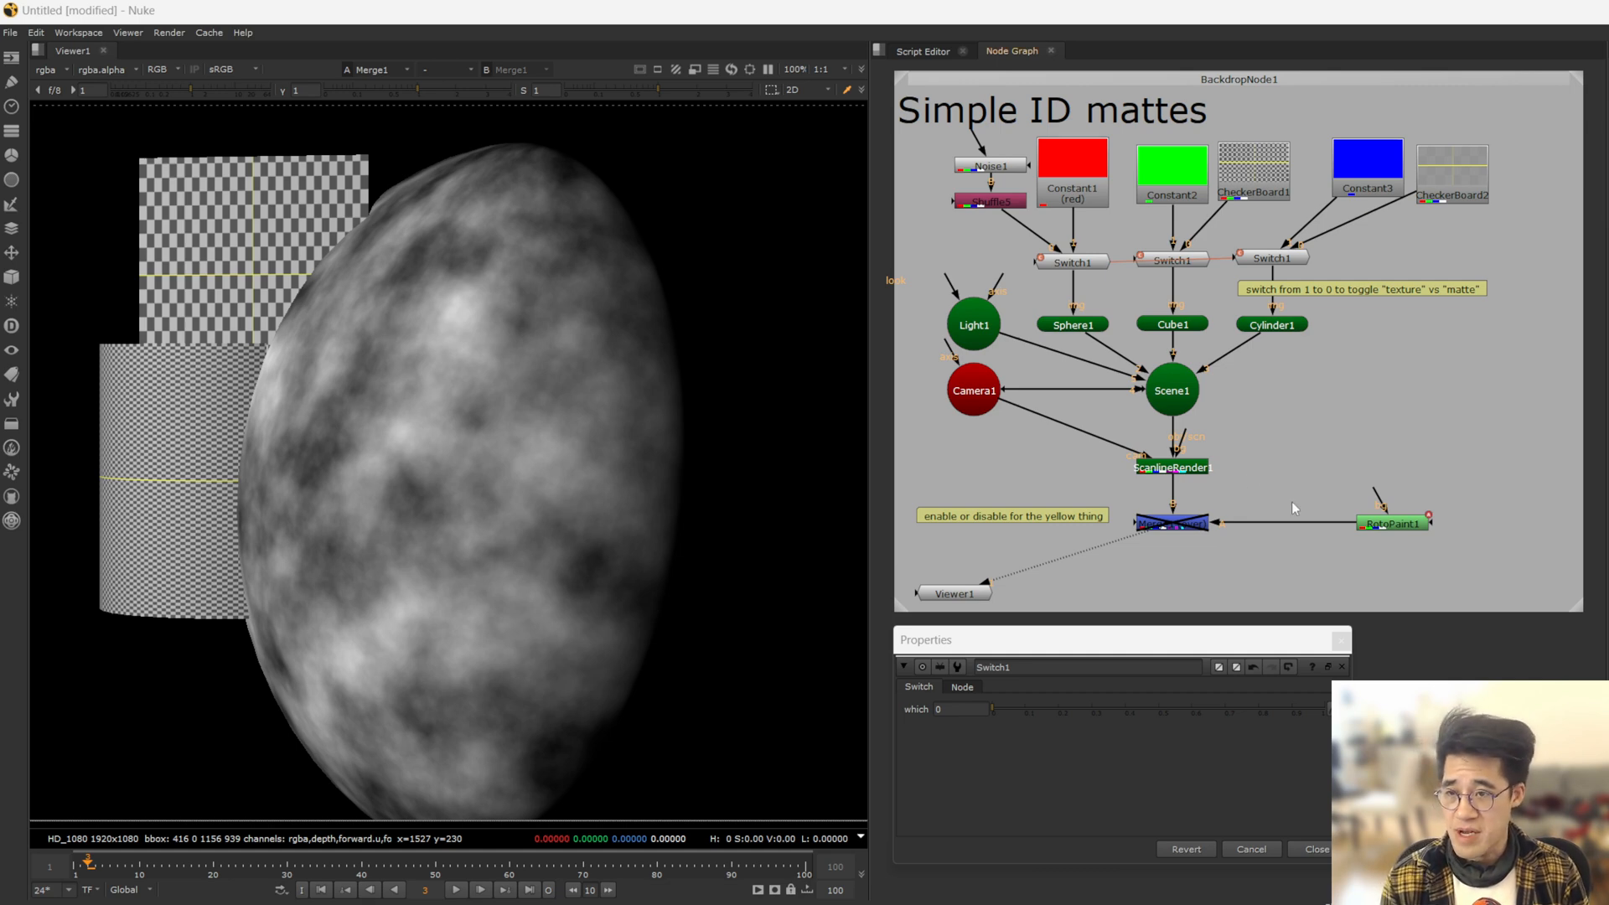
pyautogui.moveTo(632, 538)
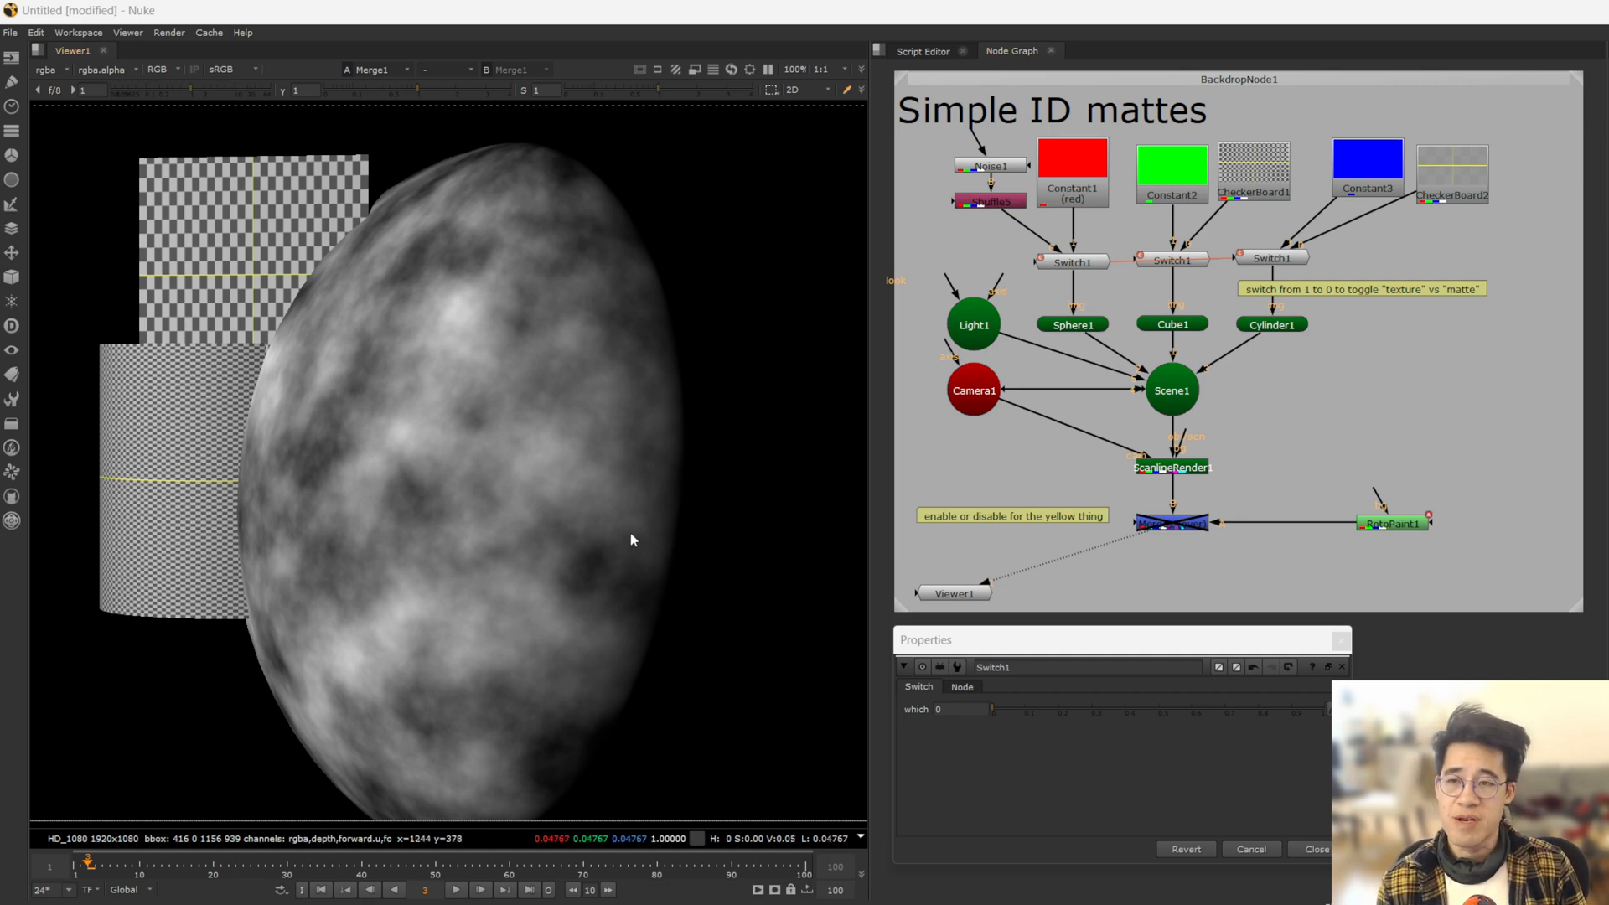
pyautogui.moveTo(438, 463)
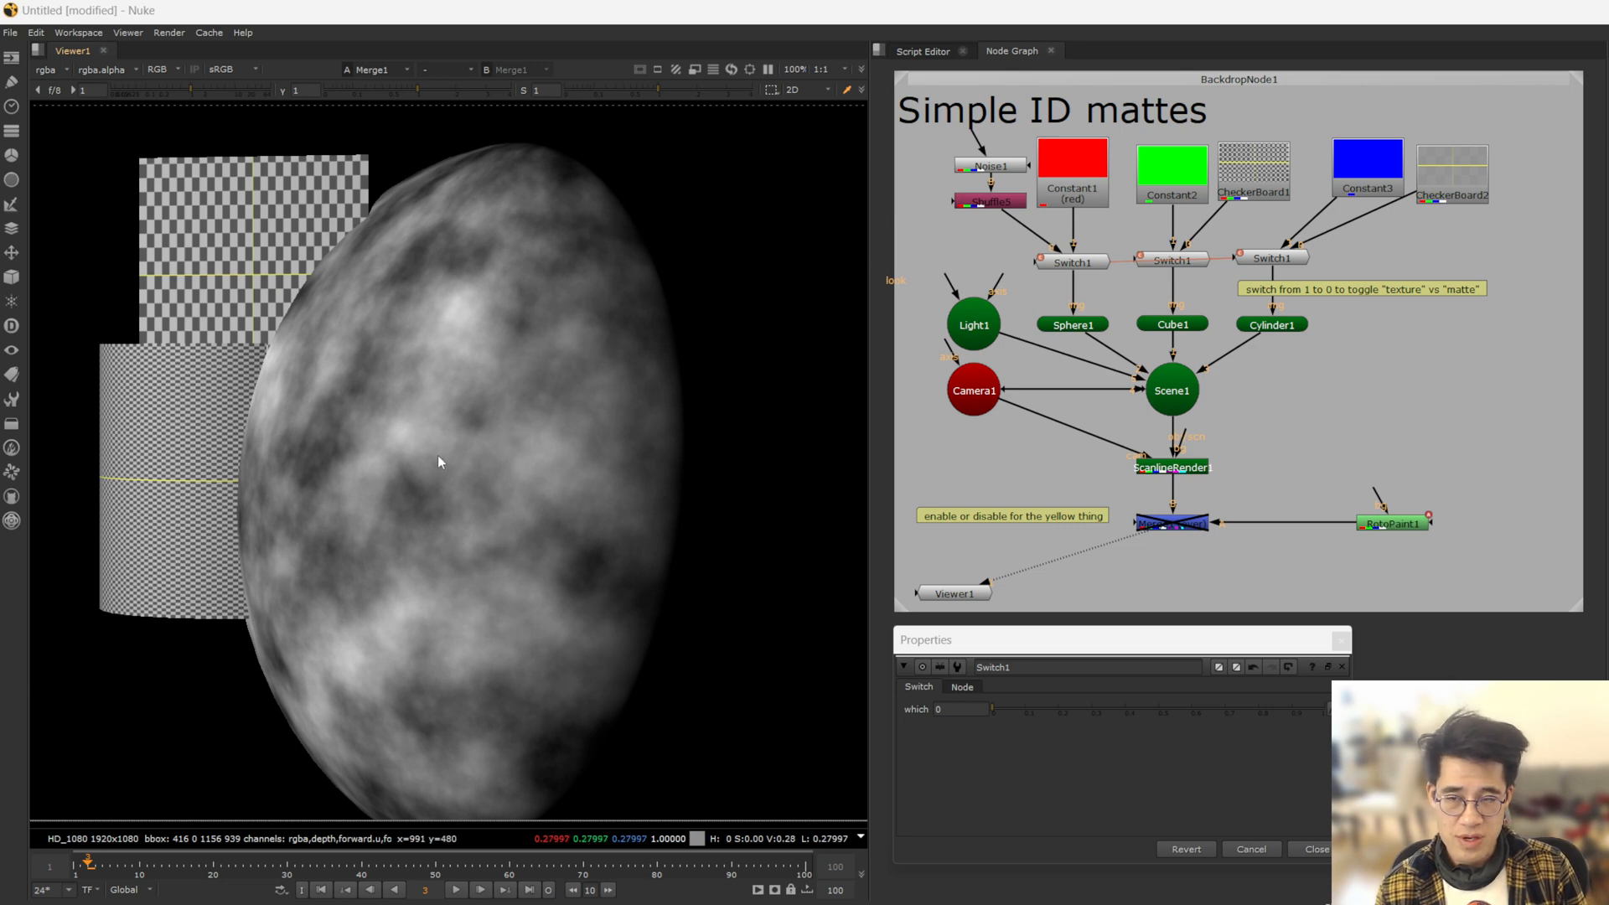
pyautogui.moveTo(208, 309)
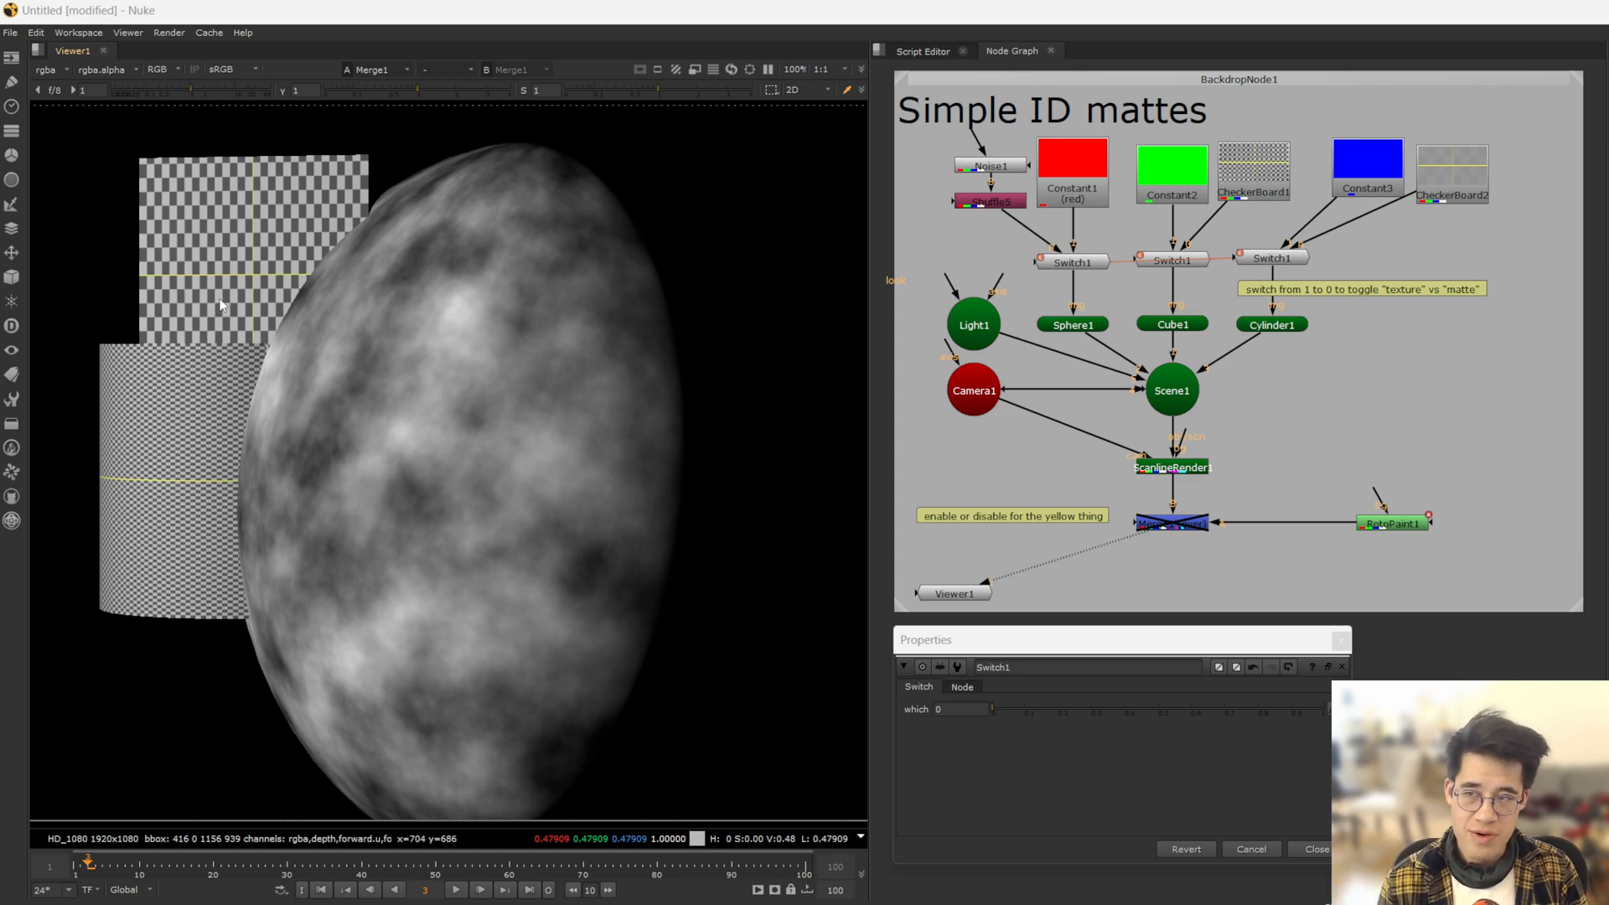
# - Inspect the render's alpha, then the red channel isolating the sphere and green isolating the cube
pyautogui.click(151, 69)
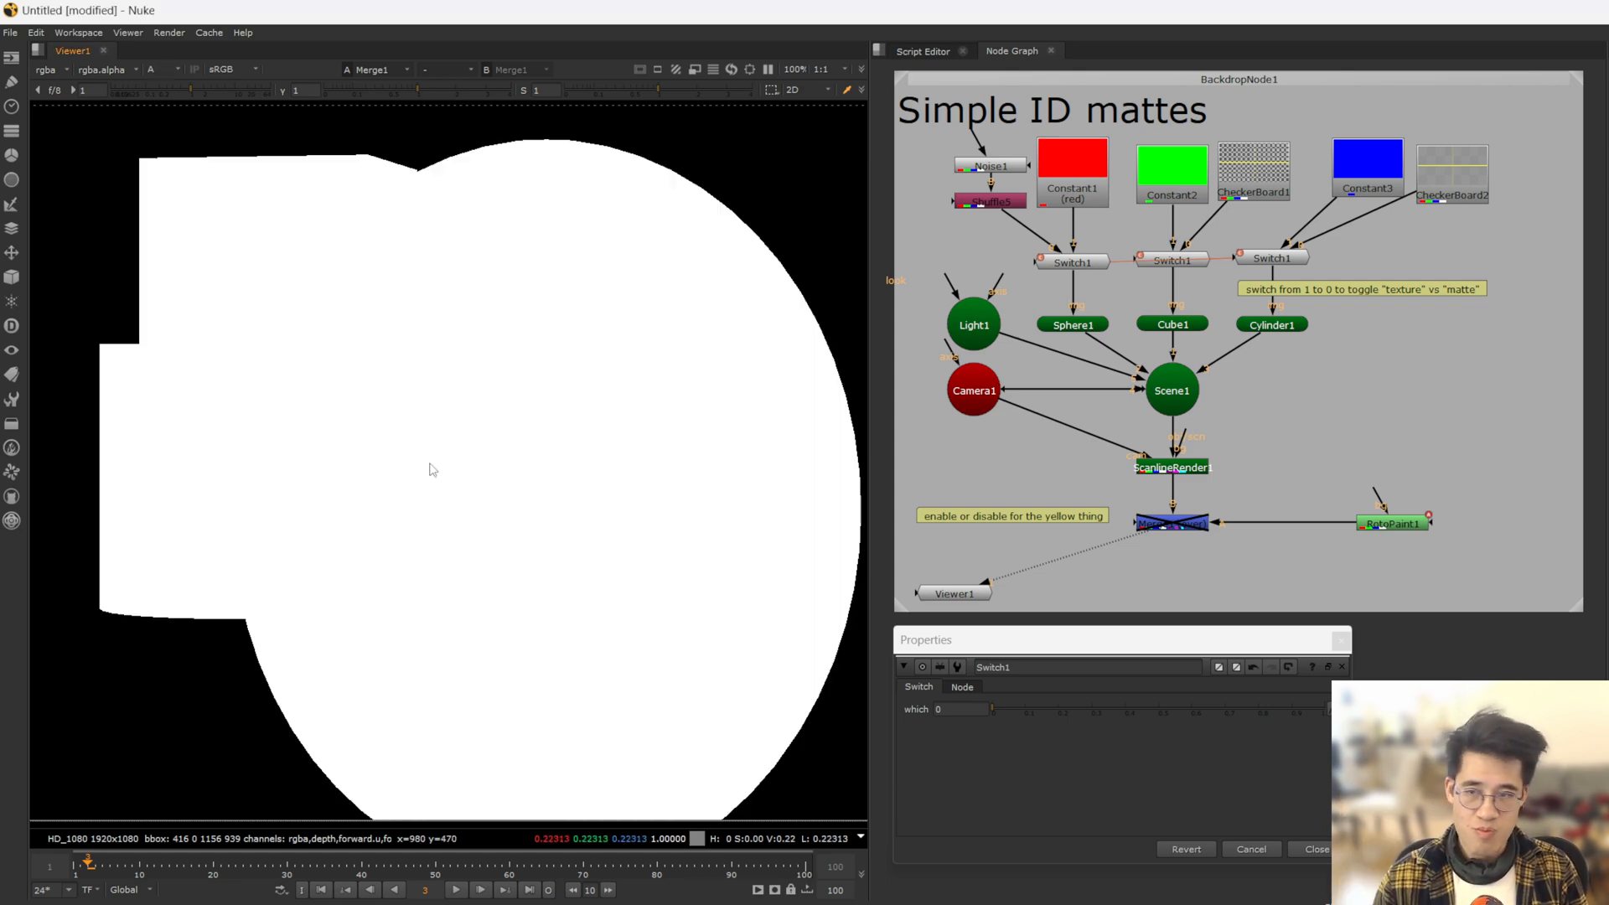
pyautogui.moveTo(427, 464)
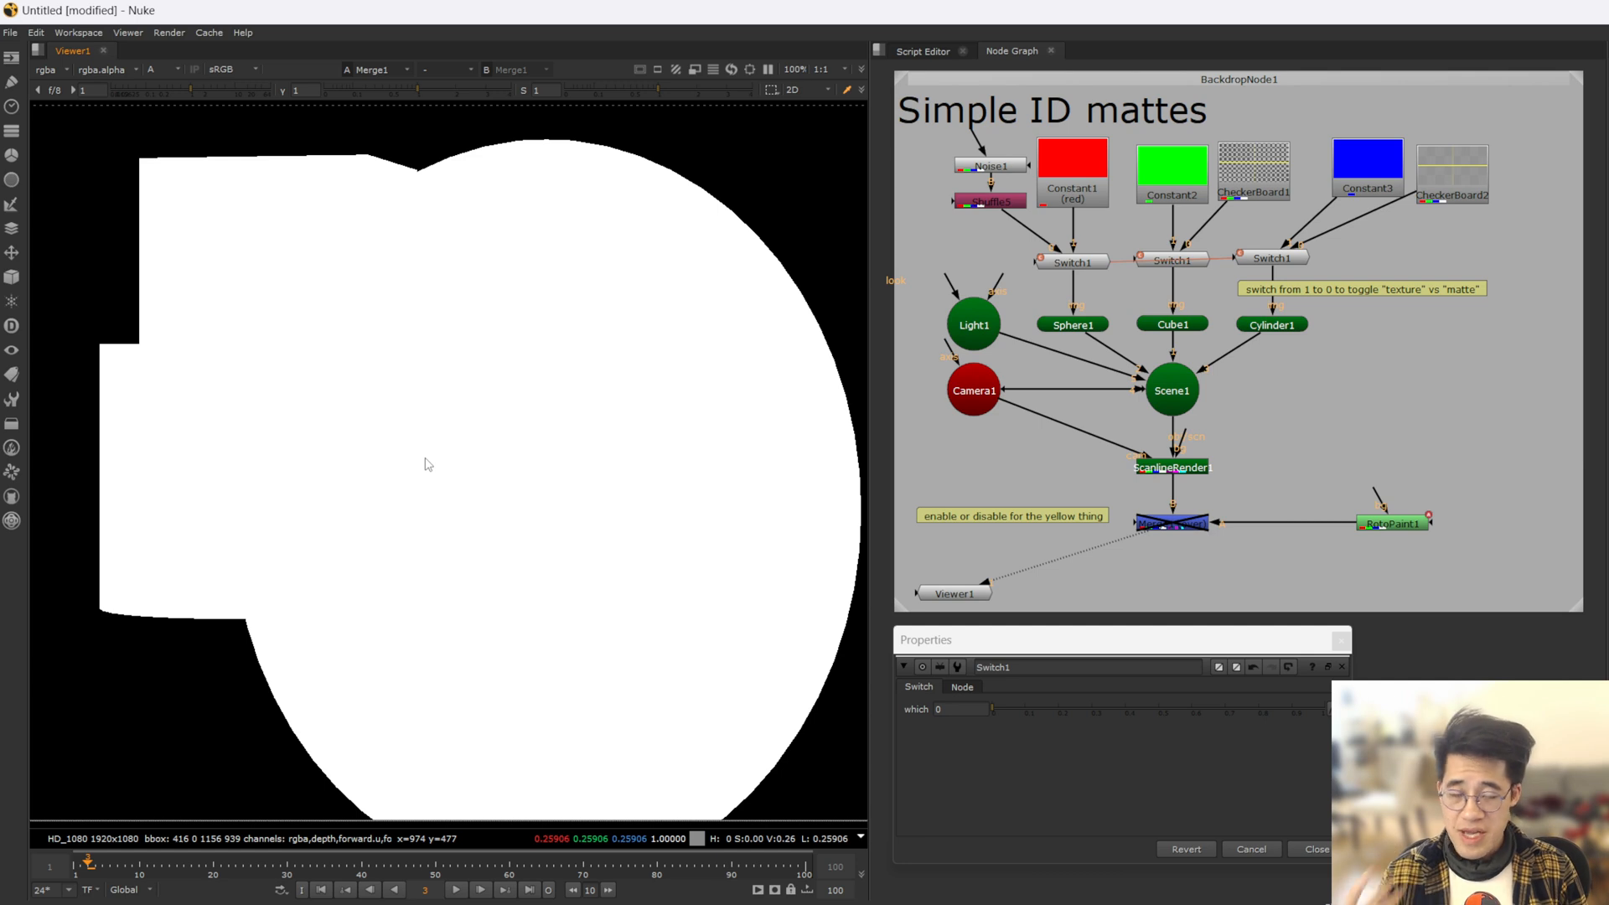
pyautogui.moveTo(416, 454)
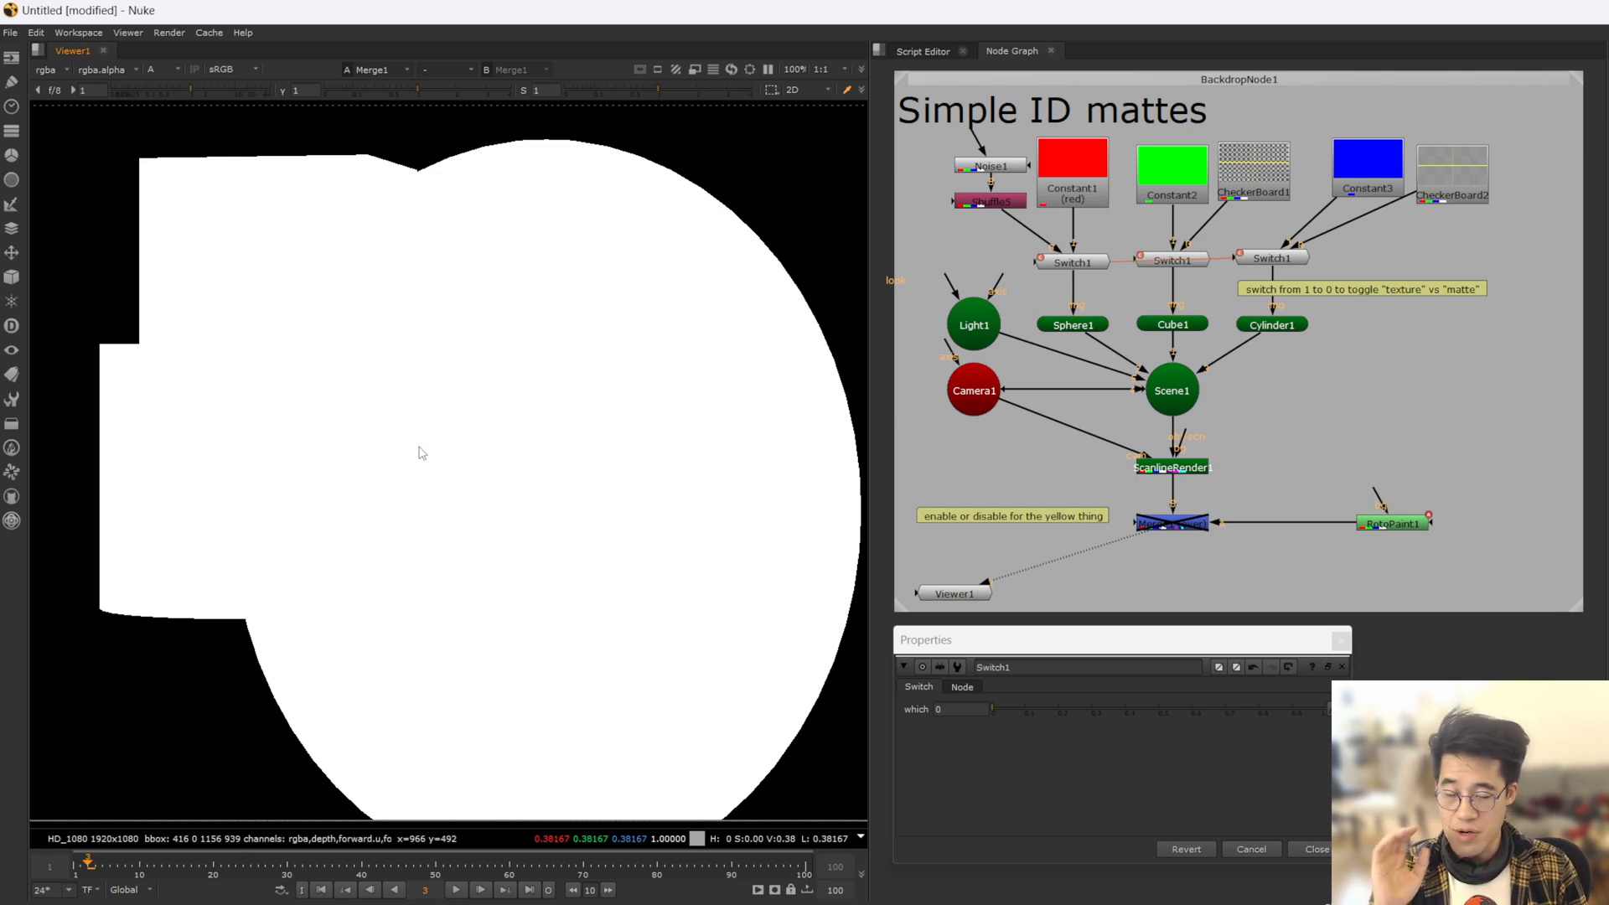
pyautogui.click(158, 69)
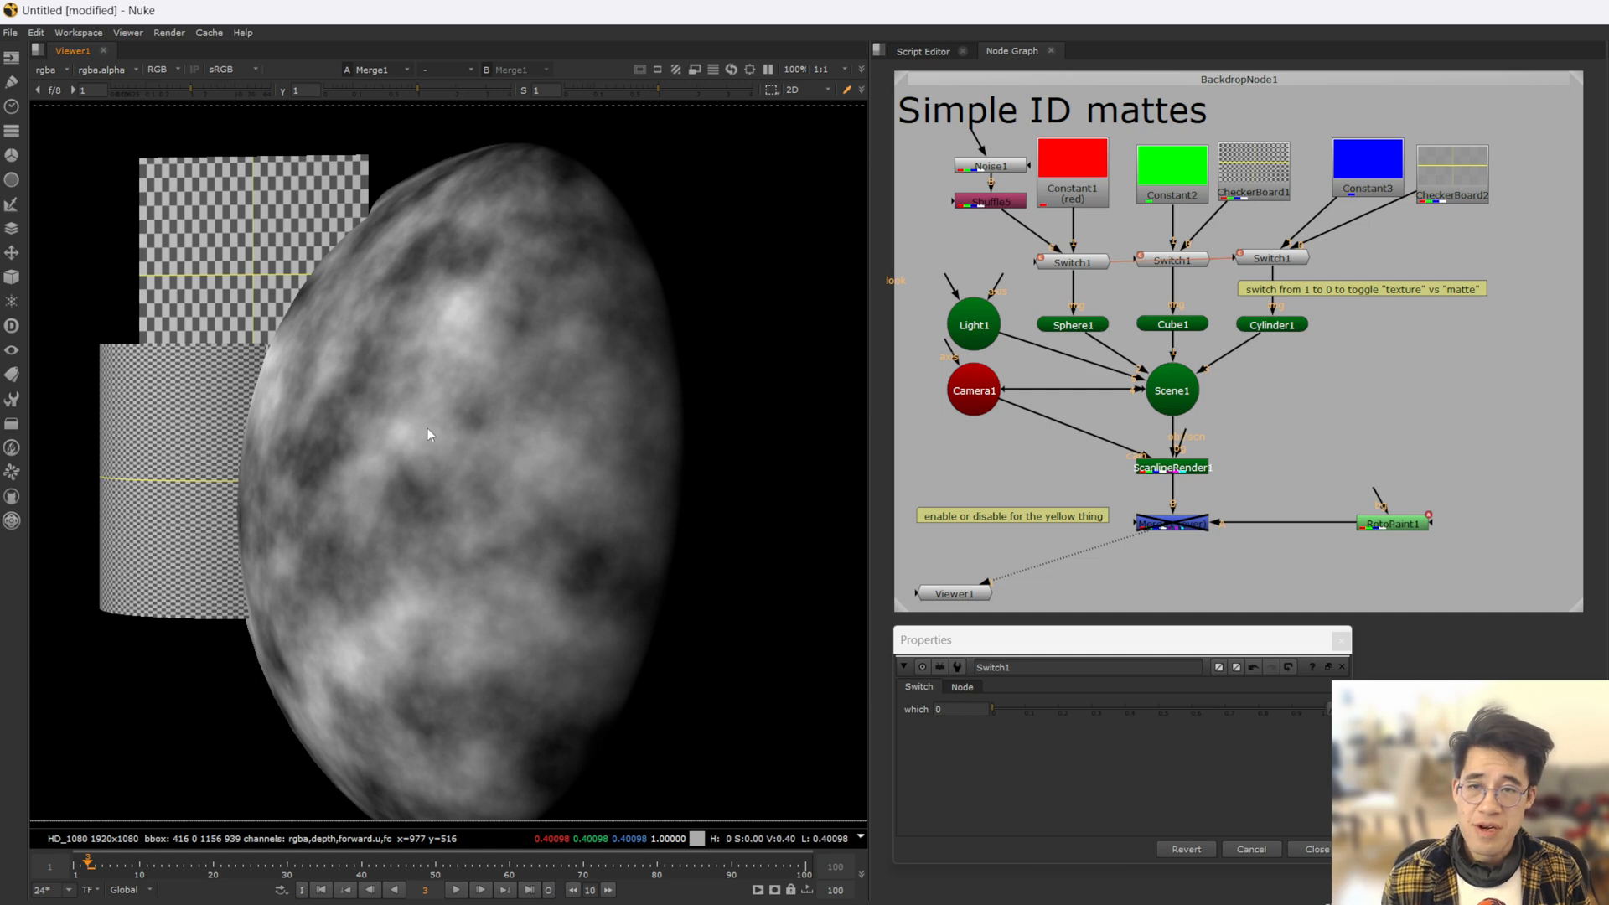
pyautogui.moveTo(1270, 268)
pyautogui.write('1')
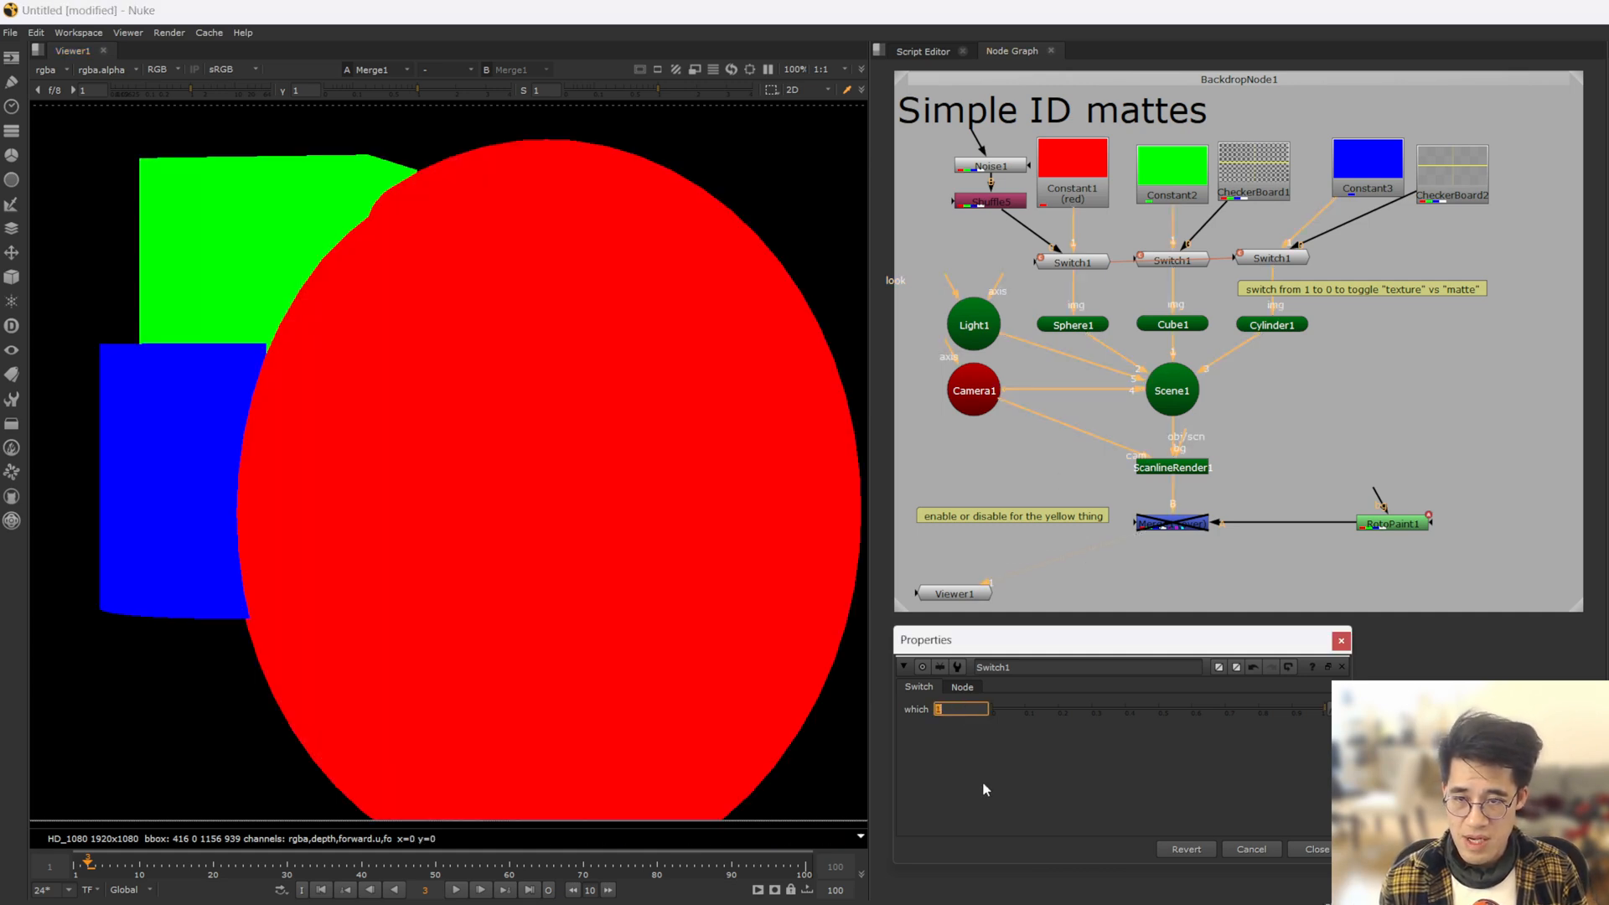
pyautogui.moveTo(1006, 770)
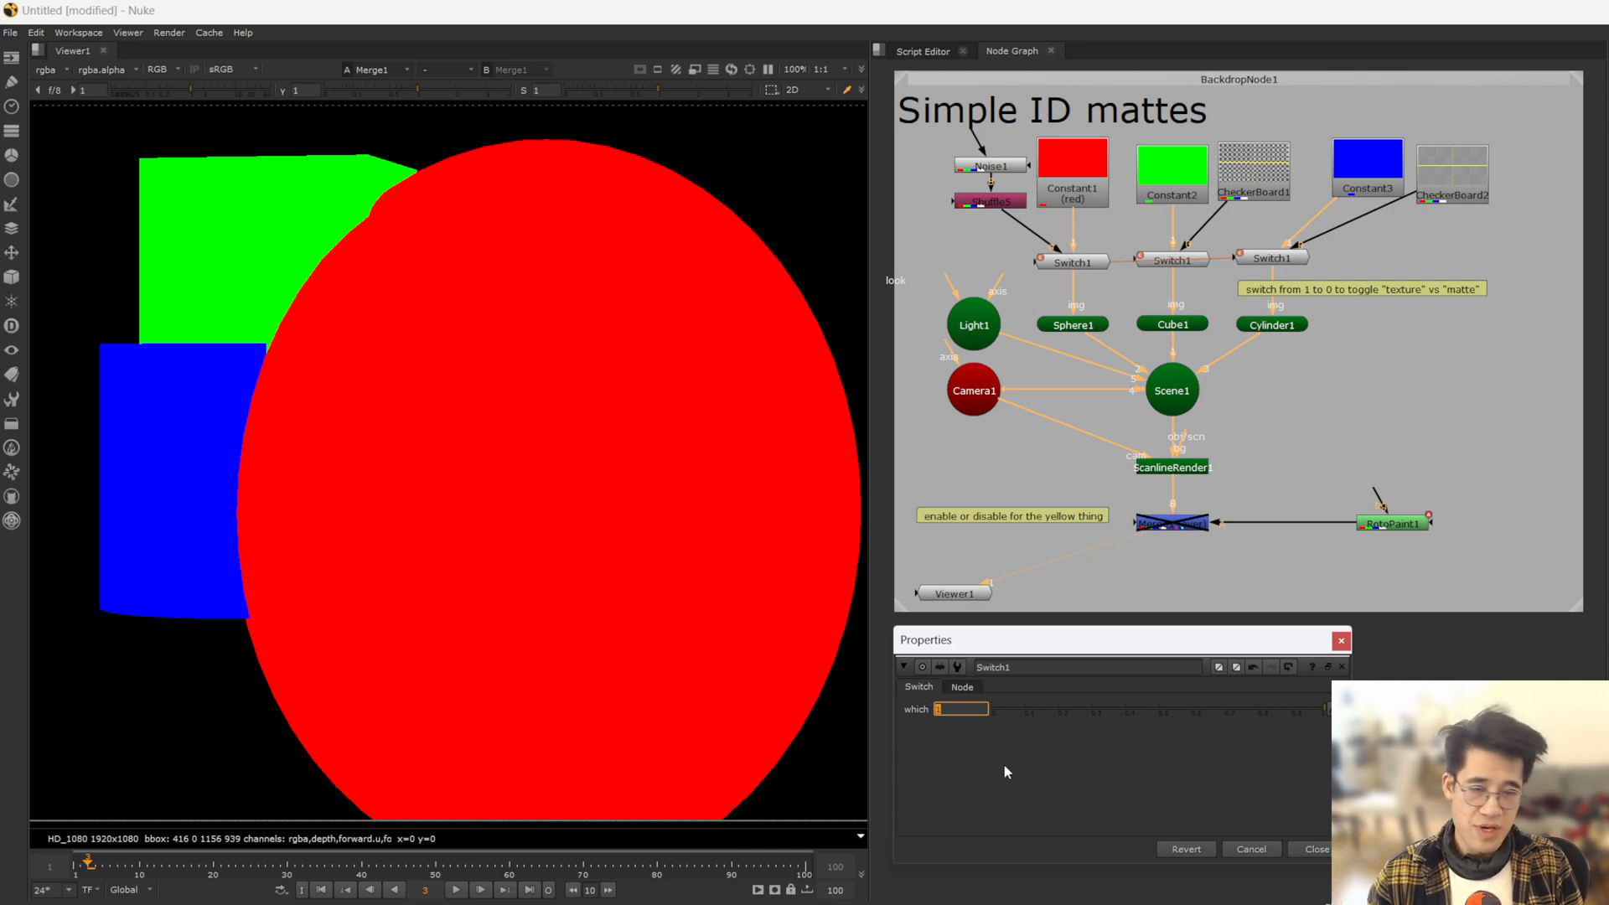
pyautogui.click(158, 68)
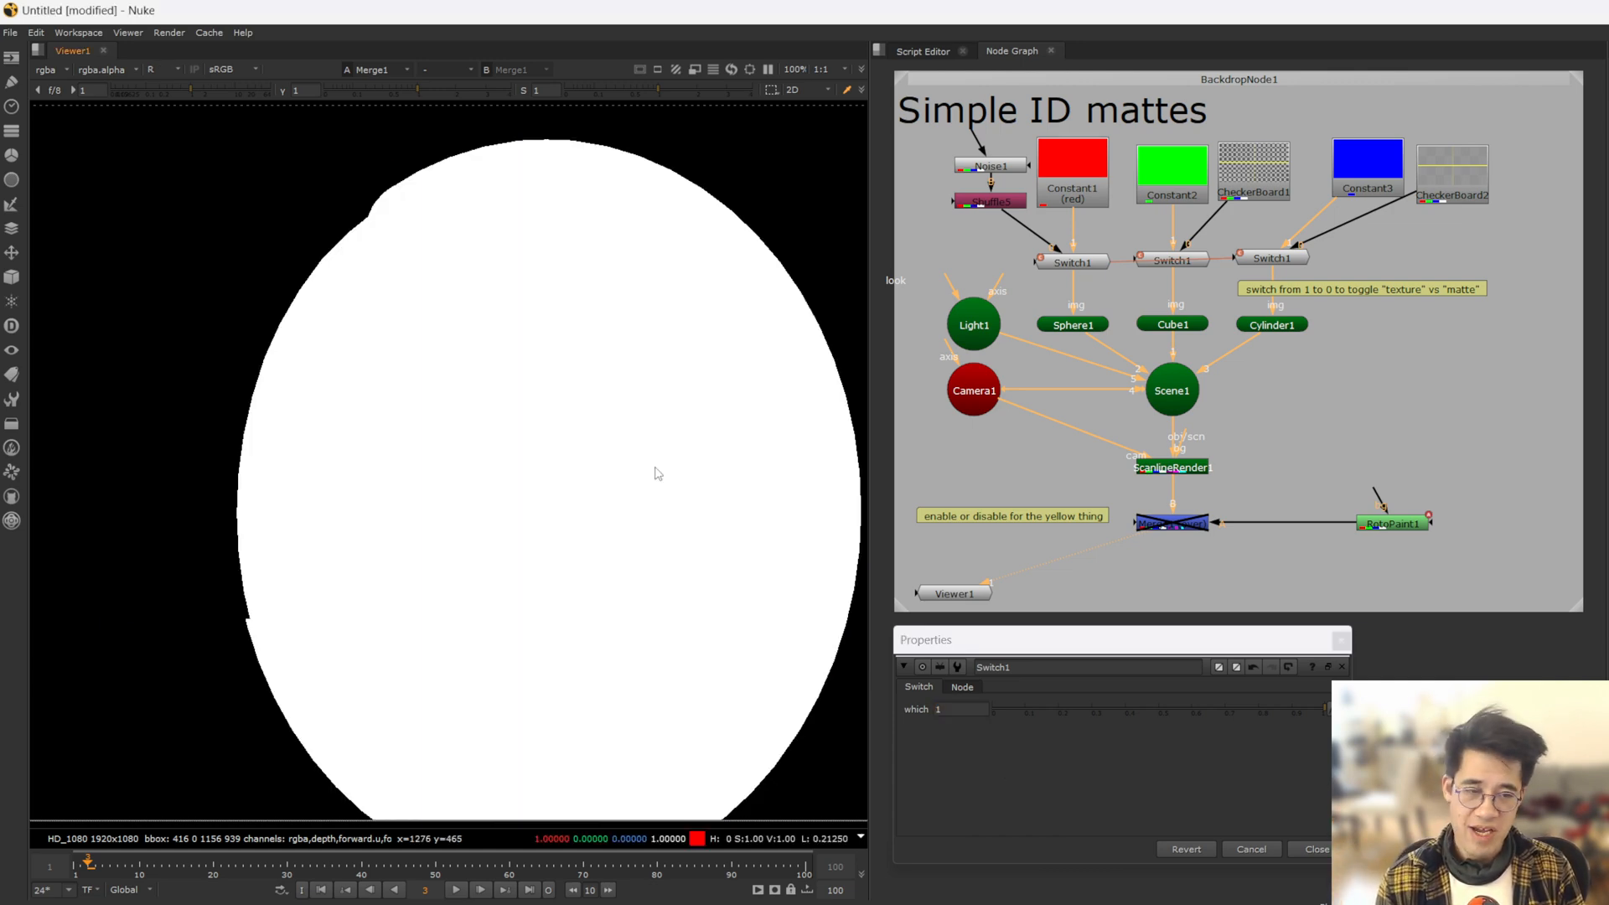
pyautogui.moveTo(633, 479)
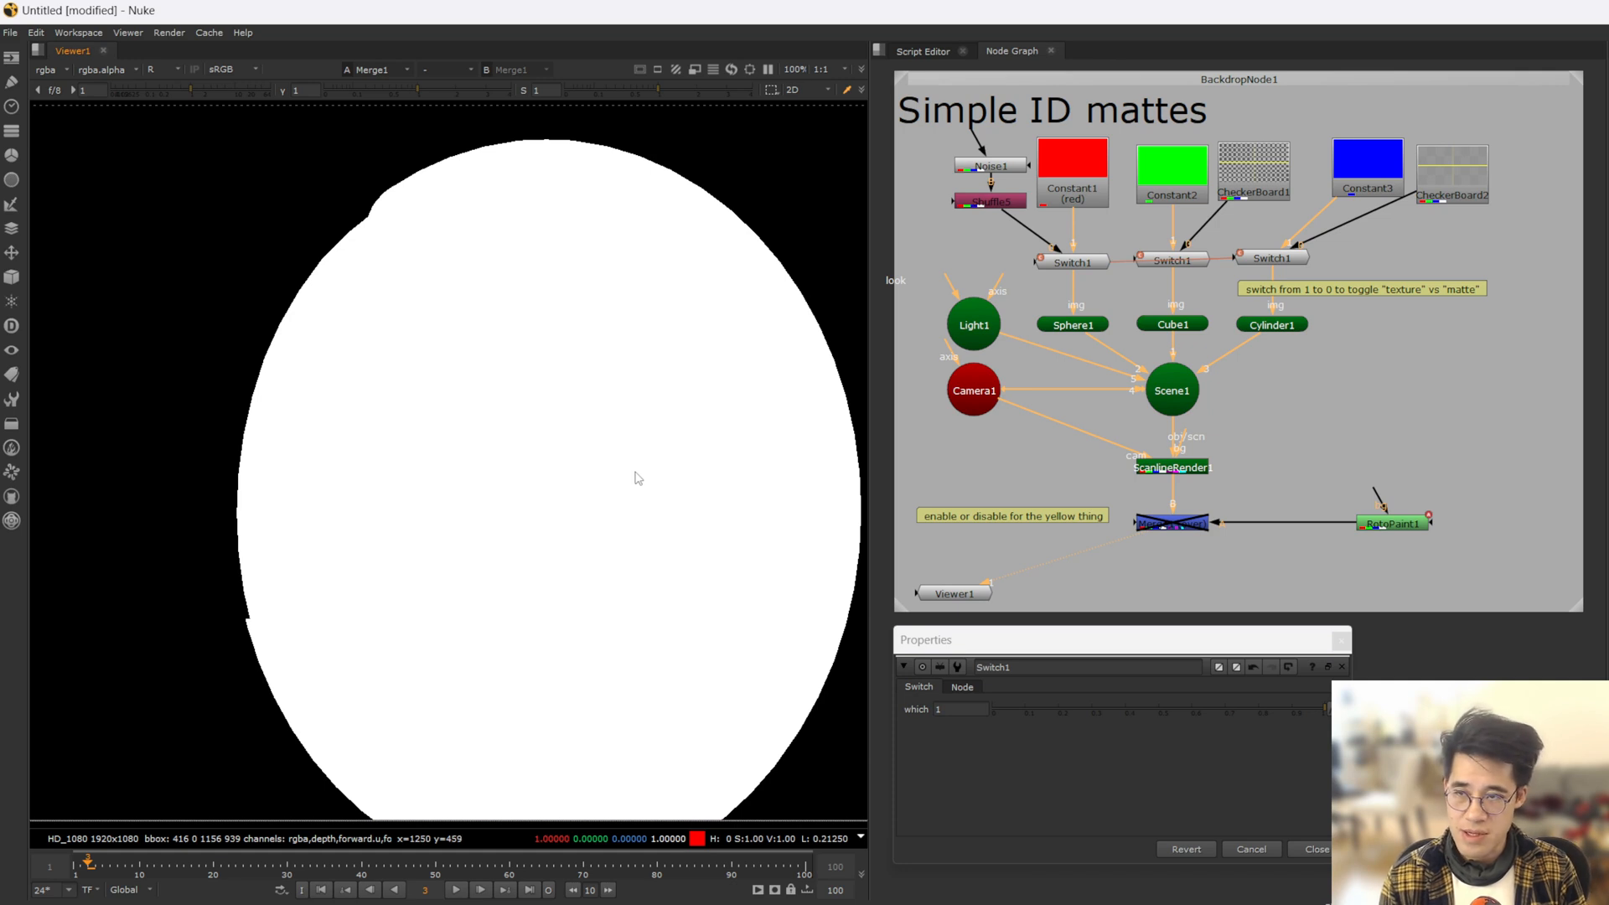
pyautogui.click(156, 69)
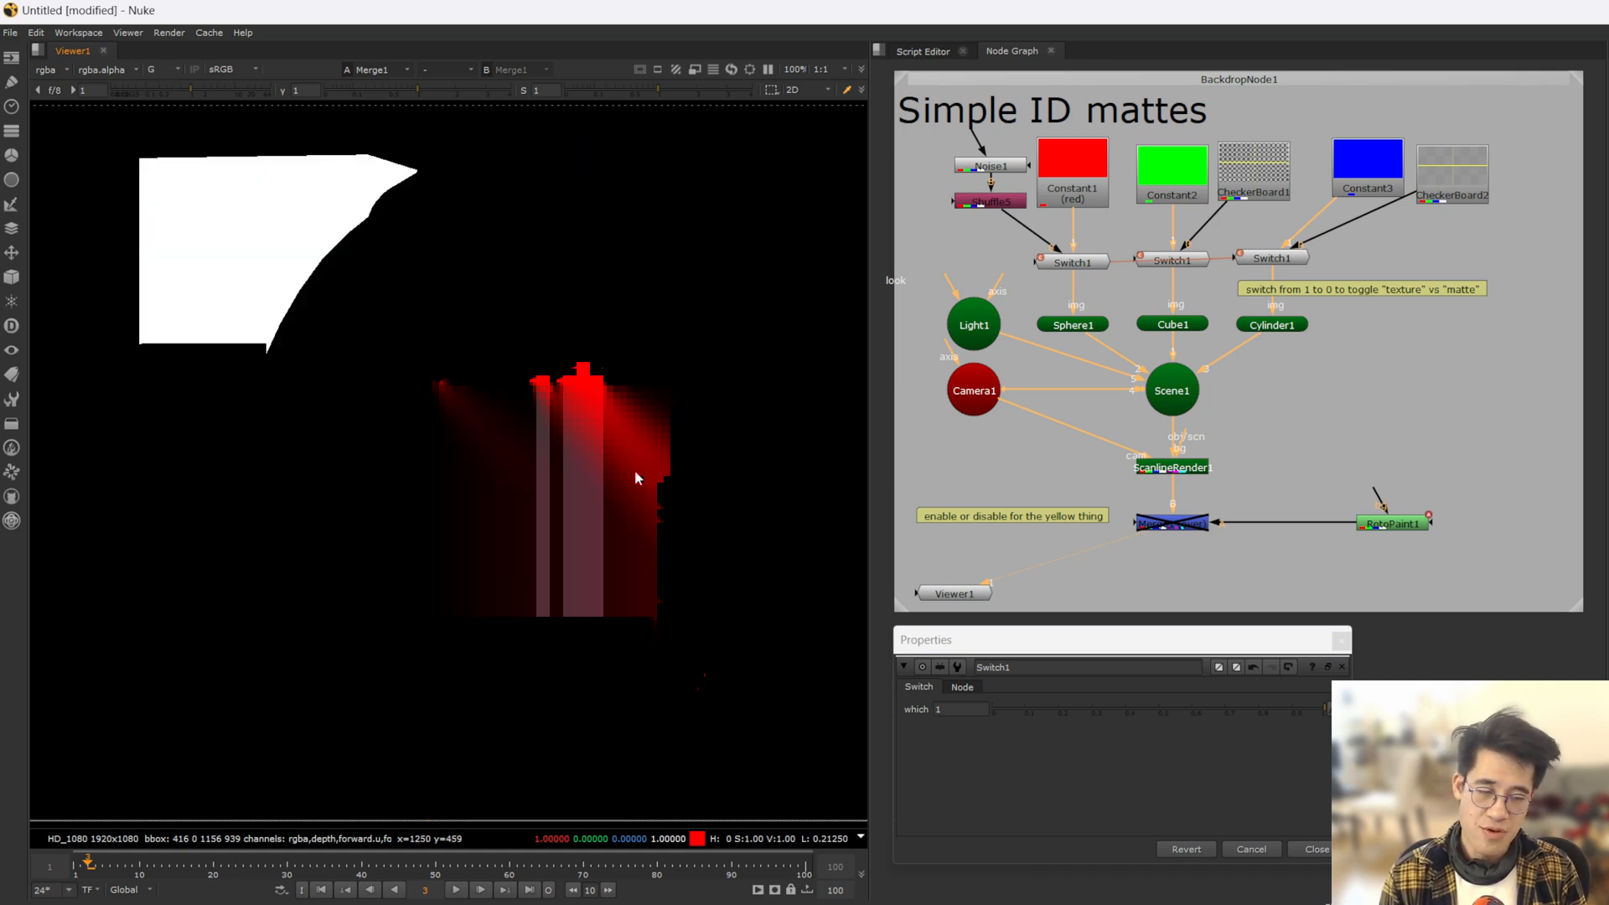
# - Return the Viewer to the full-colour RGB view of the ID-coloured render
pyautogui.click(159, 69)
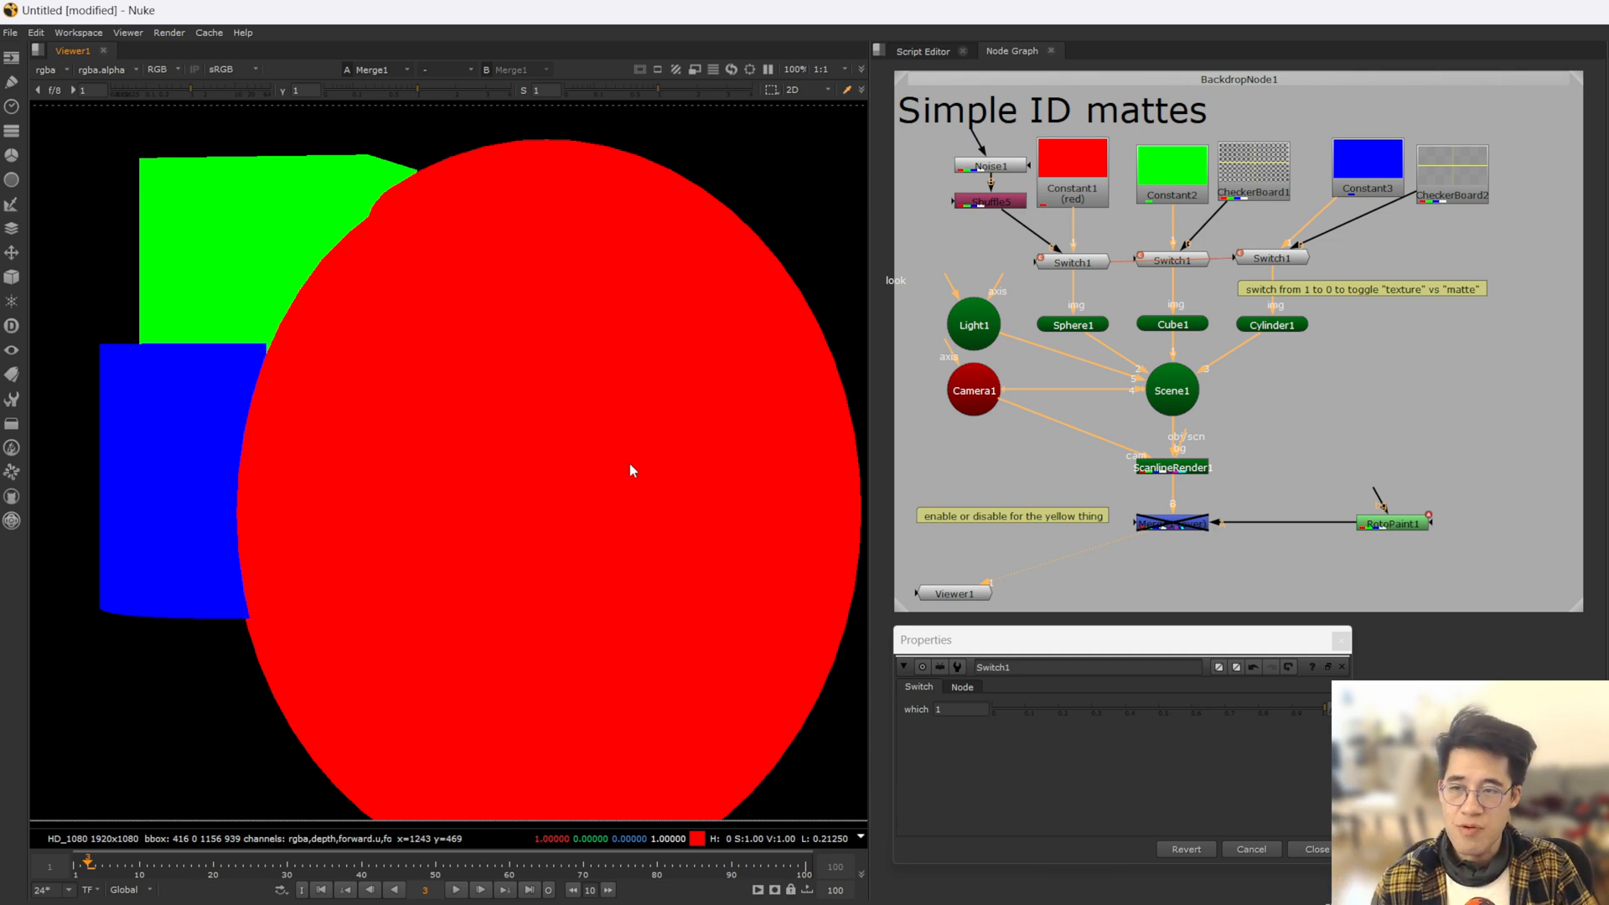
pyautogui.moveTo(912, 516)
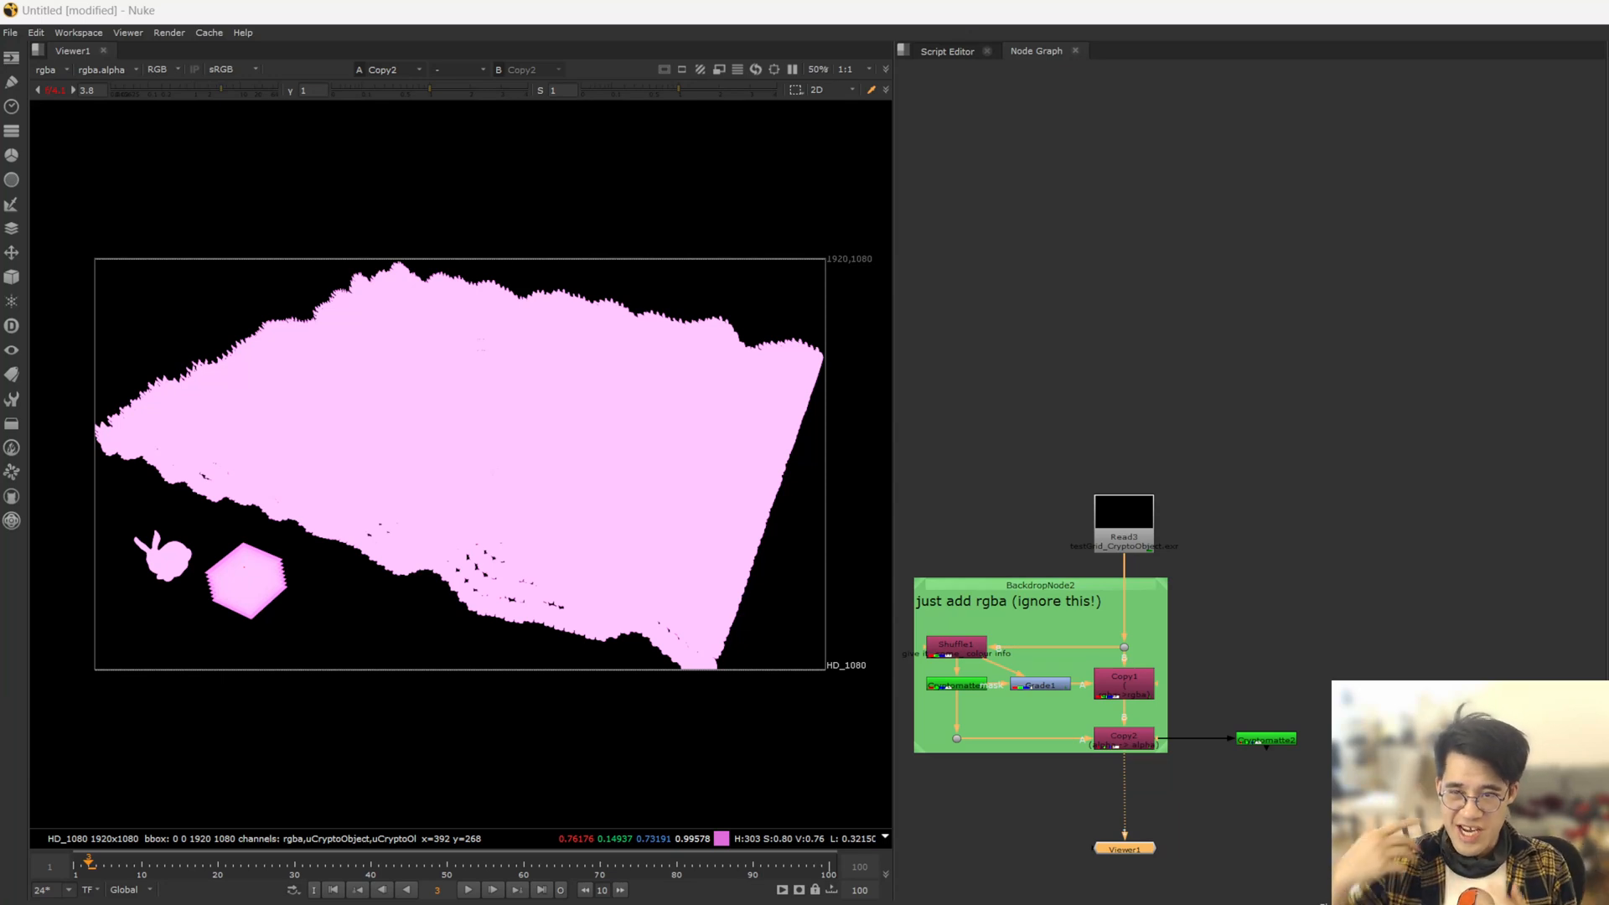
pyautogui.moveTo(590, 407)
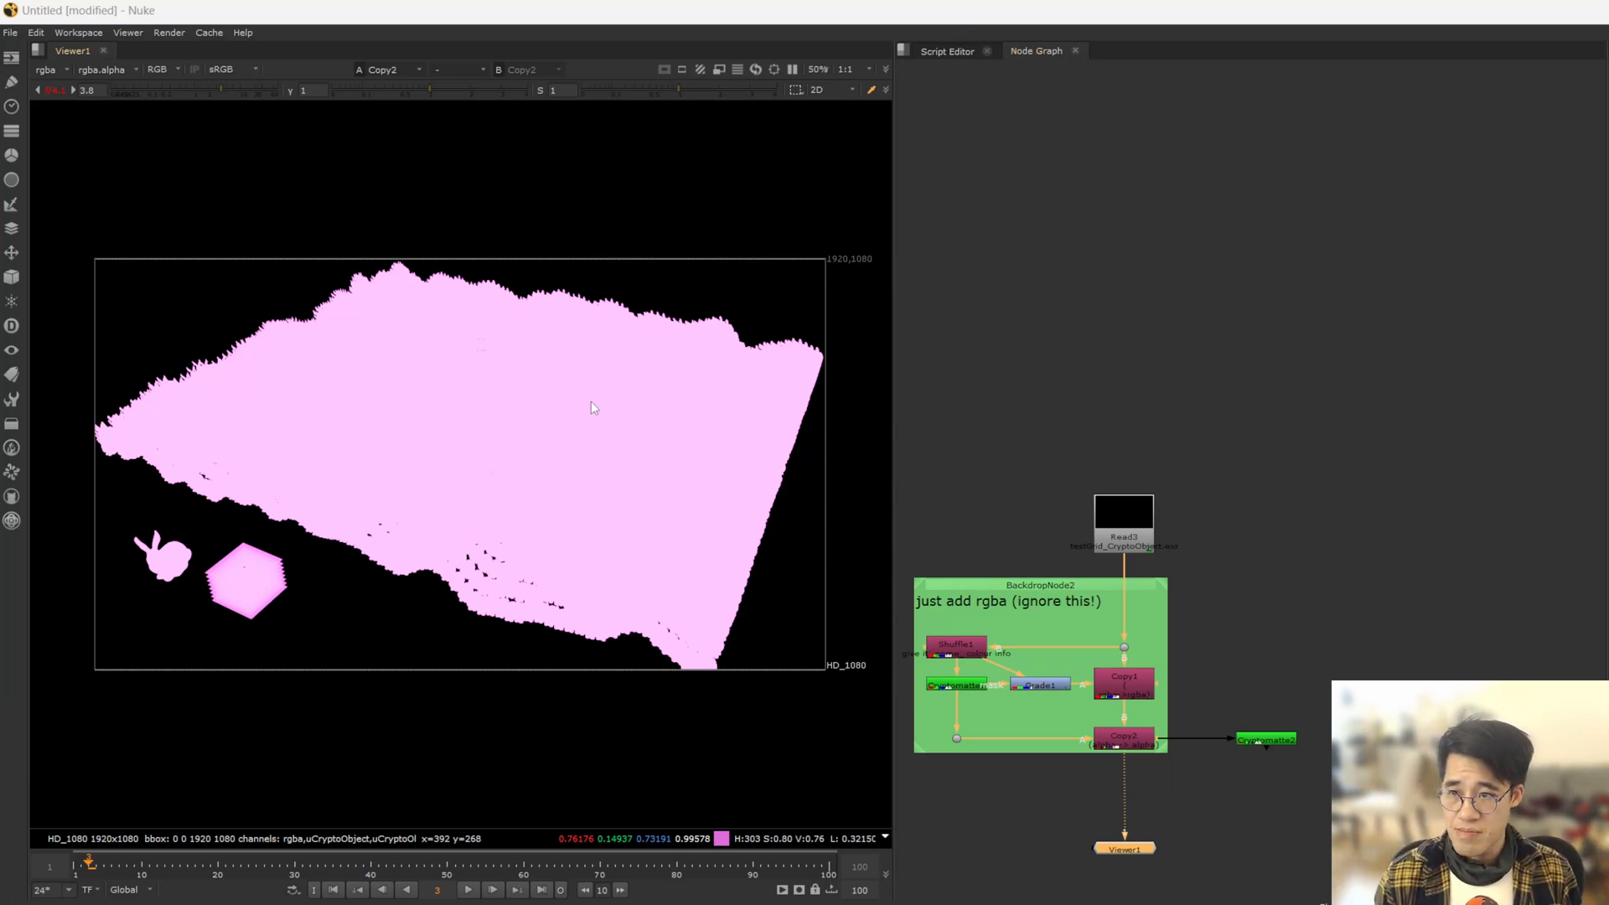
pyautogui.moveTo(523, 454)
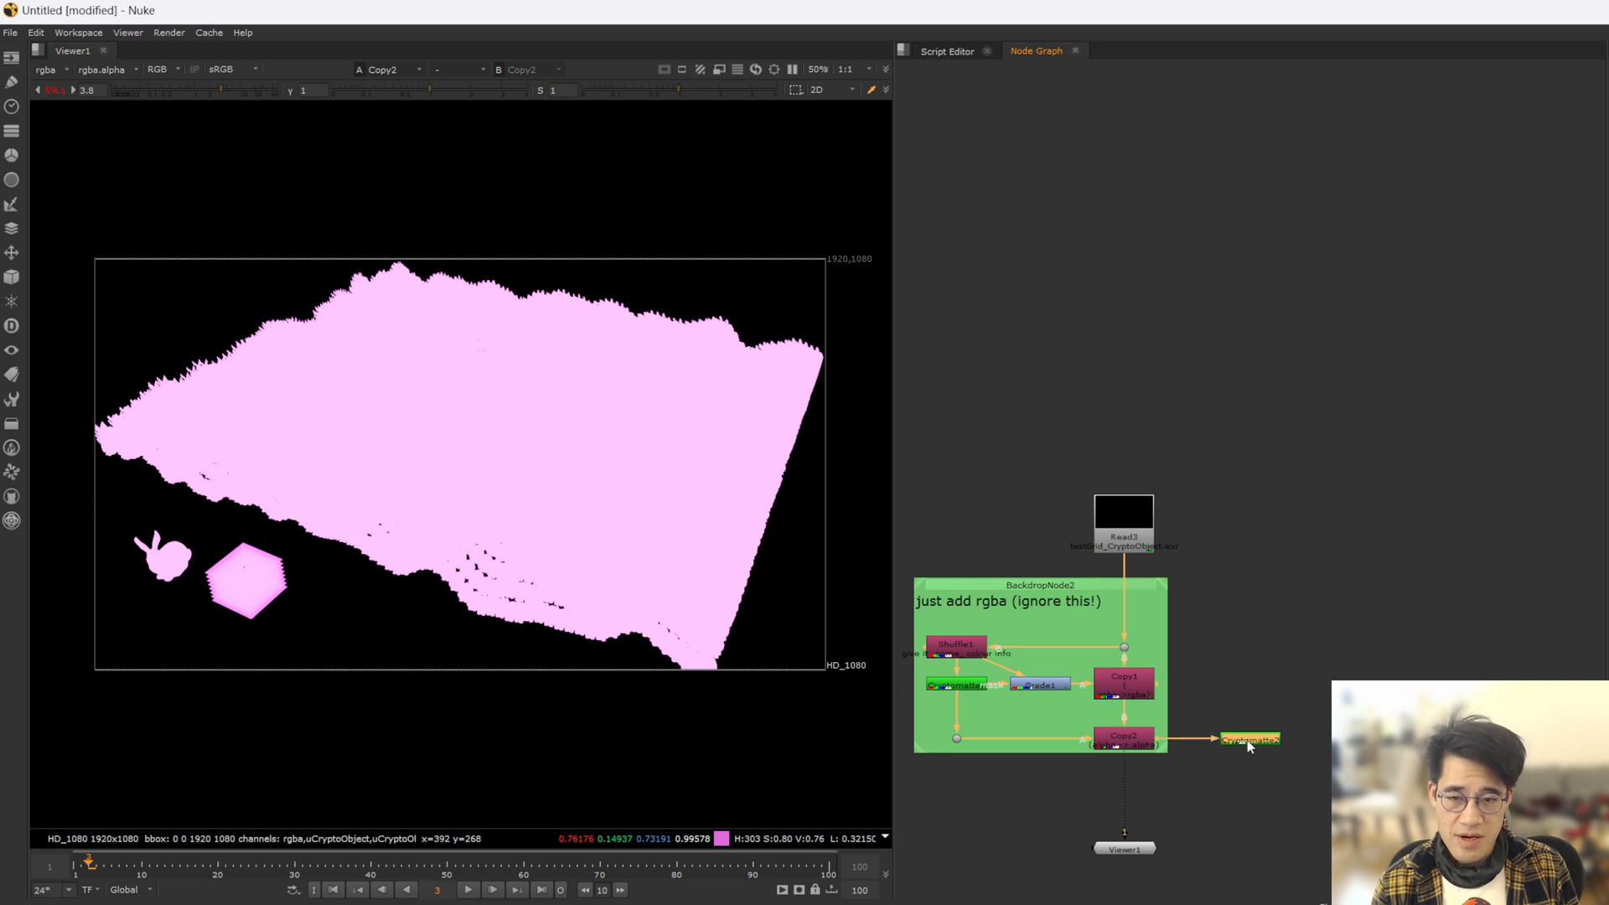
# - Enable Preview Mattes on Cryptomatte2 so objects are tinted with per-ID colours
pyautogui.doubleClick(1250, 739)
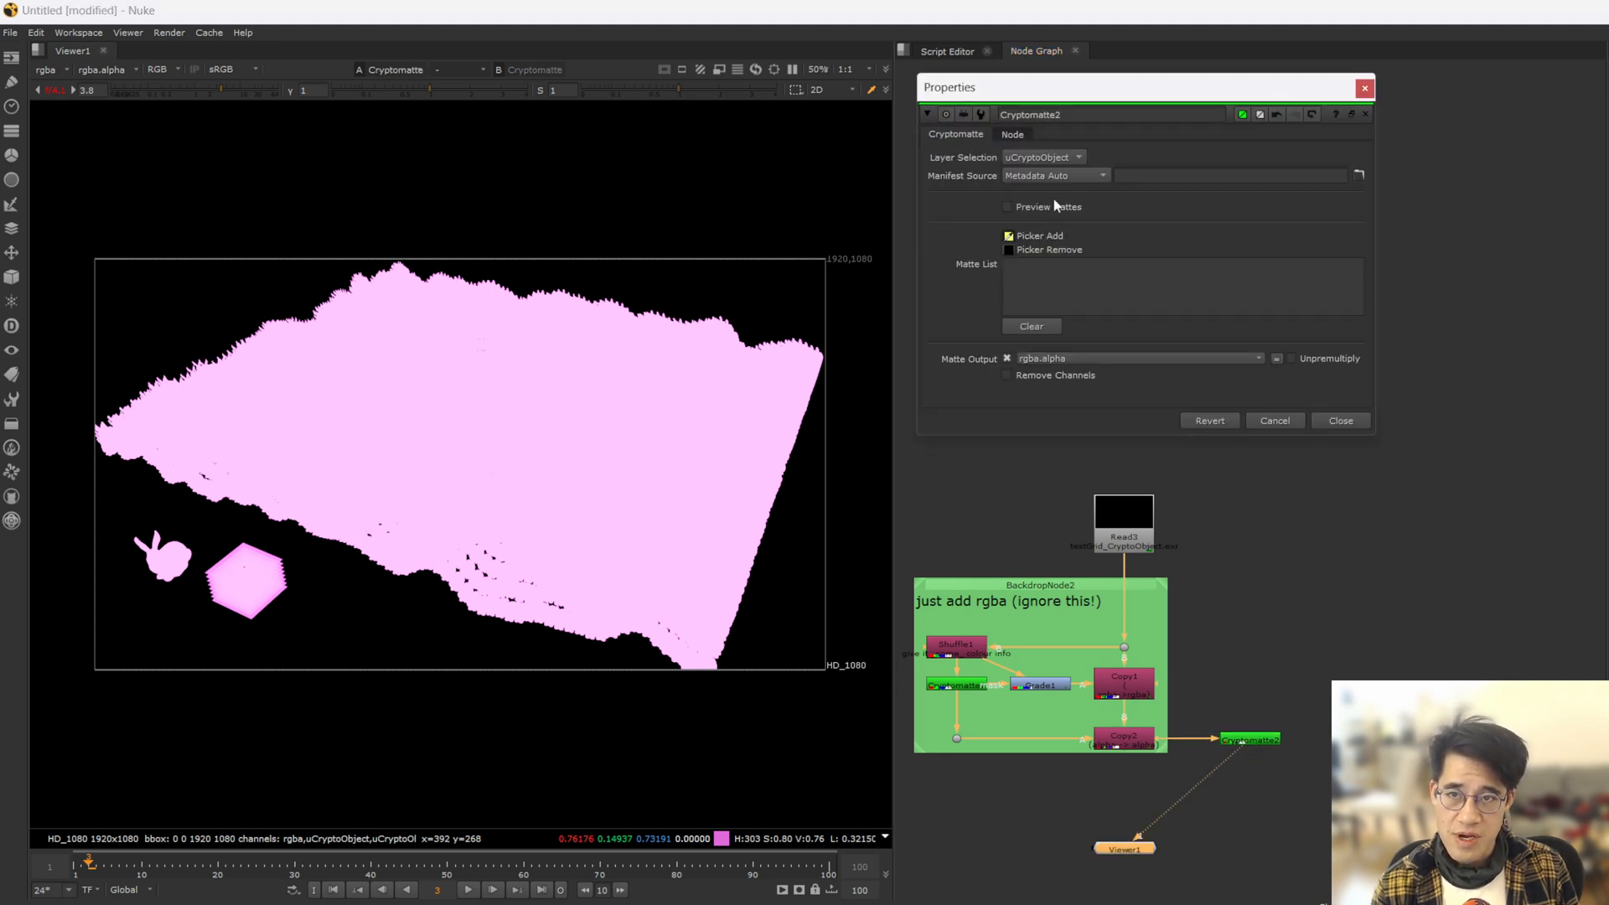
pyautogui.moveTo(1053, 206)
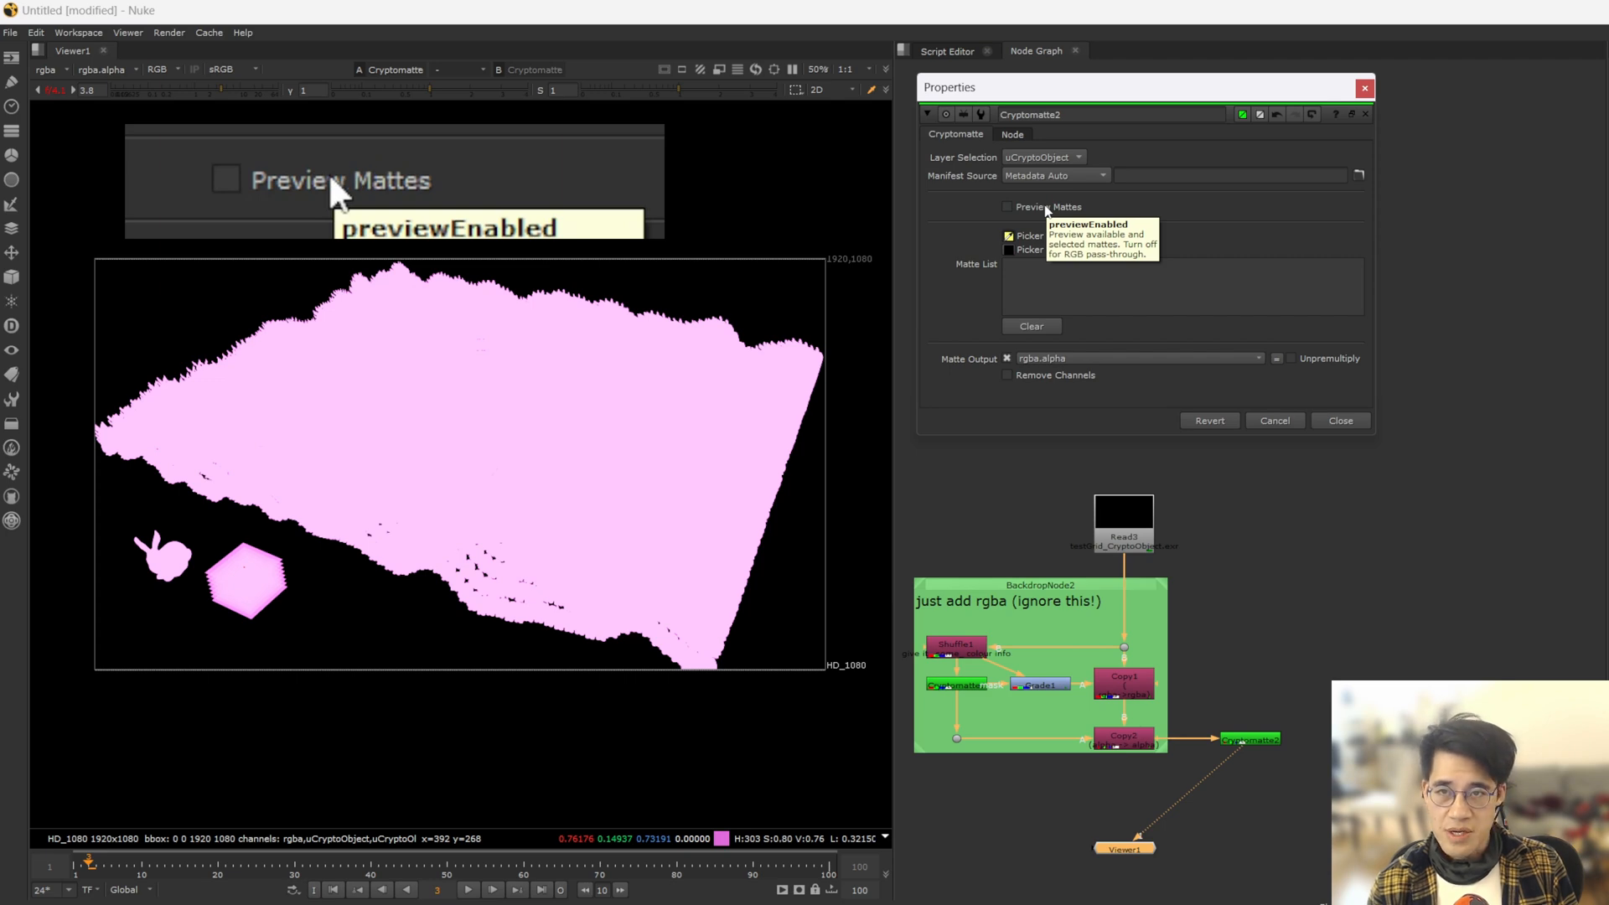
pyautogui.click(1007, 206)
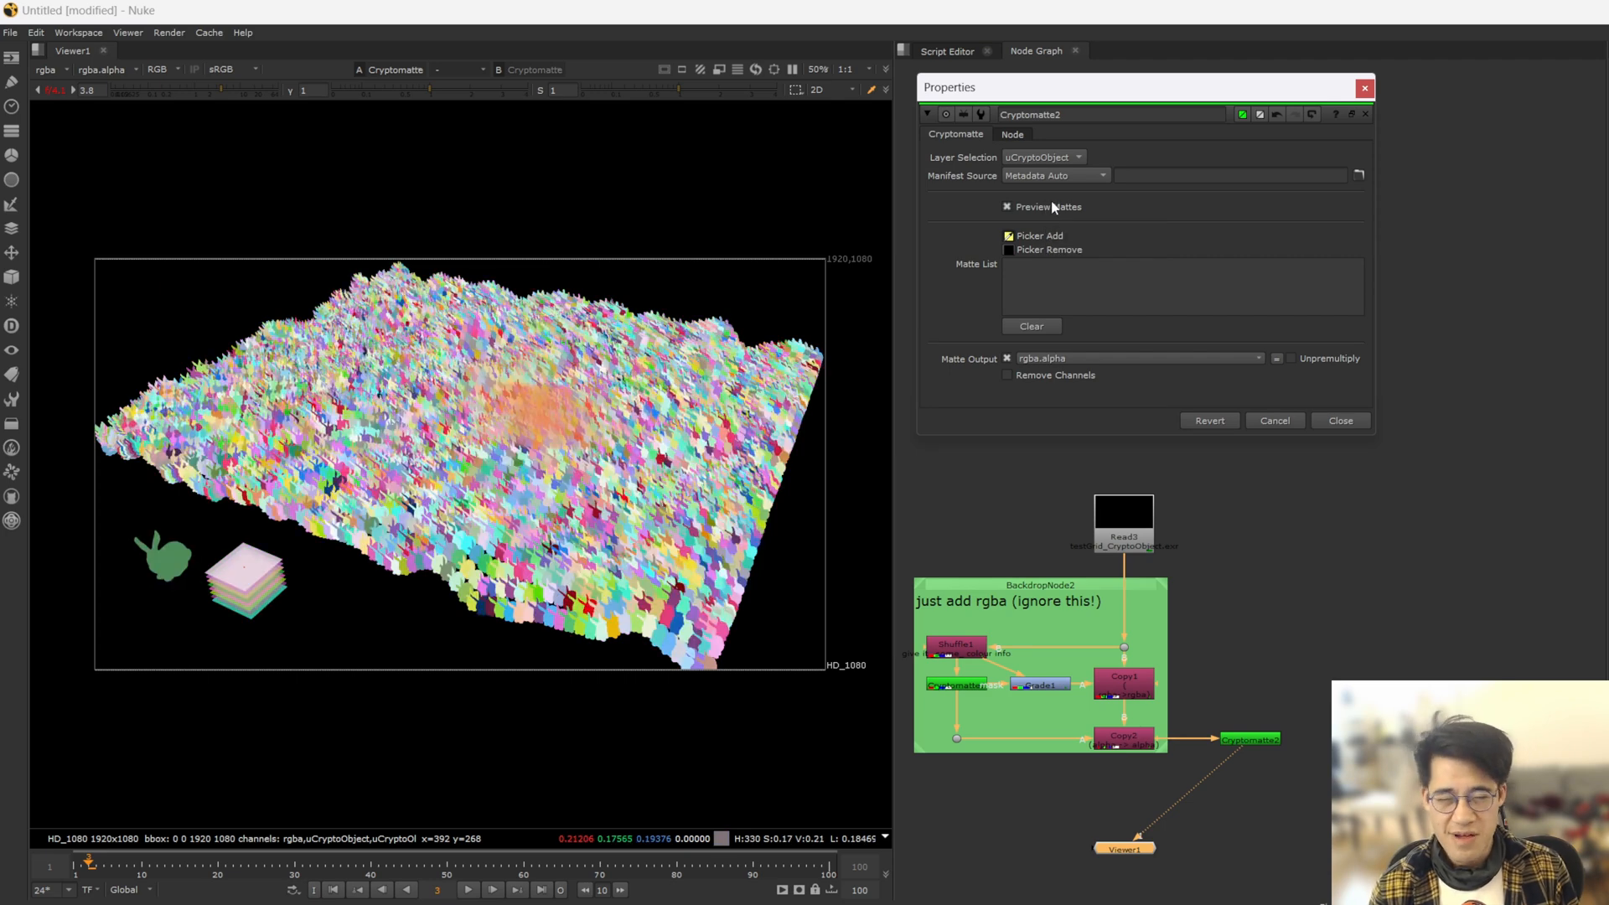
pyautogui.moveTo(1046, 206)
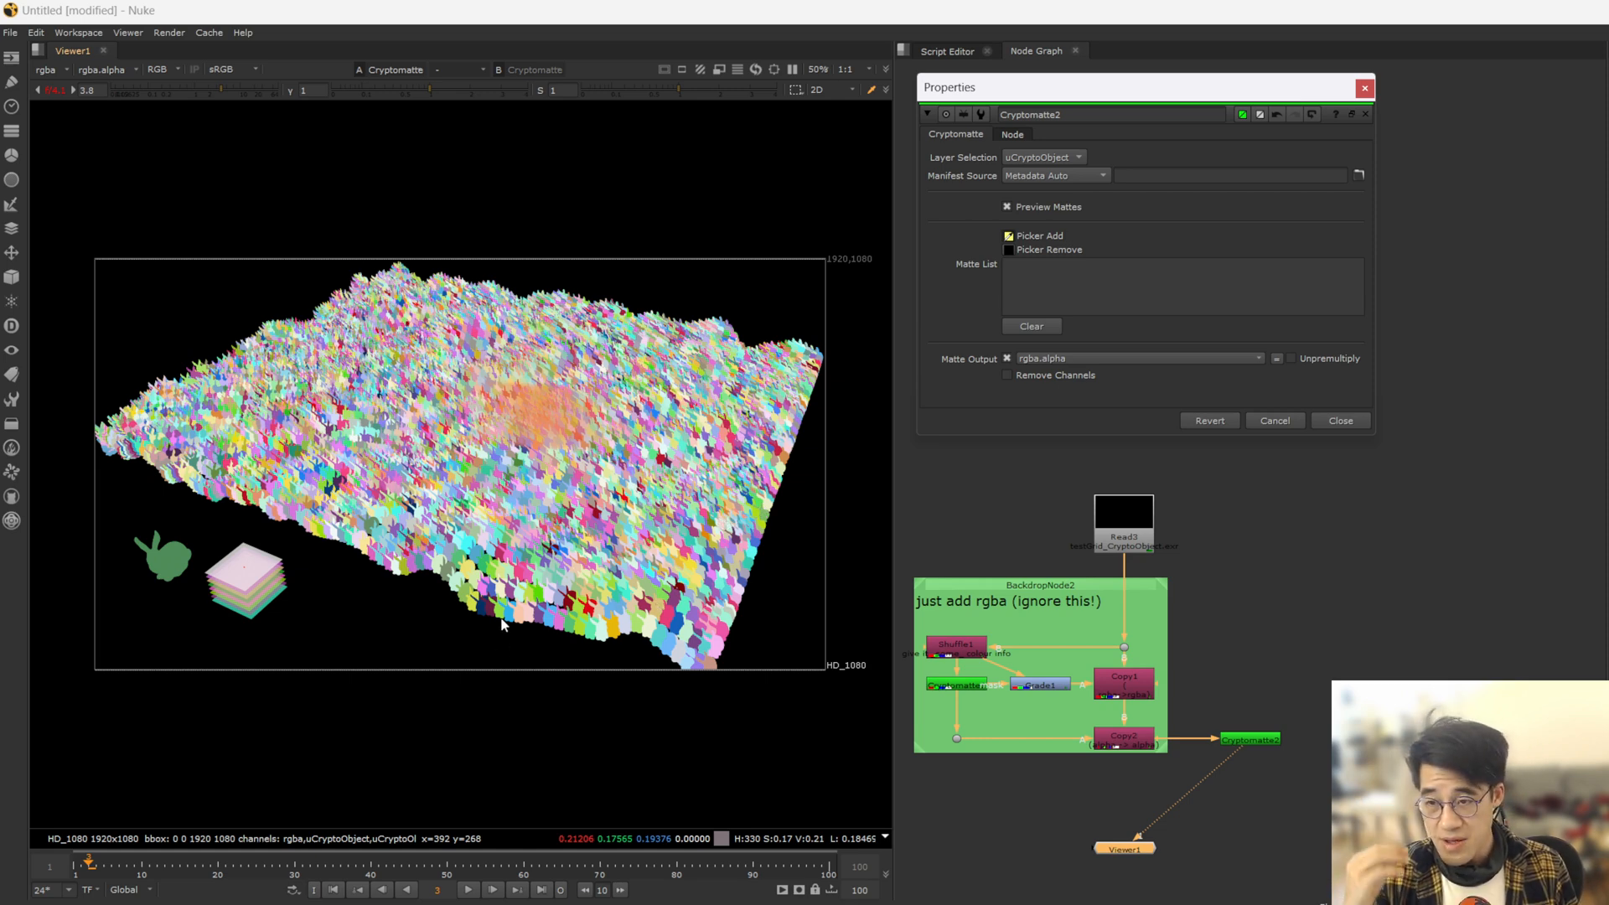
pyautogui.moveTo(806, 473)
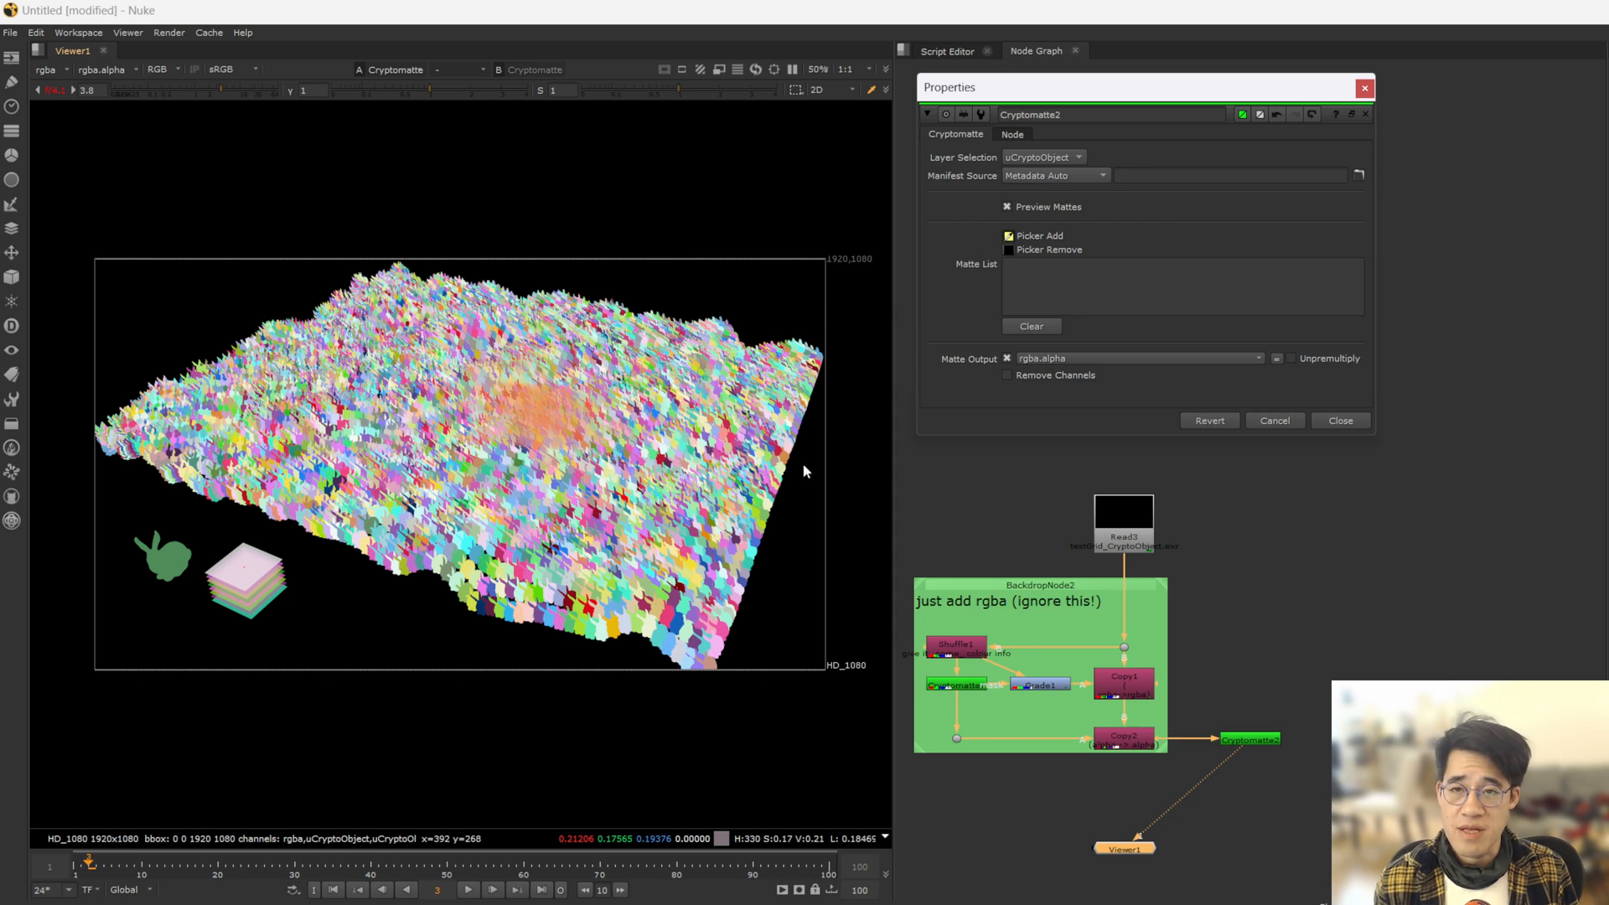
pyautogui.moveTo(651, 664)
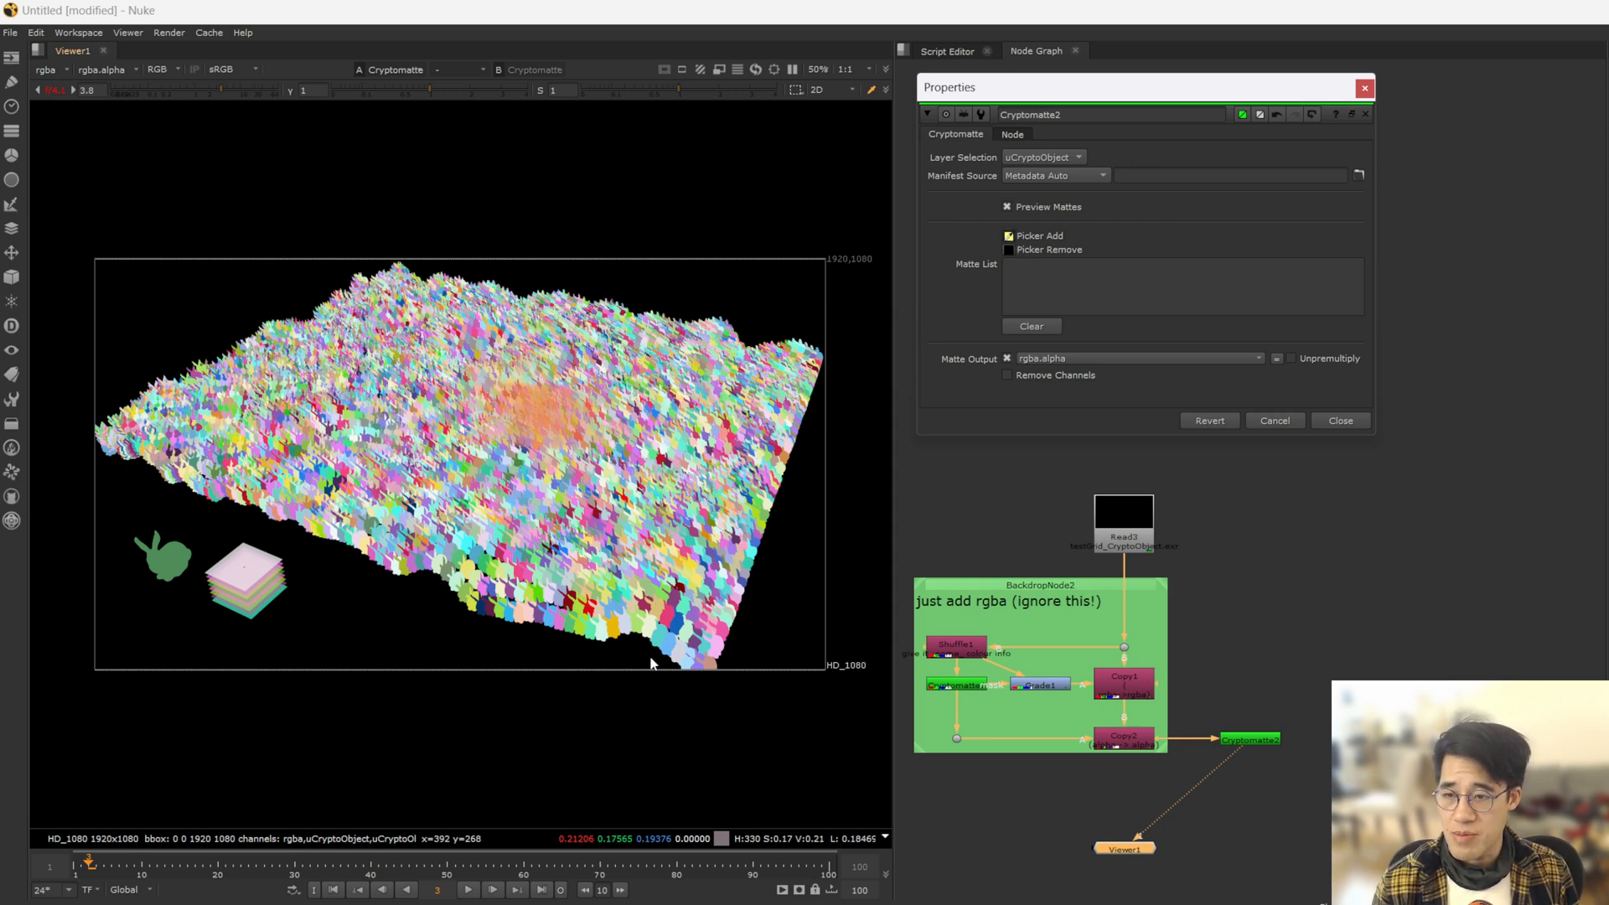
# - Pick several bunnies into the matte list and view their combined matte as alpha
pyautogui.click(652, 631)
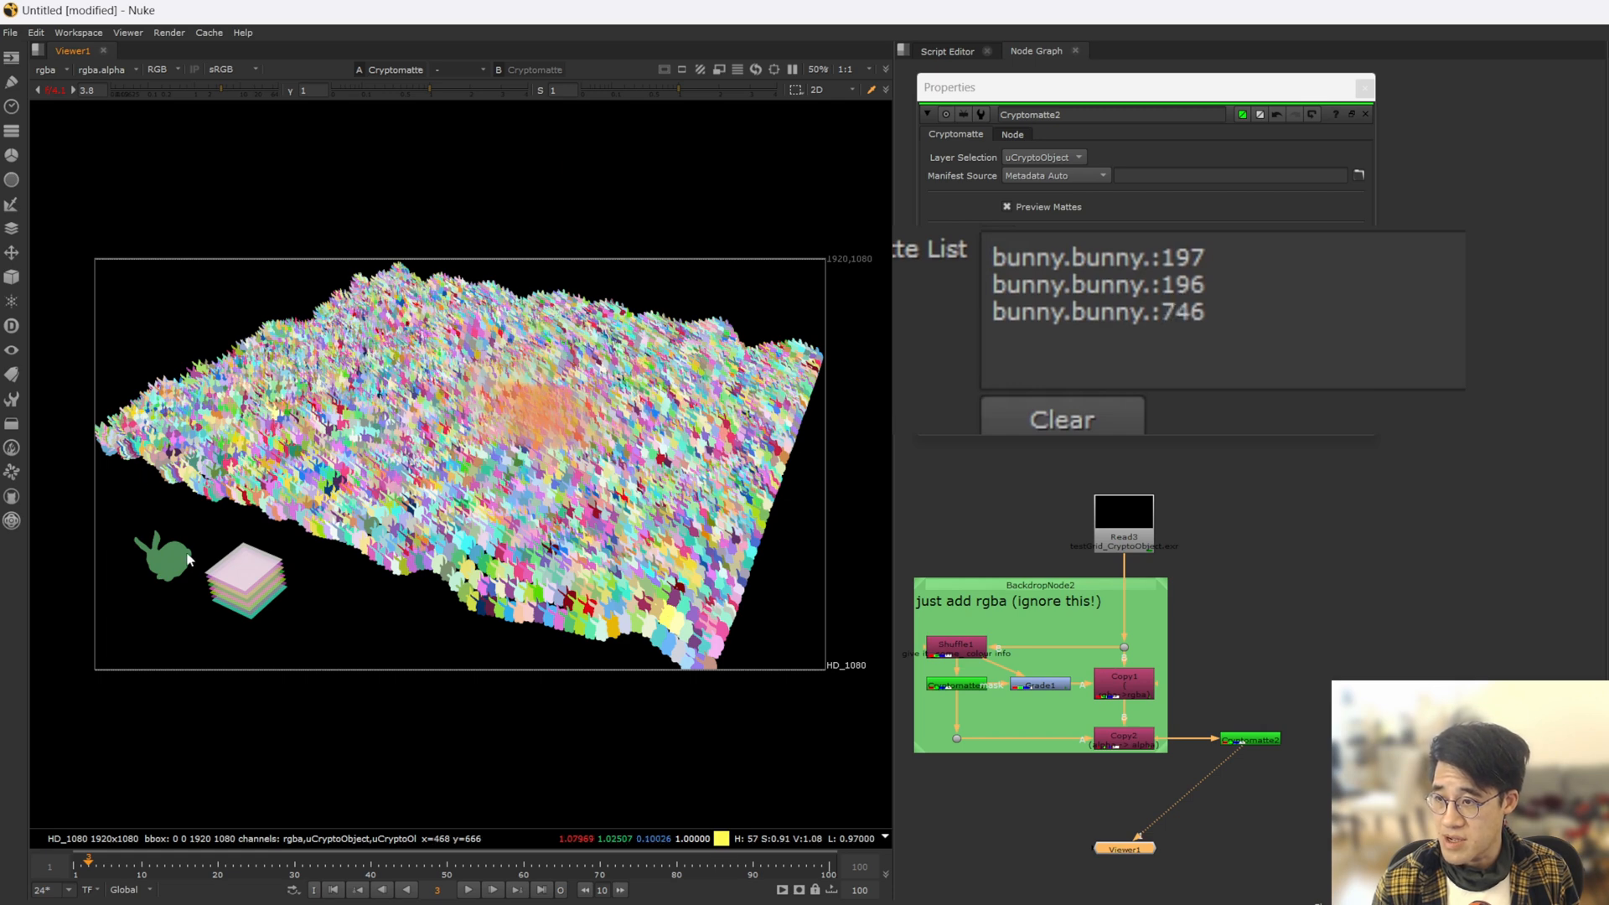
pyautogui.click(164, 555)
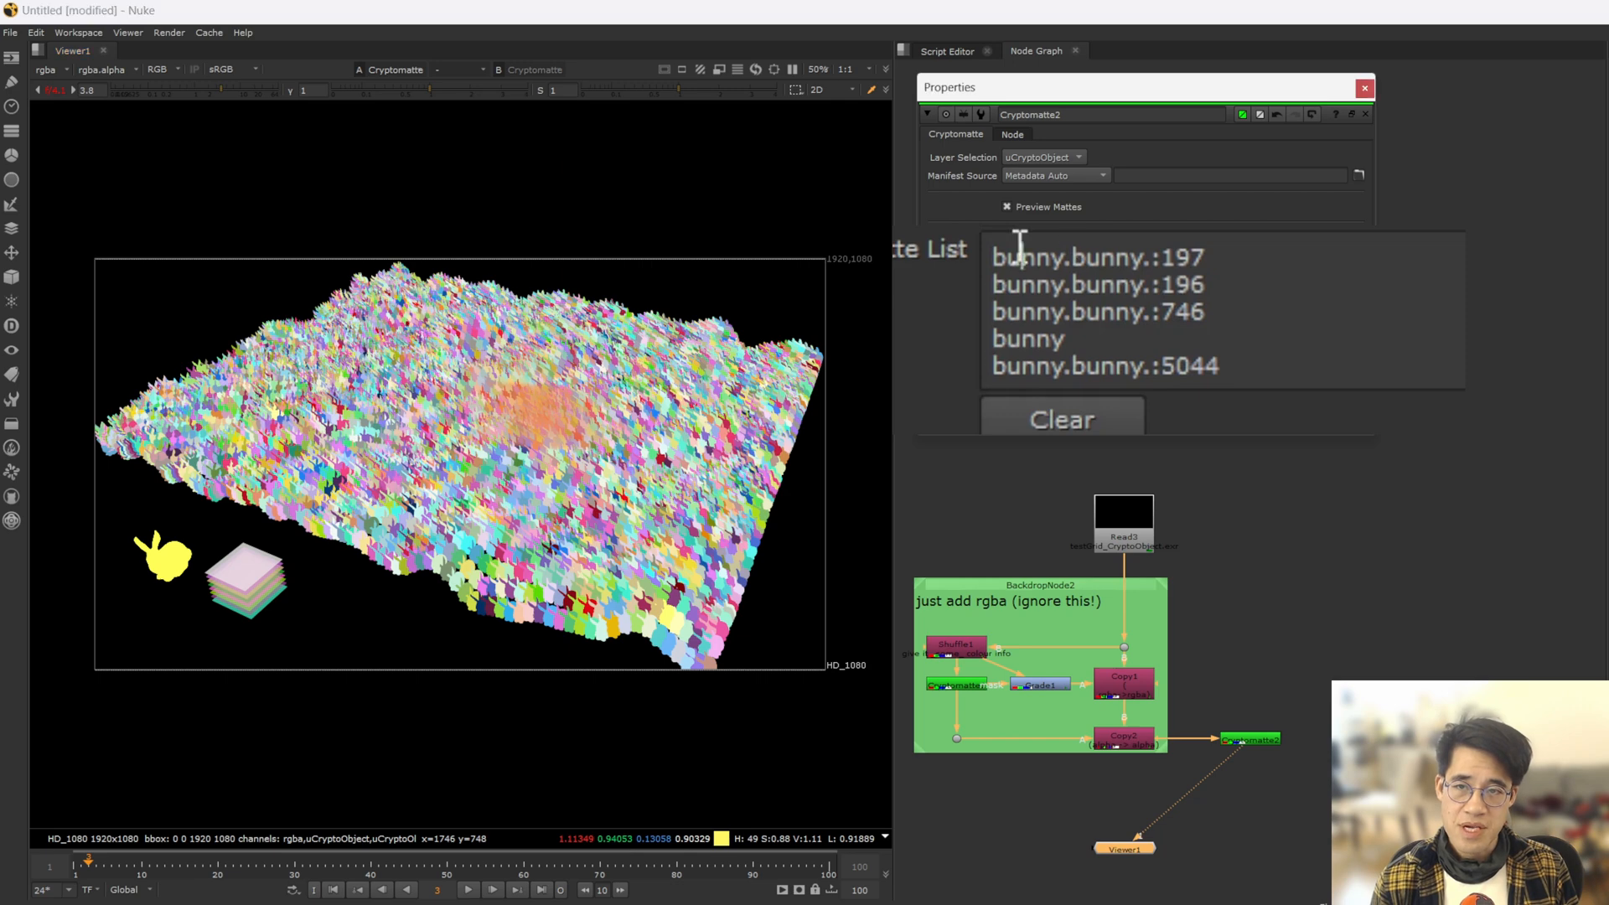
pyautogui.moveTo(1265, 367)
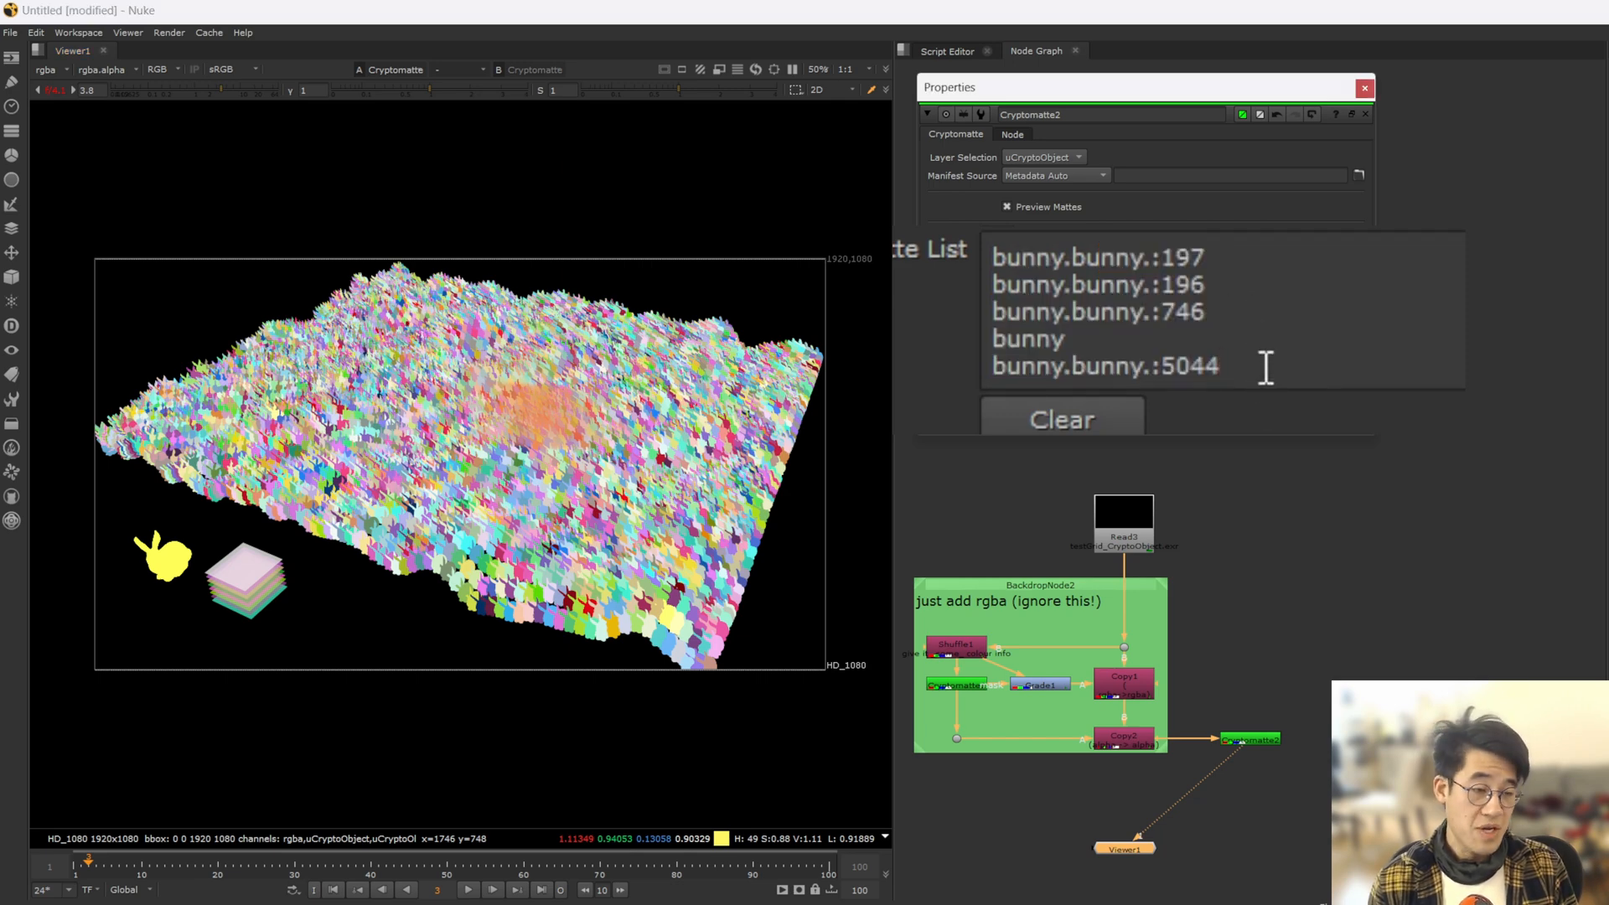
pyautogui.click(161, 71)
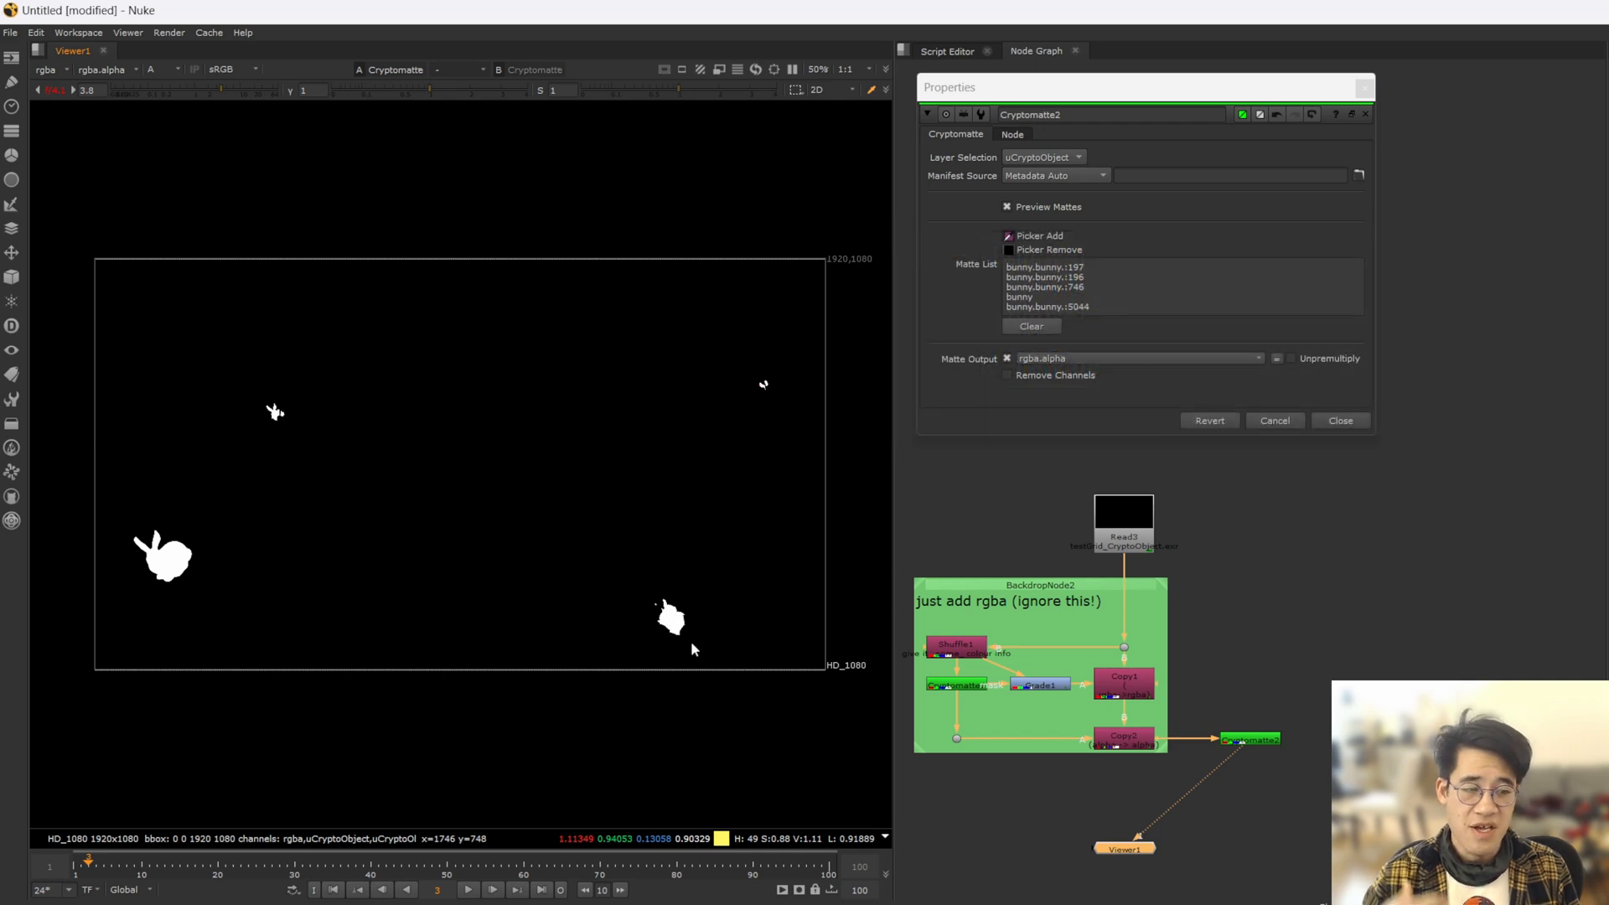
pyautogui.moveTo(170, 593)
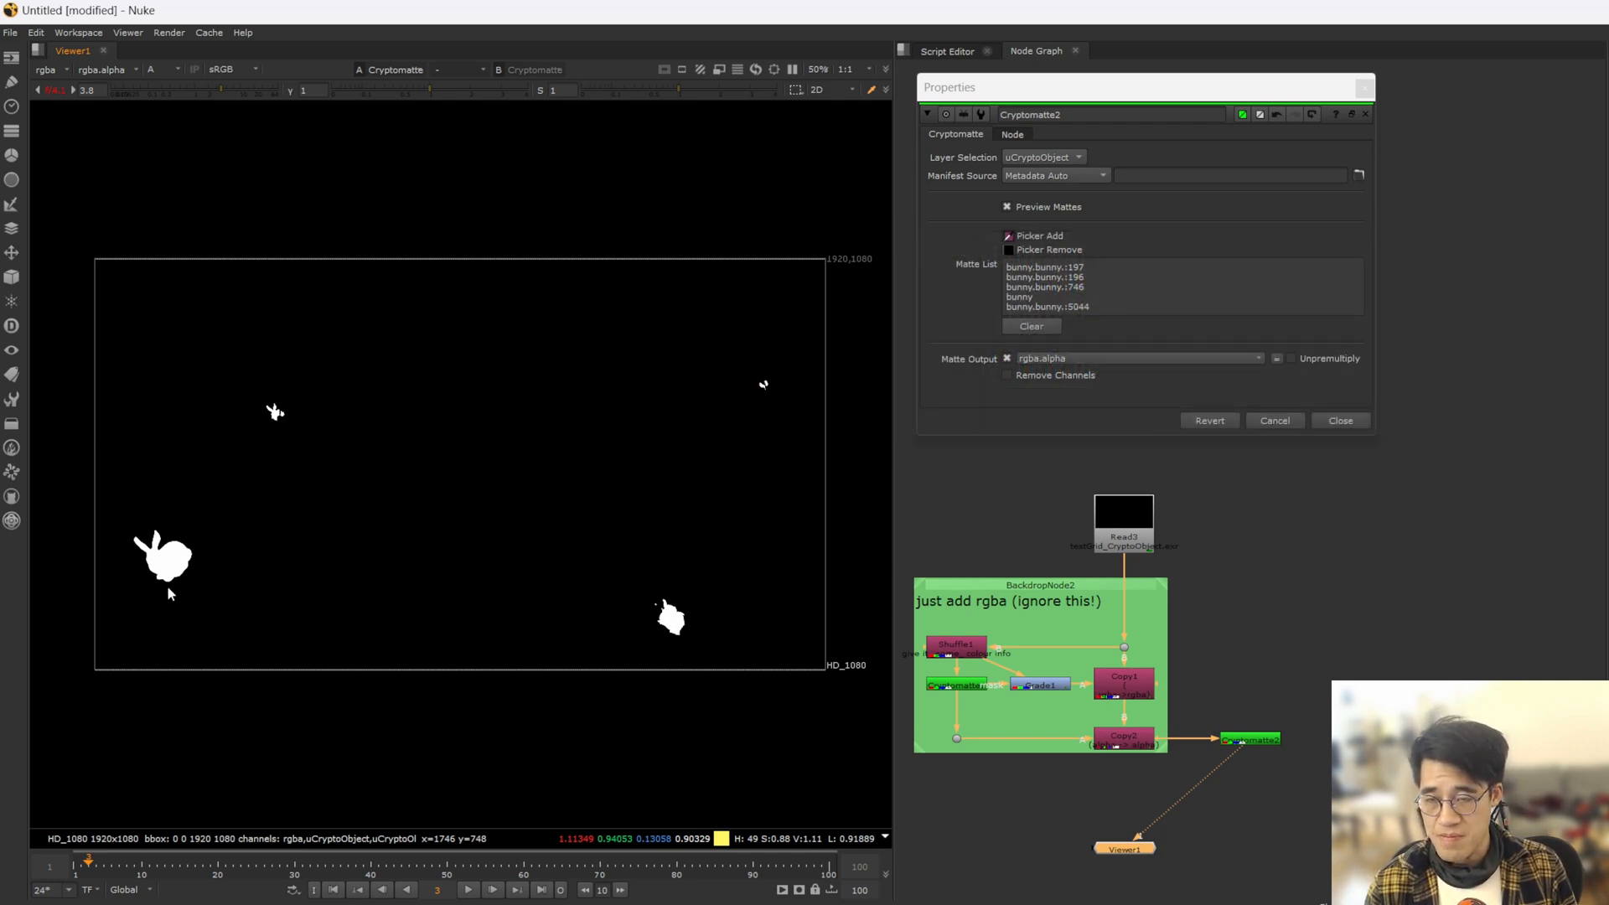
pyautogui.moveTo(221, 597)
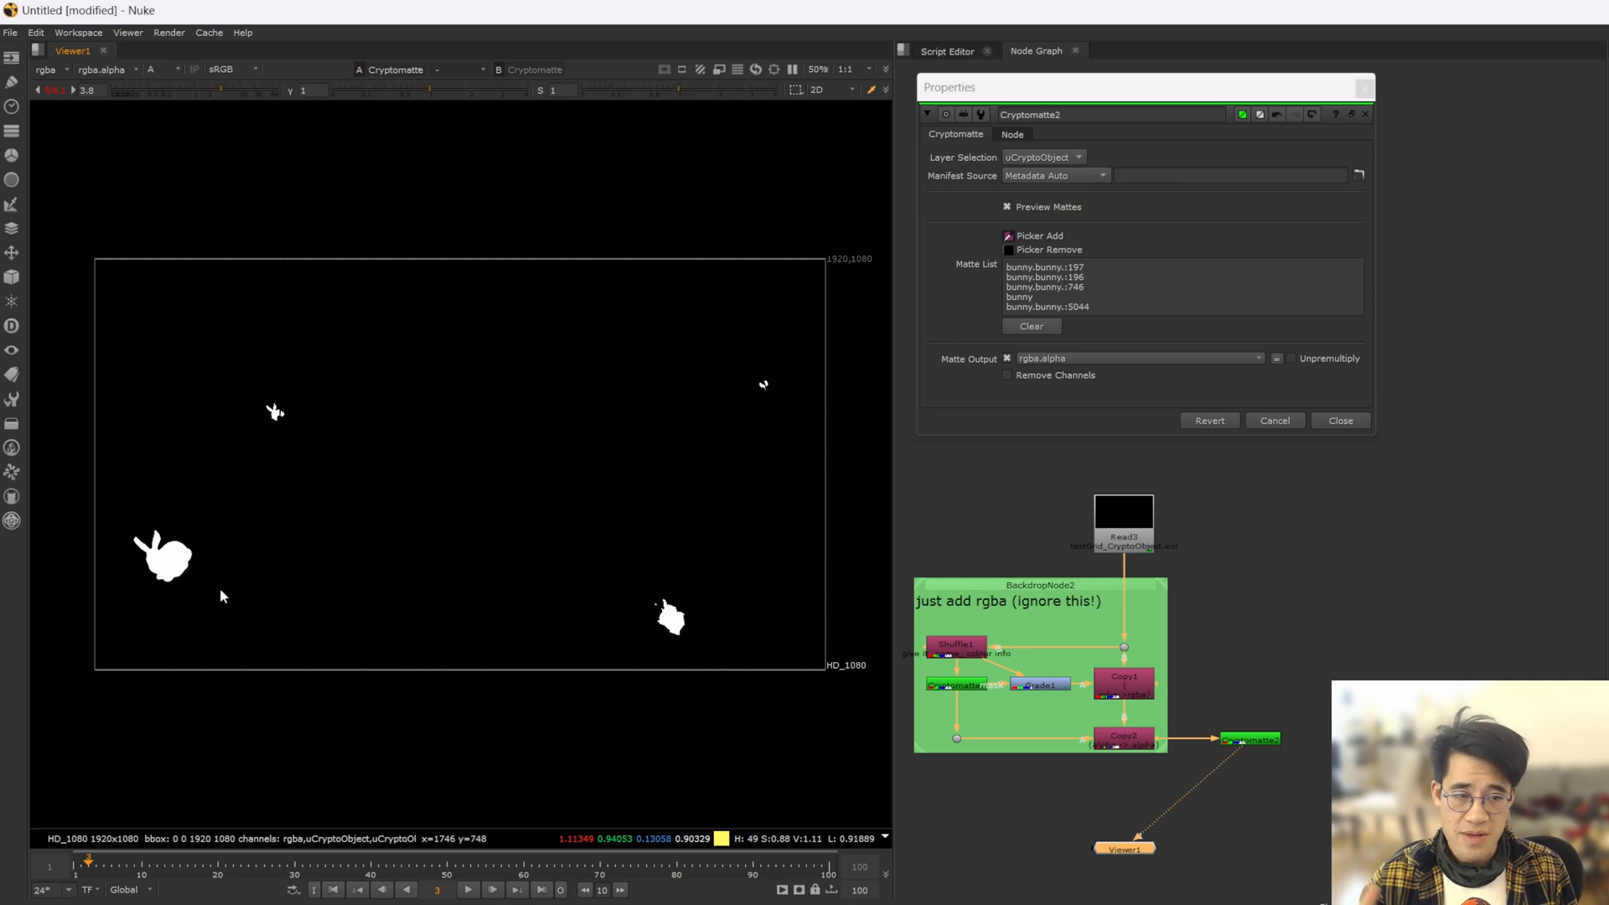
pyautogui.moveTo(699, 463)
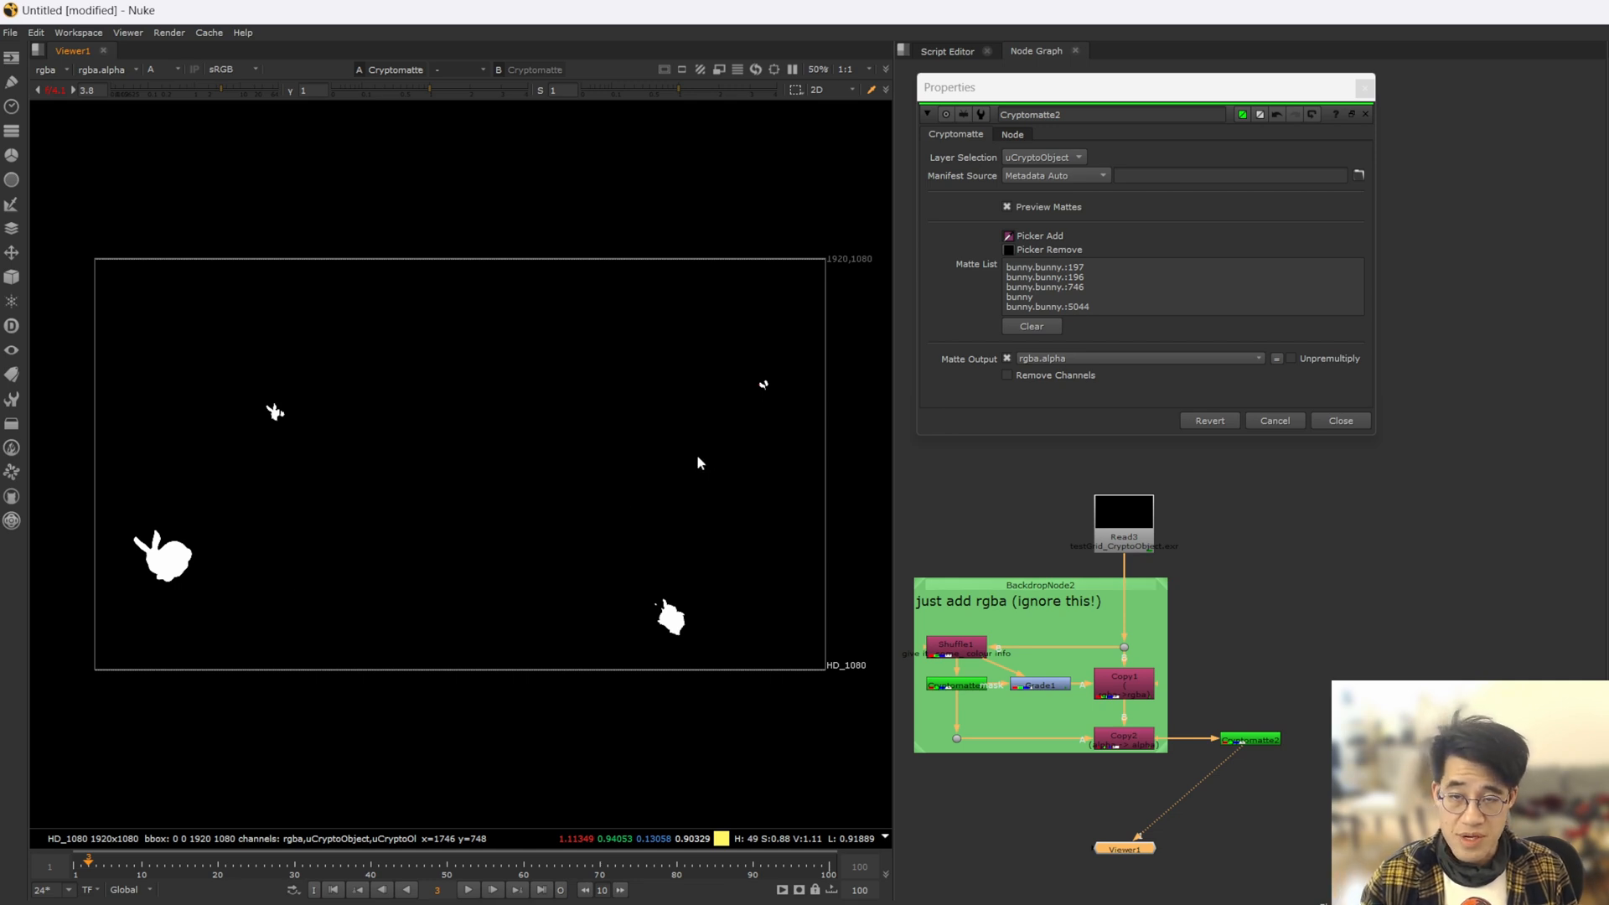
pyautogui.moveTo(697, 463)
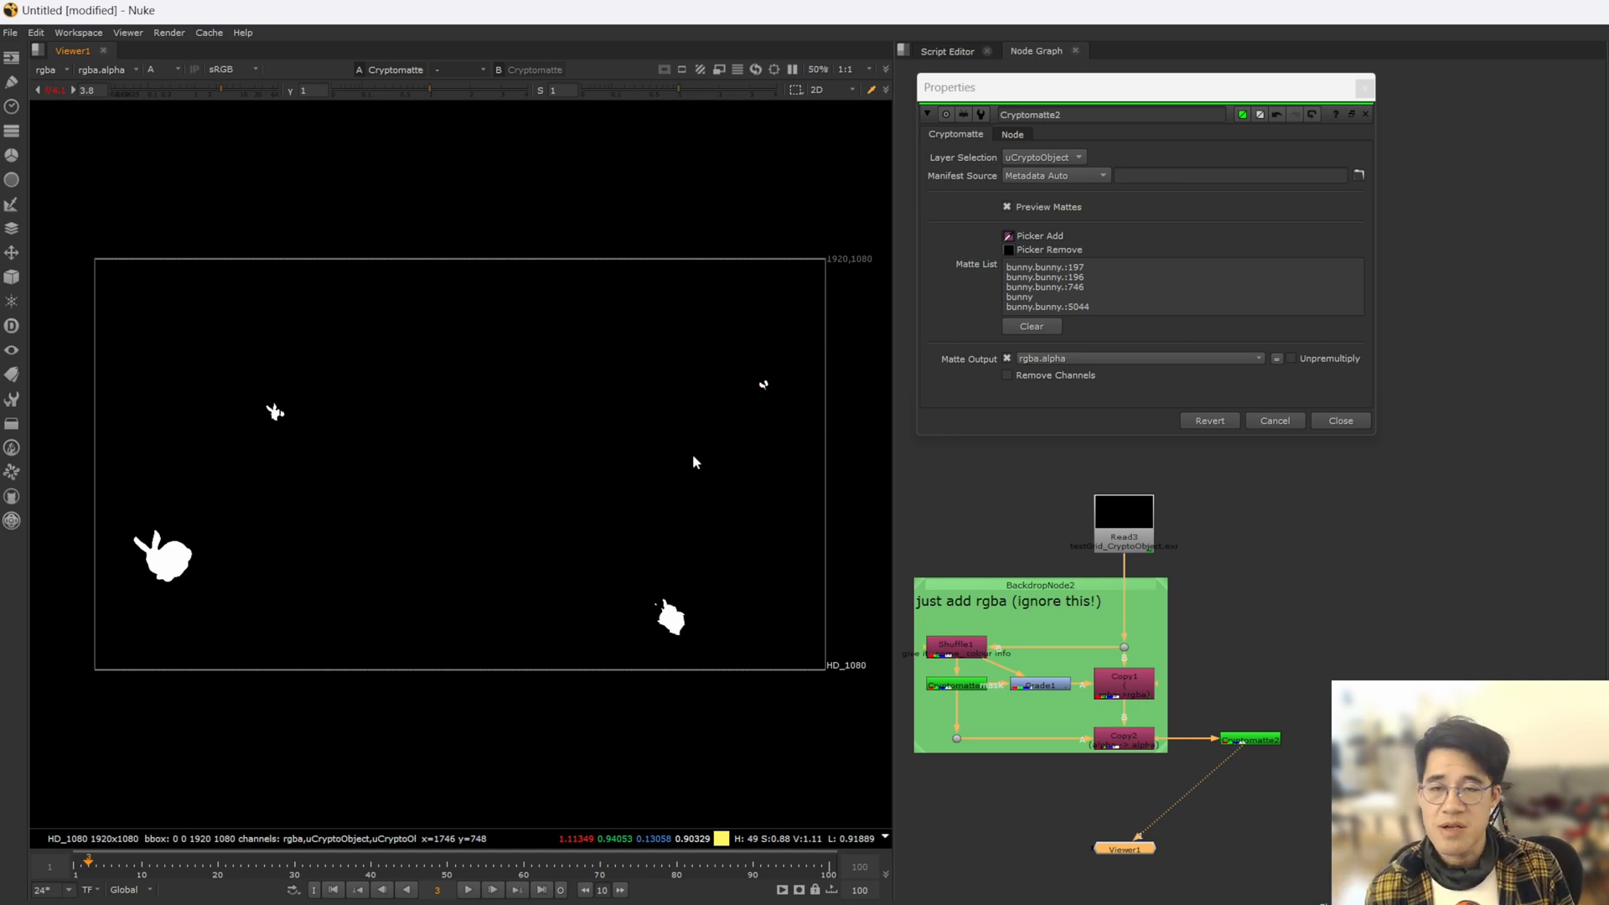
pyautogui.moveTo(518, 479)
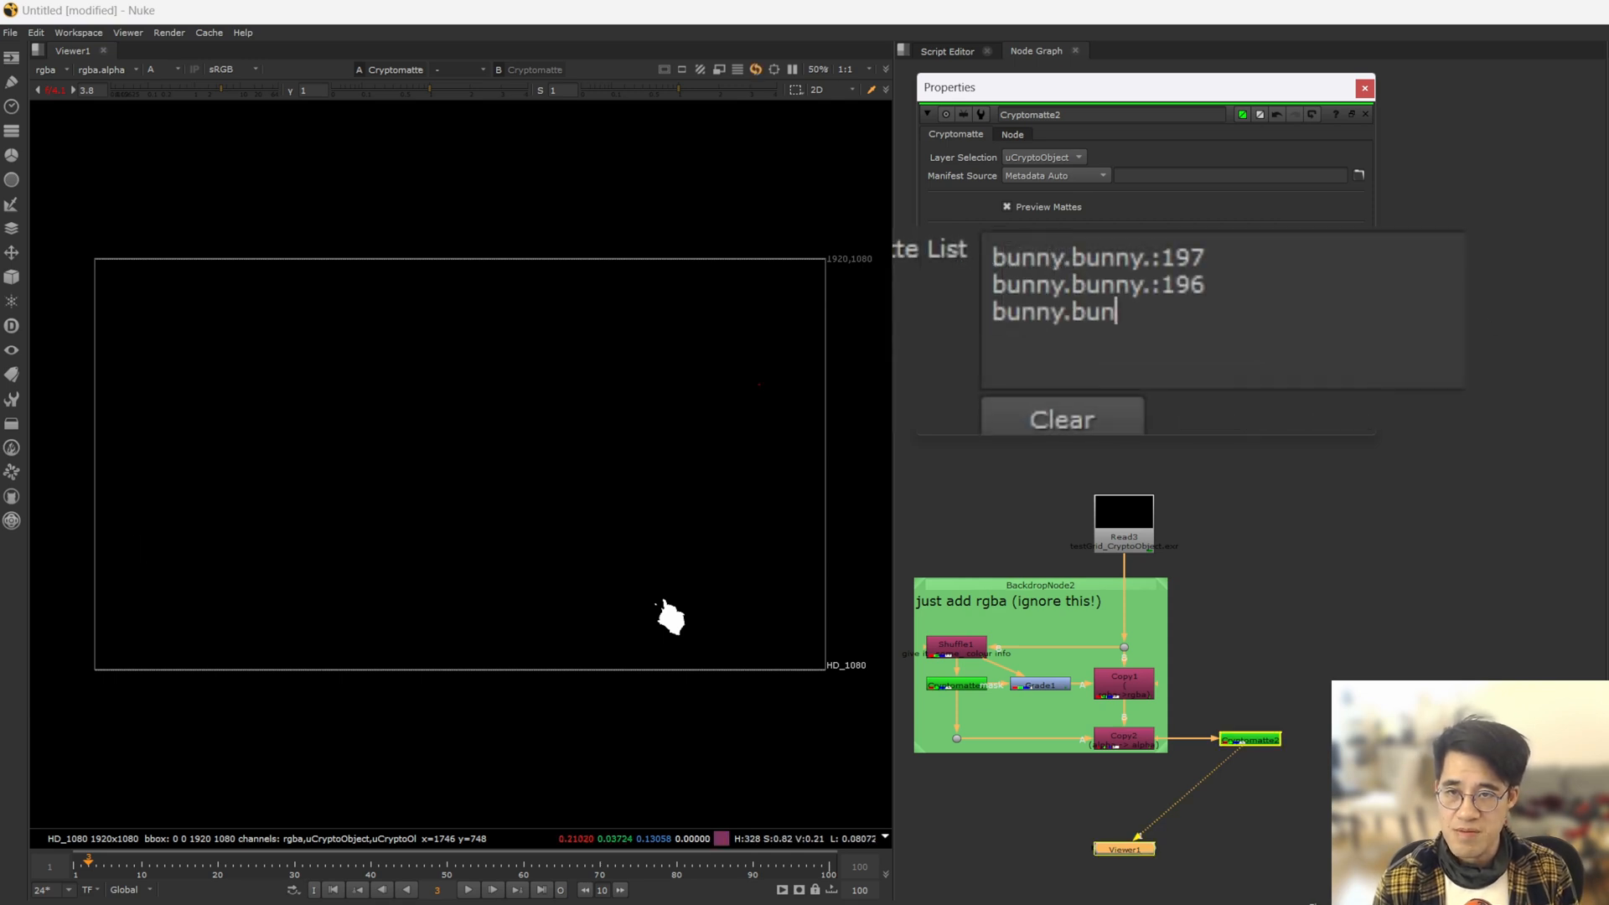
# - Test the * and b* wildcards in the Matte List and check the result in colour
pyautogui.write('ny.:20')
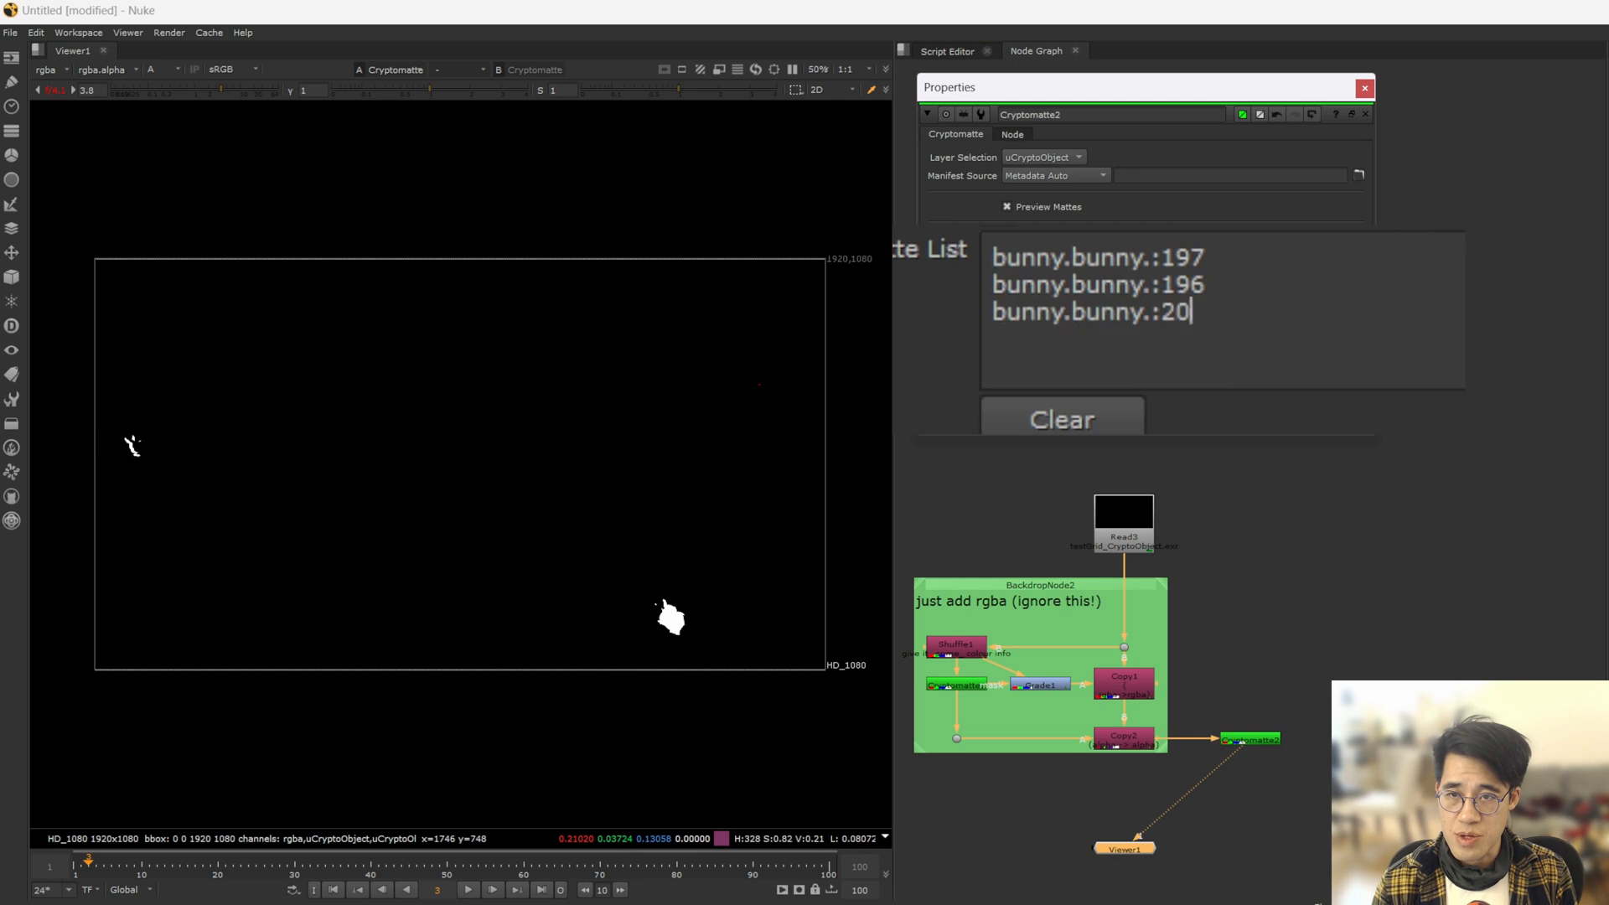
pyautogui.write('0')
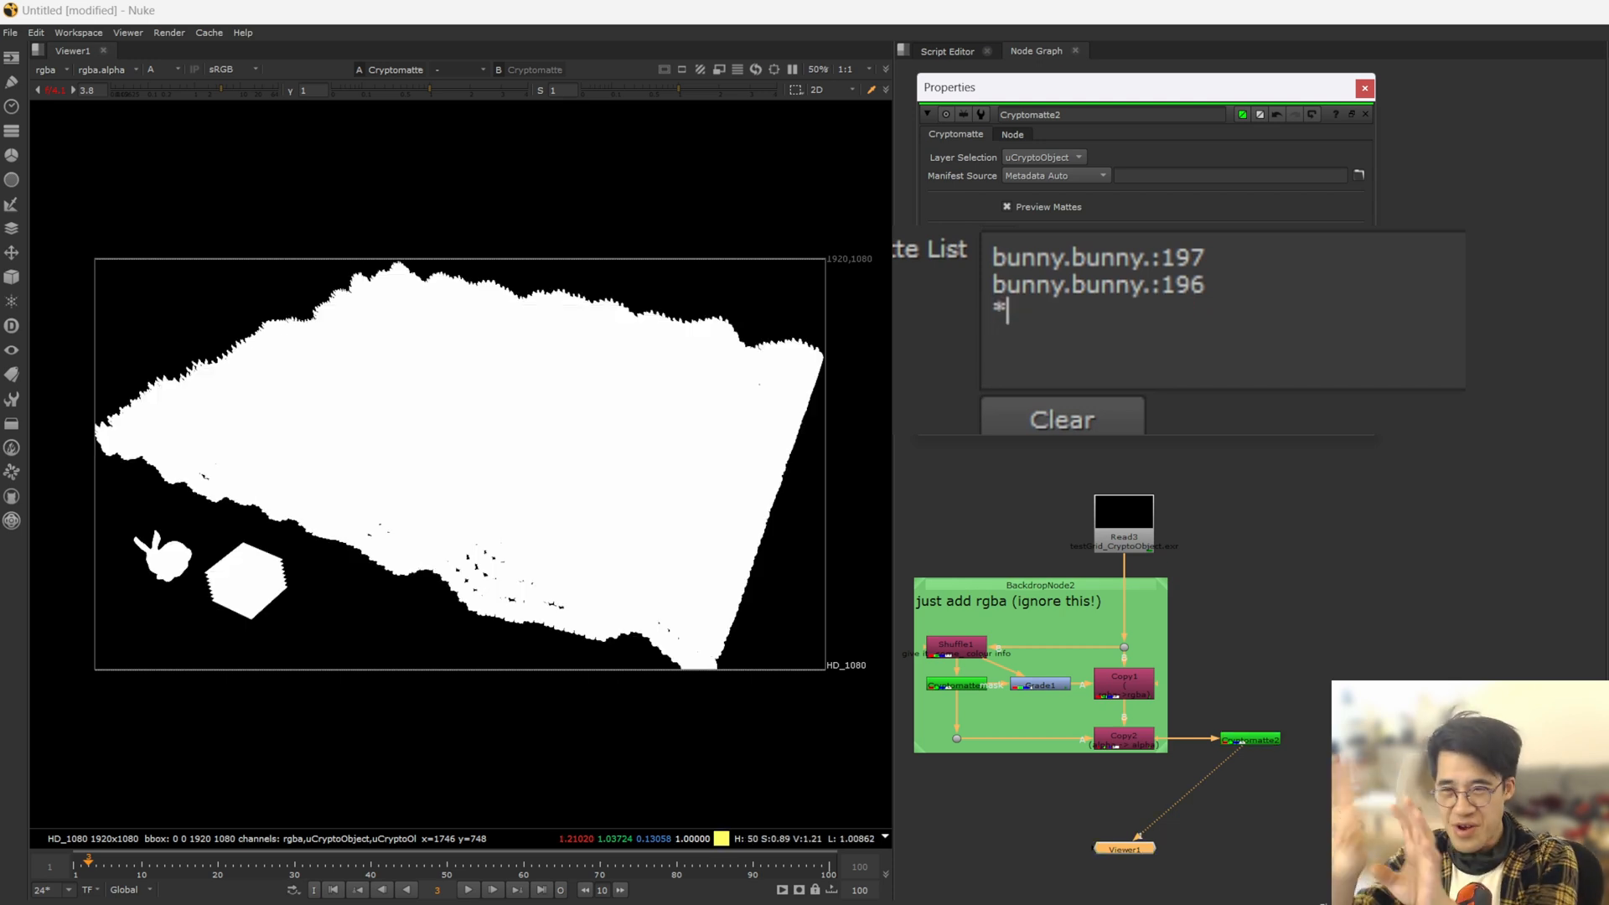
pyautogui.write('b')
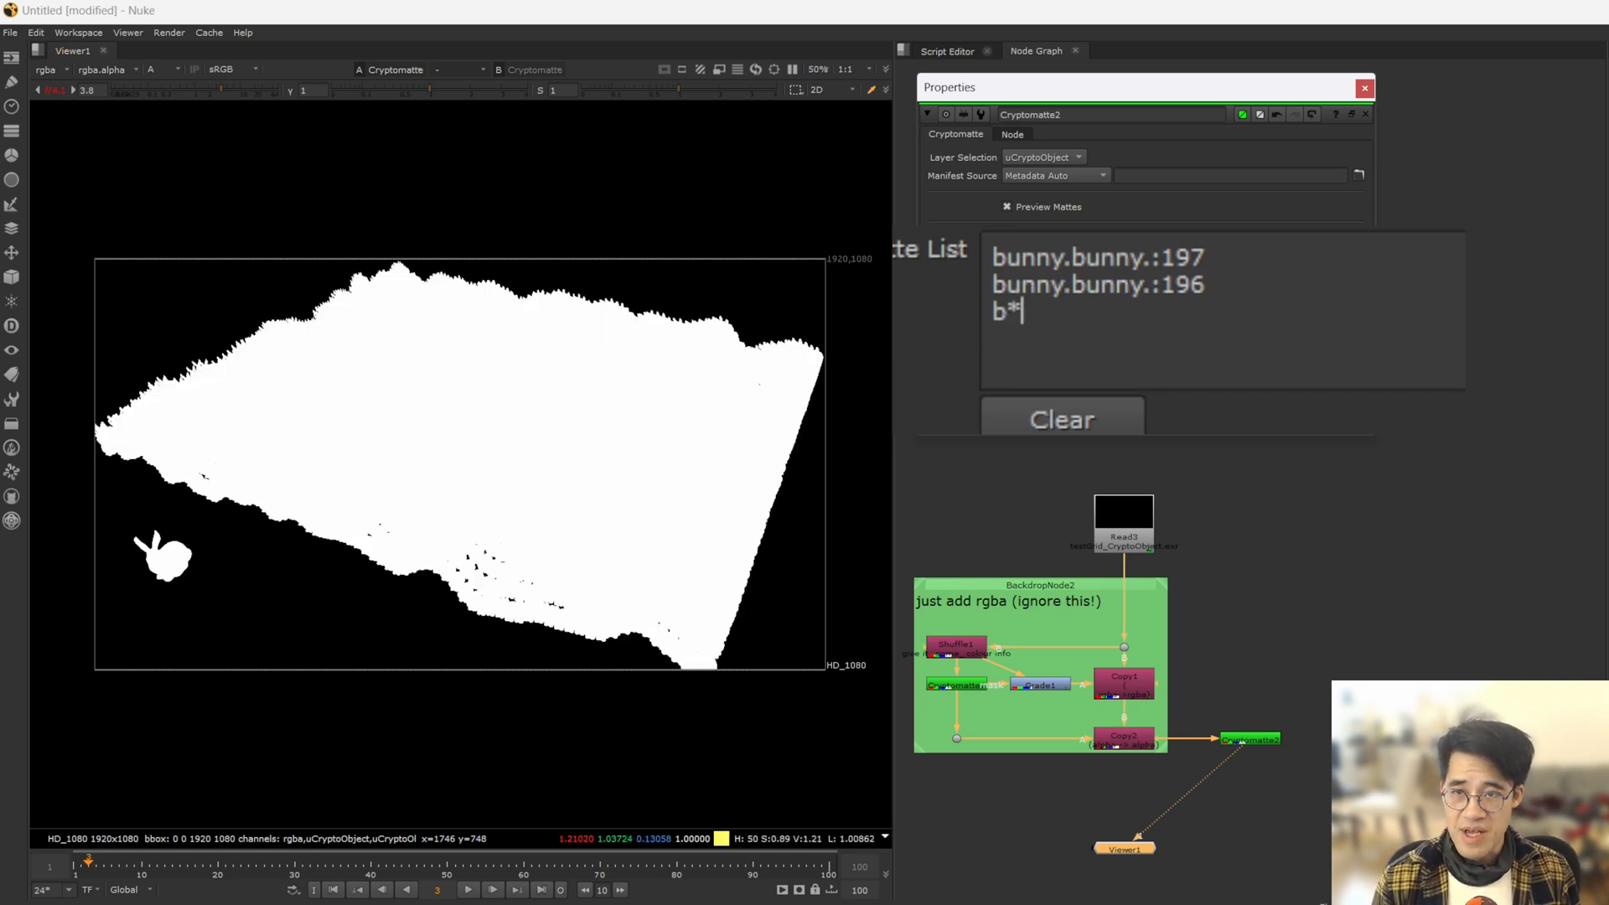
pyautogui.click(159, 71)
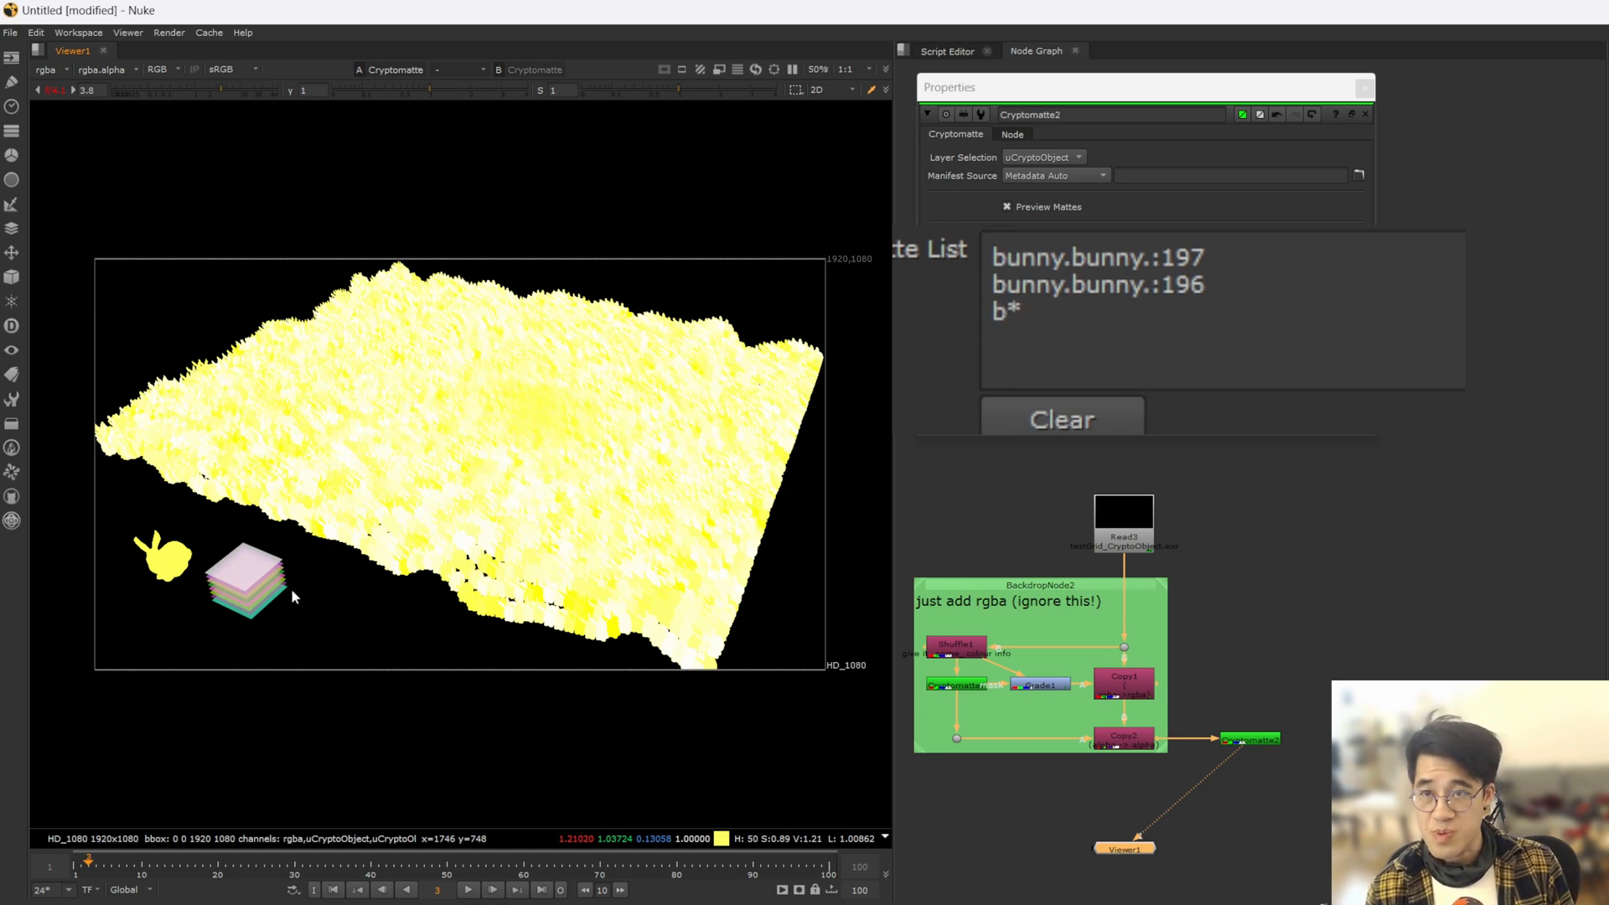
# - Set the Matte List to *grid* and verify its alpha isolates the stacked cube layers
pyautogui.click(291, 595)
pyautogui.write('*grid')
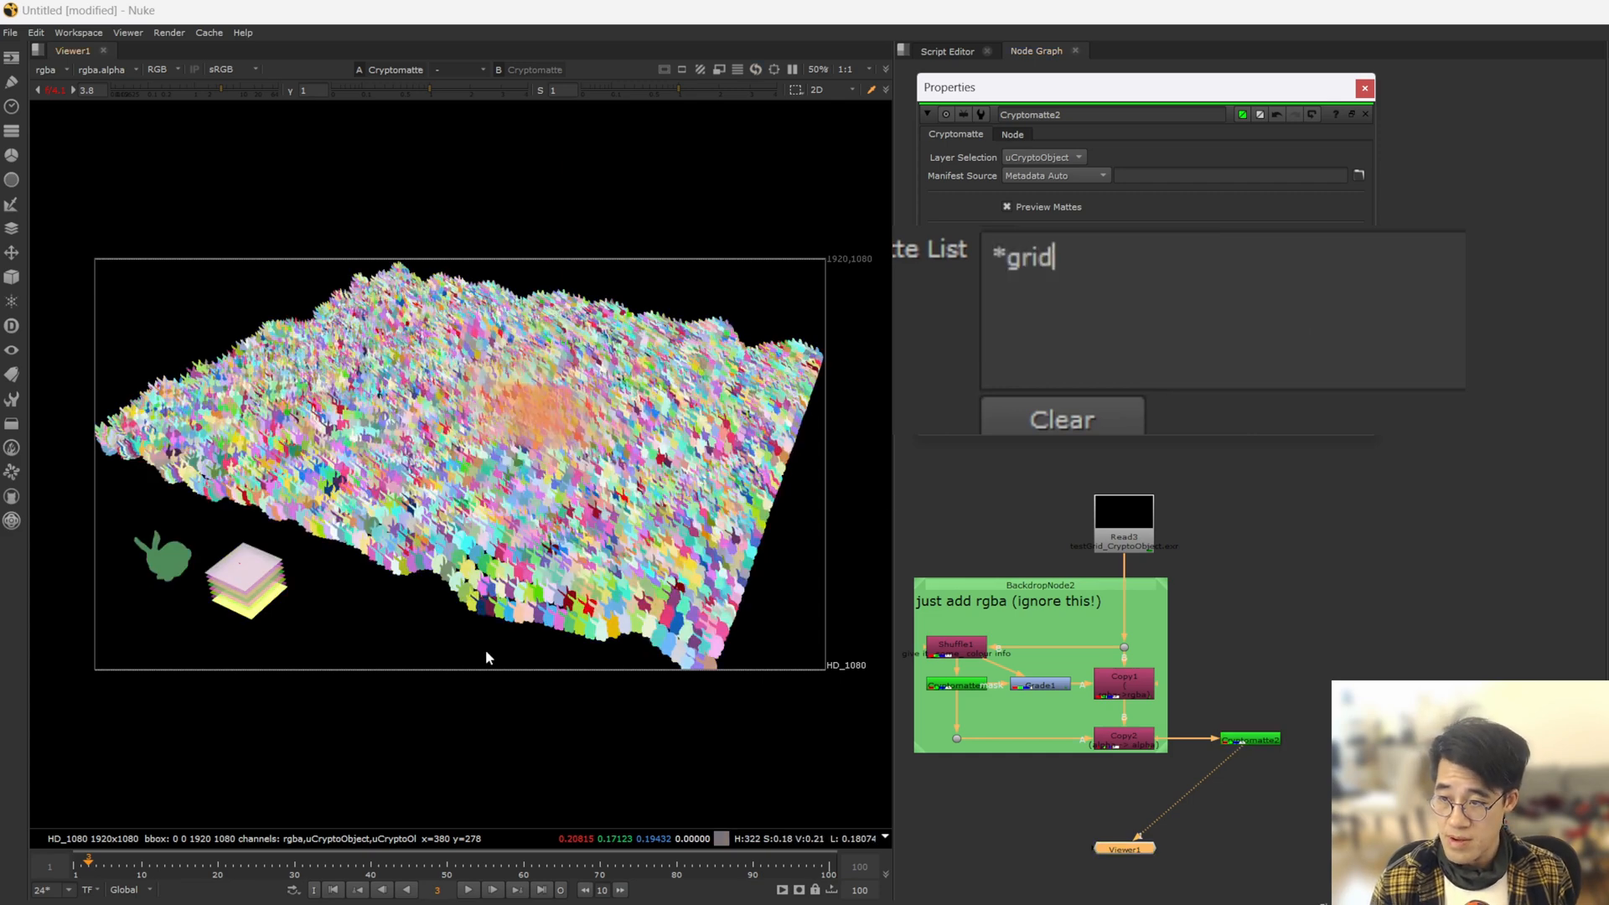
pyautogui.click(161, 69)
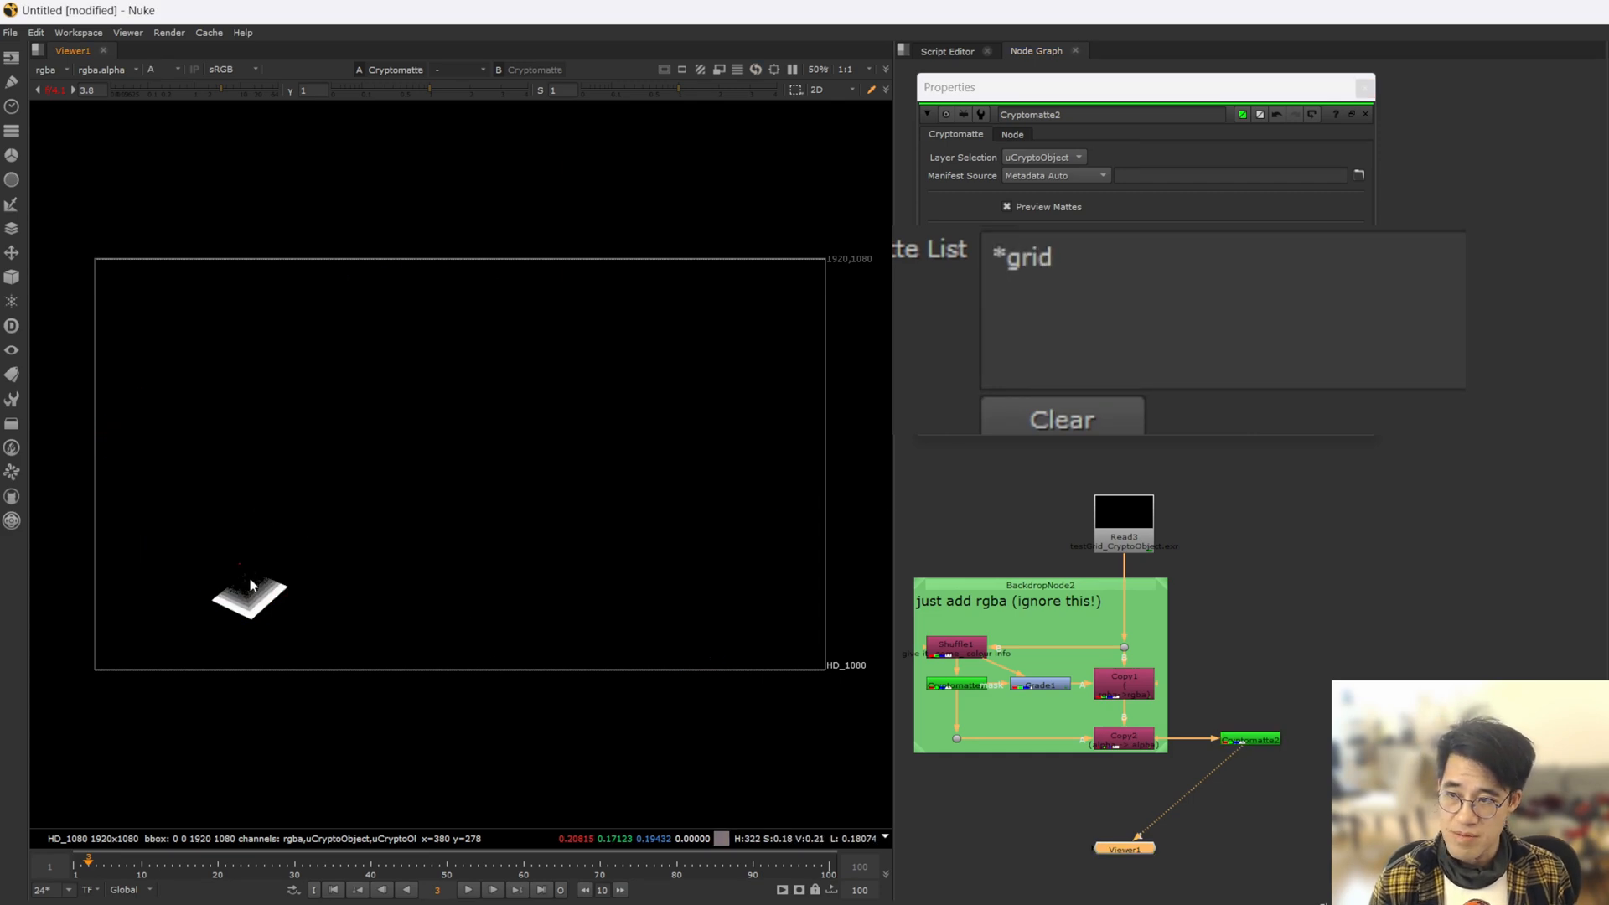
pyautogui.click(158, 68)
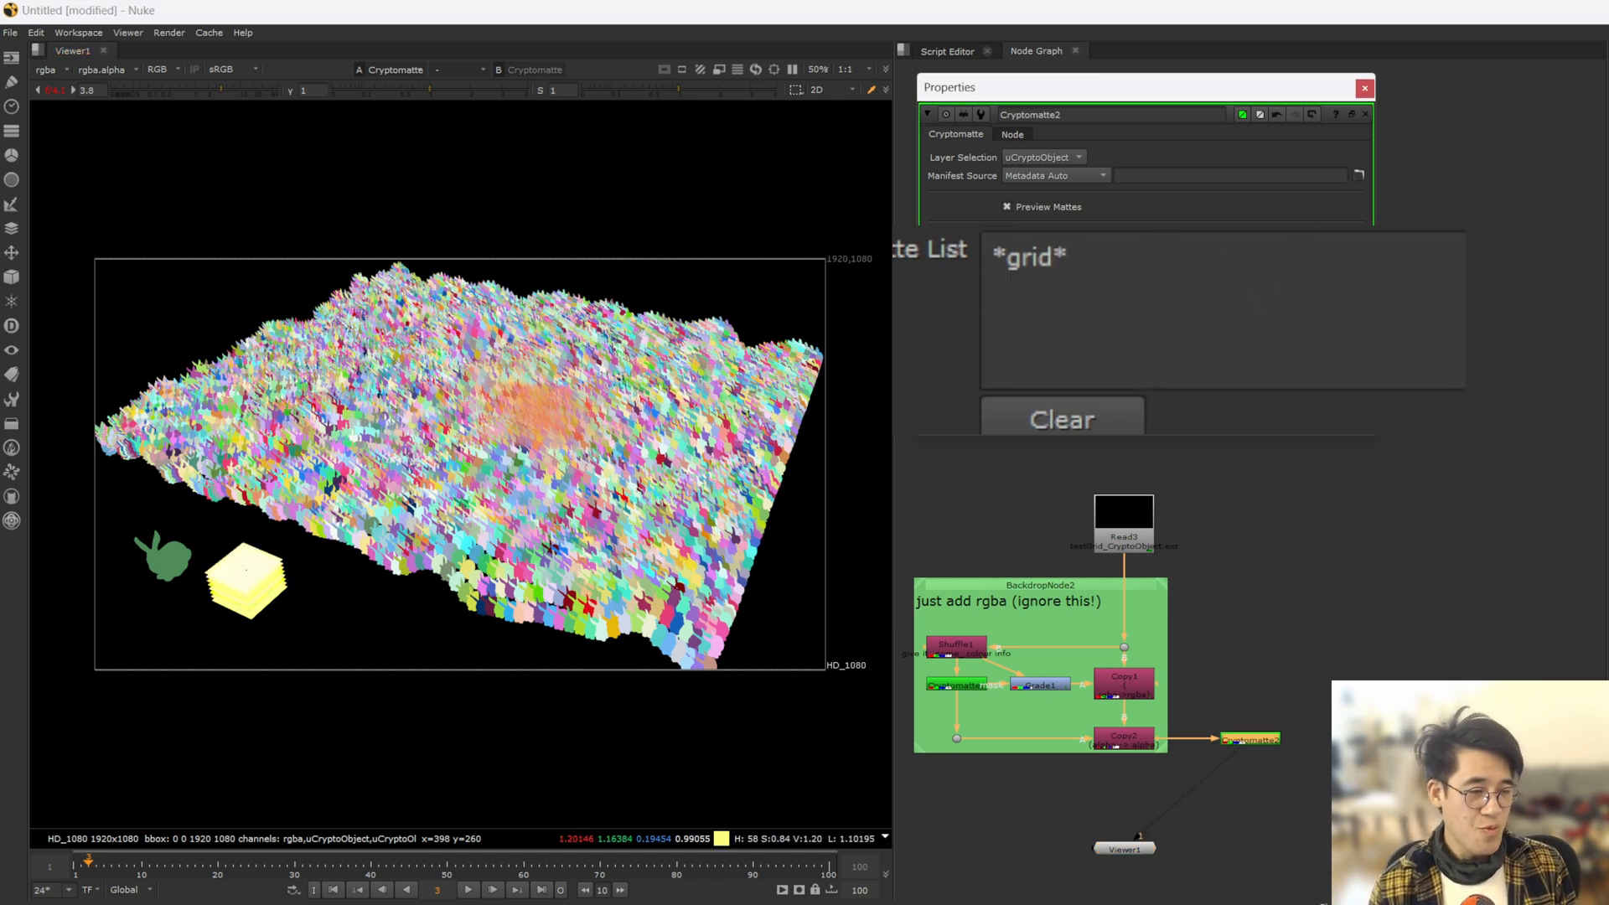
pyautogui.click(1057, 256)
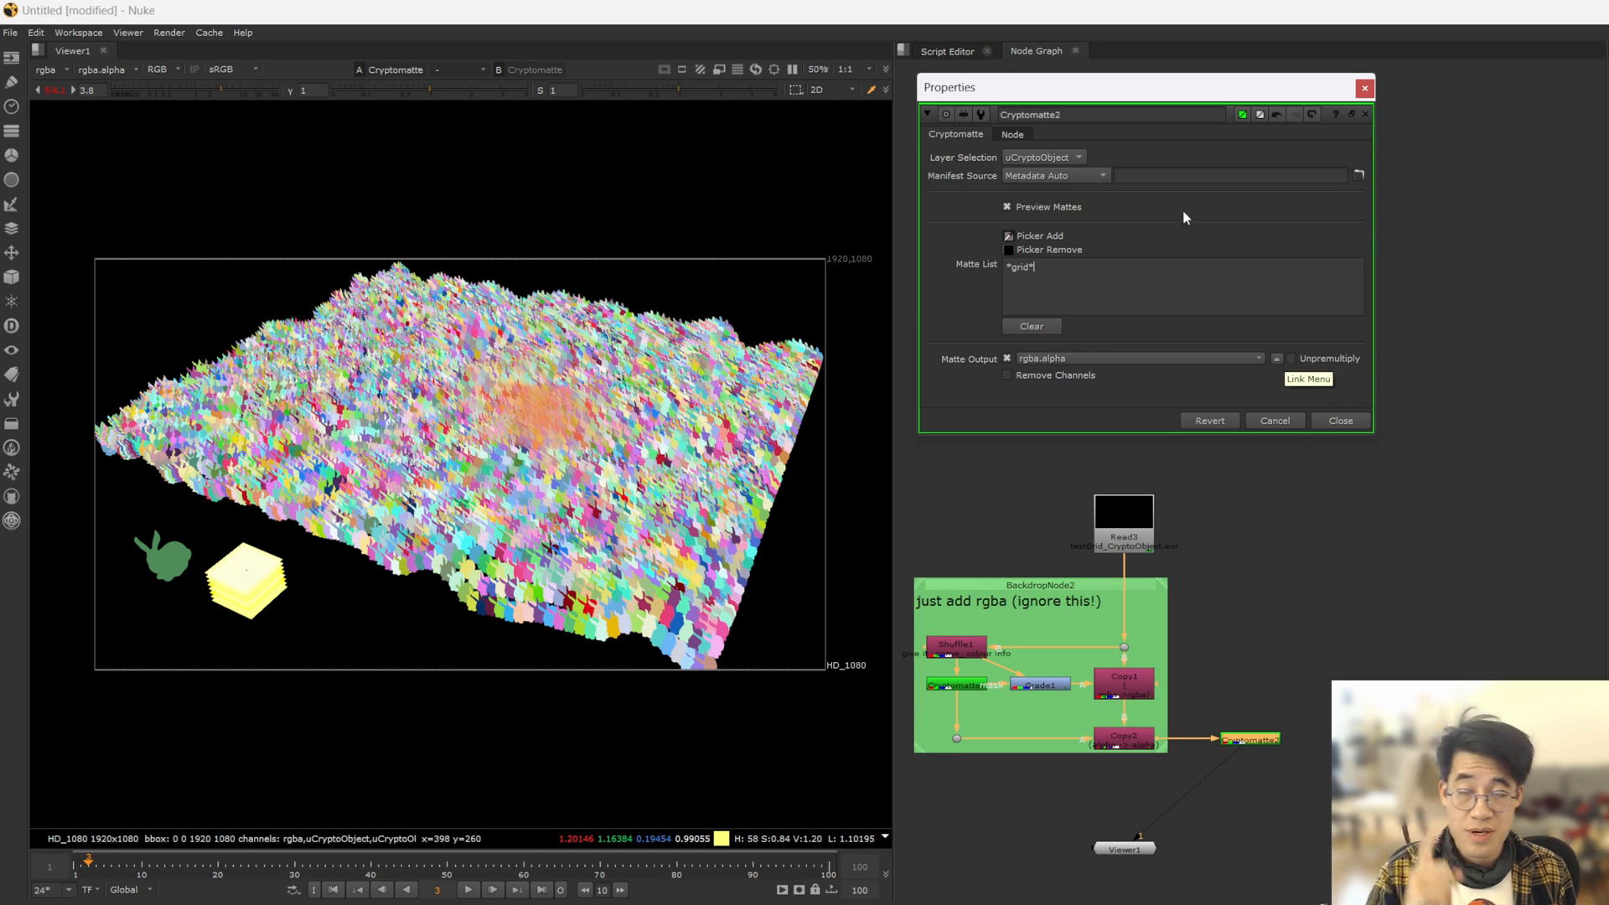
pyautogui.moveTo(1030, 327)
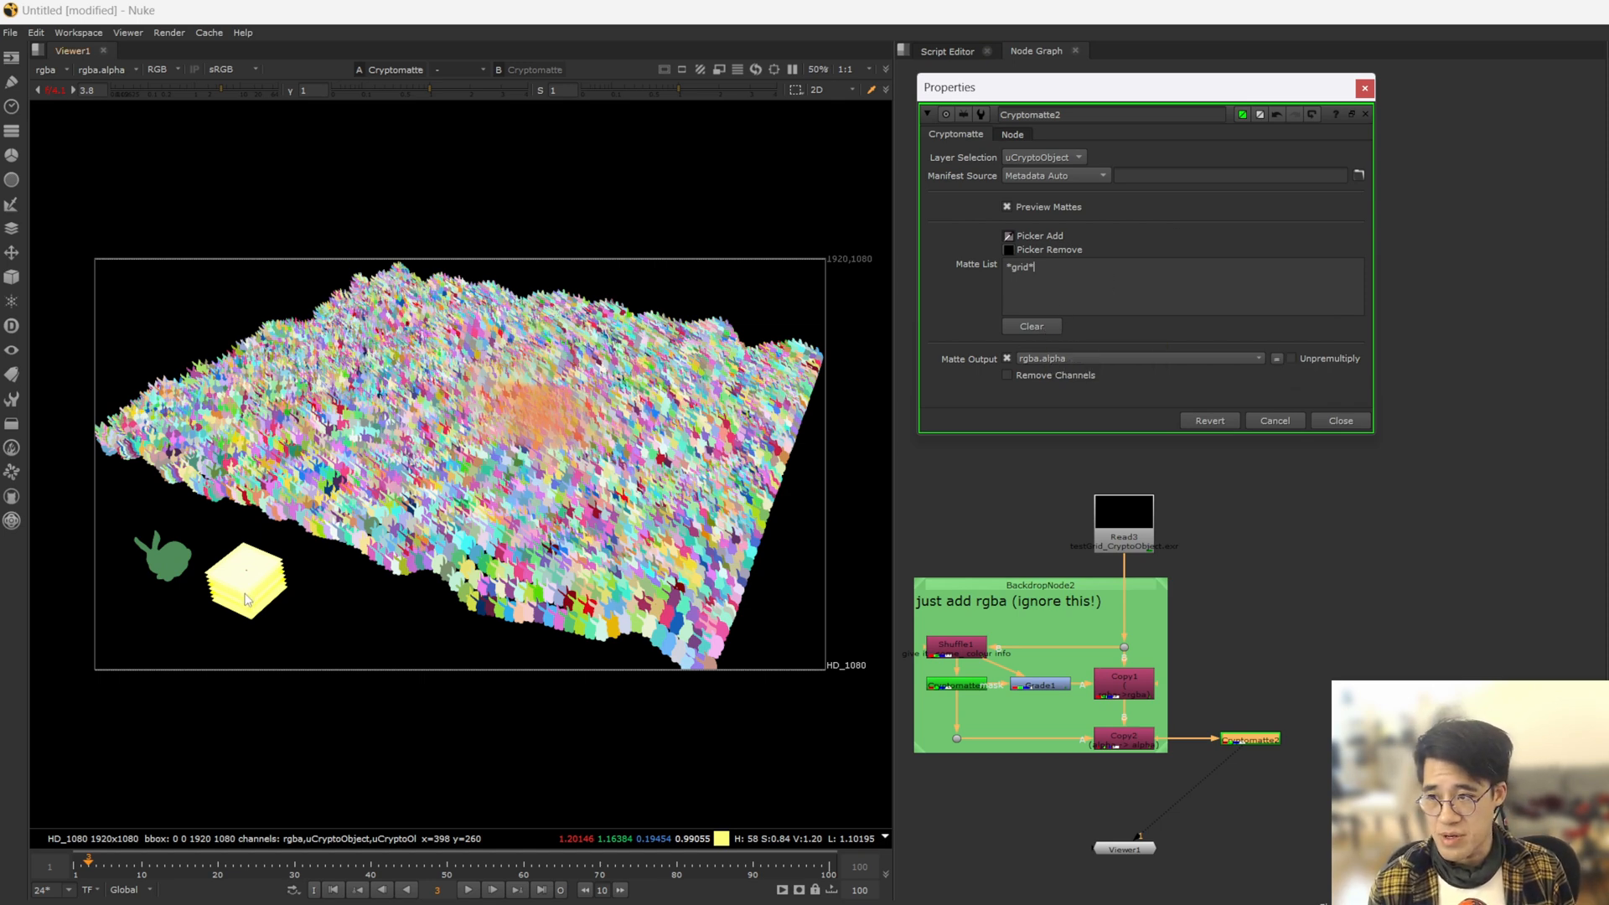
# - Add bg_speedy_bunny on the ground to the matte and inspect its solid white alpha
pyautogui.click(542, 417)
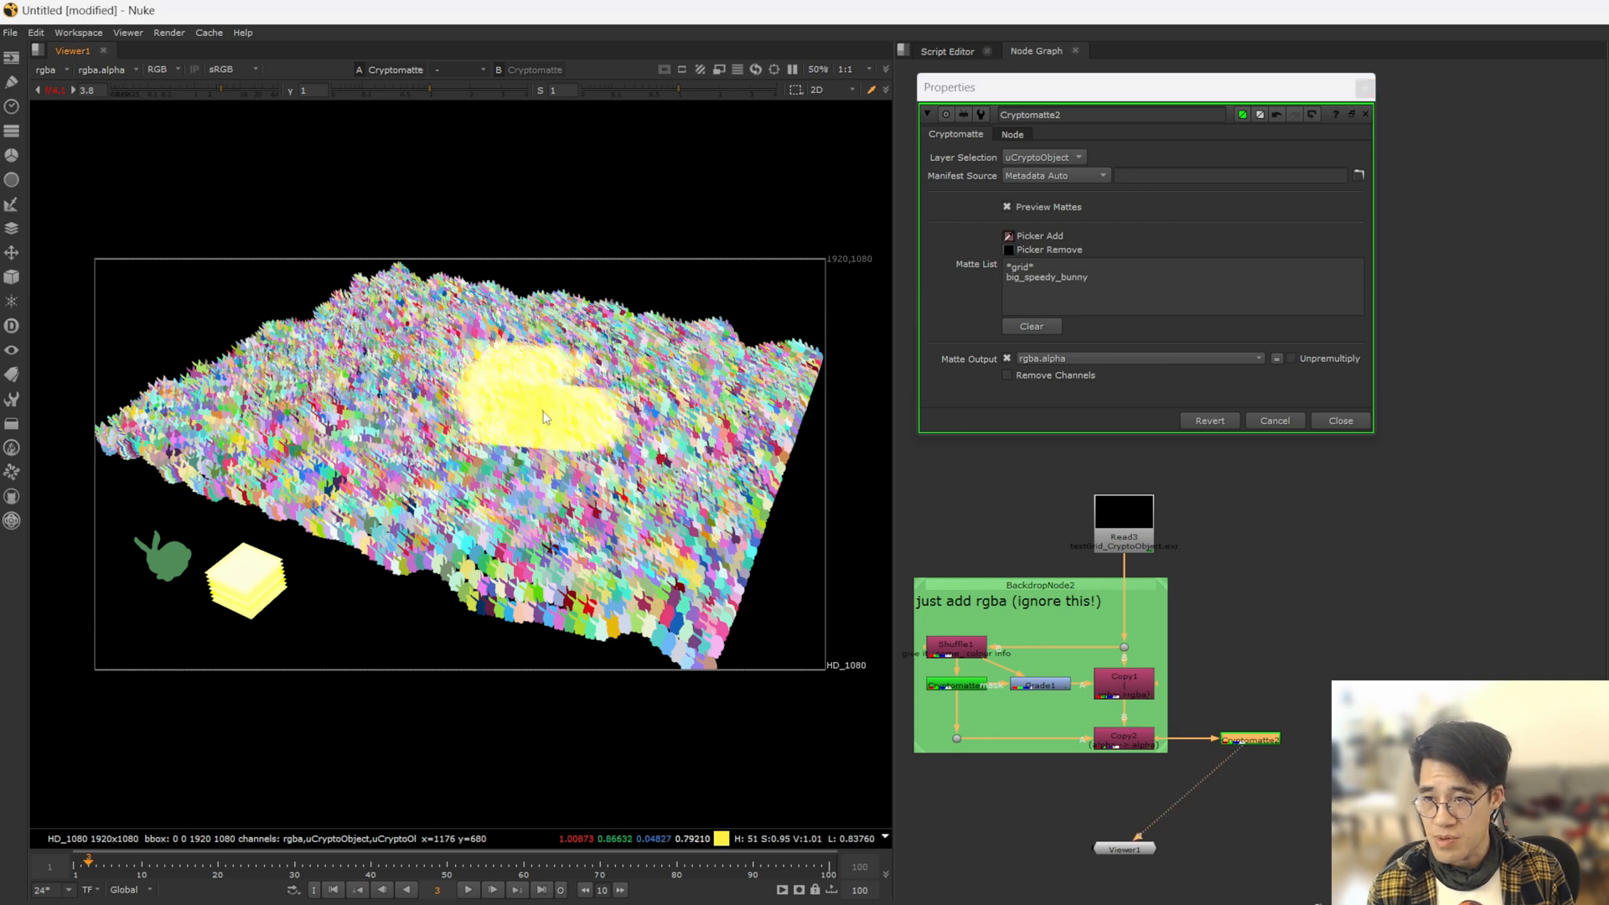
pyautogui.click(157, 69)
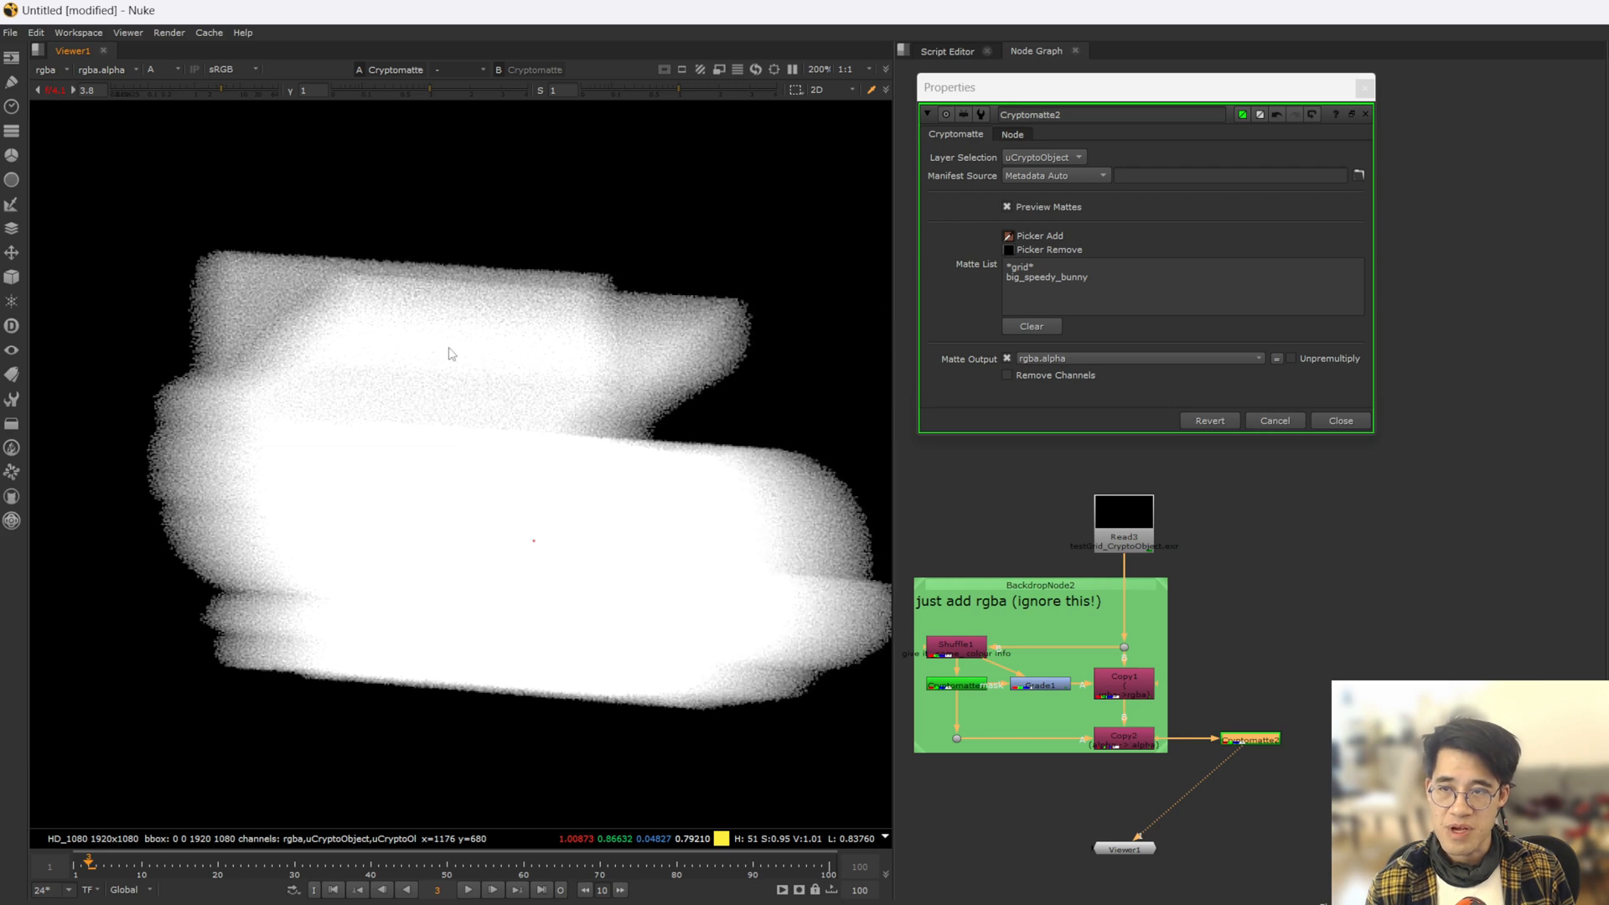
pyautogui.moveTo(657, 345)
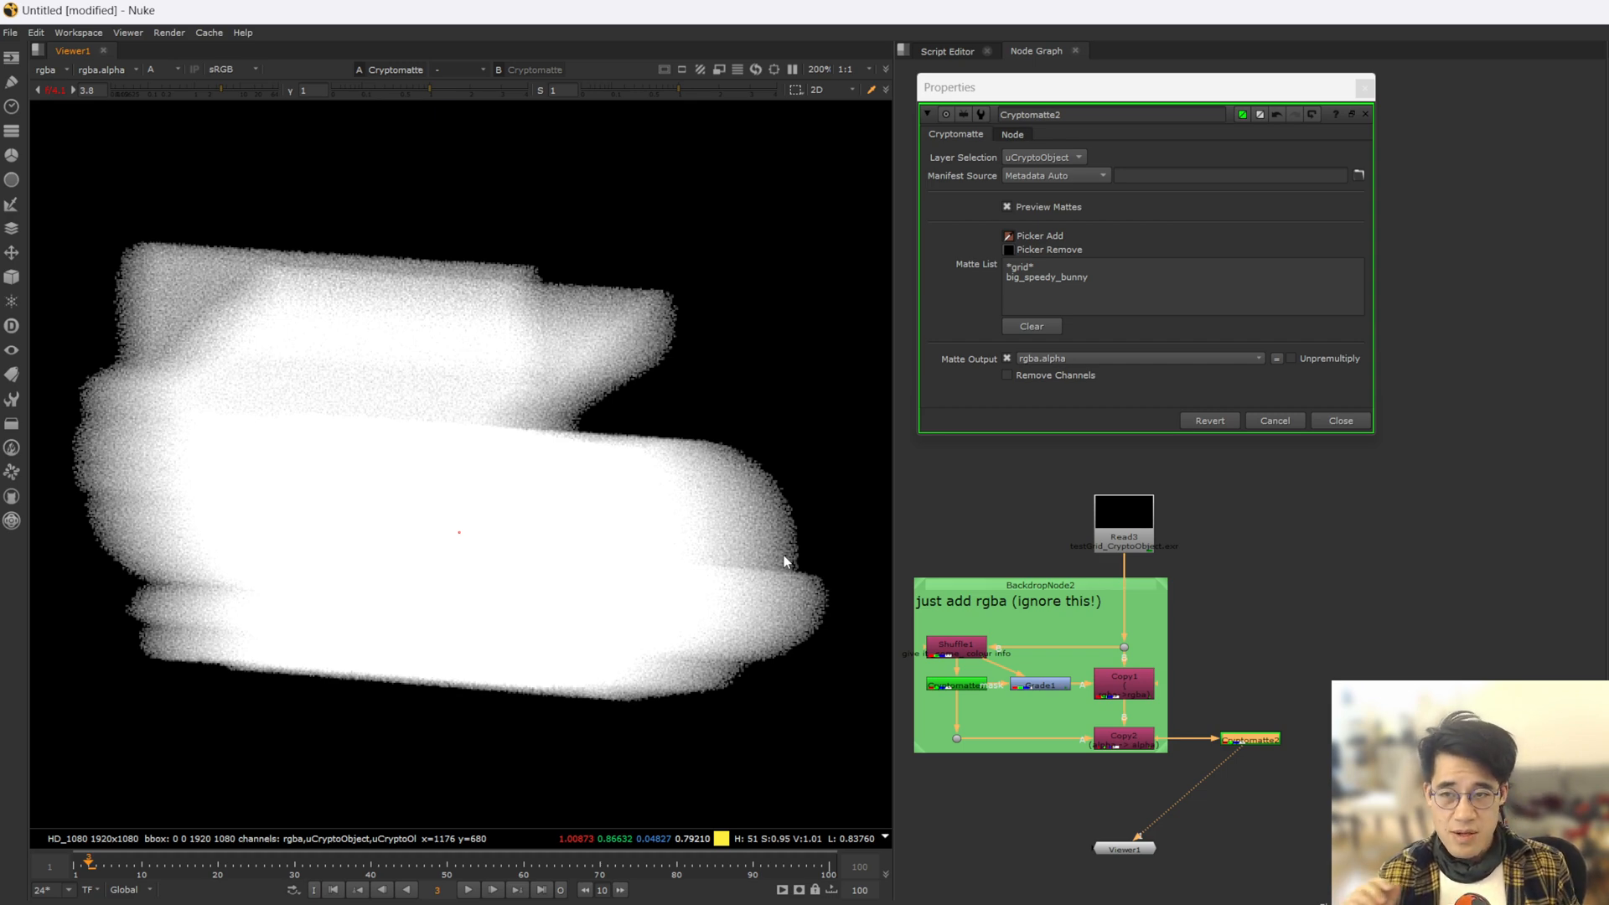
pyautogui.moveTo(674, 492)
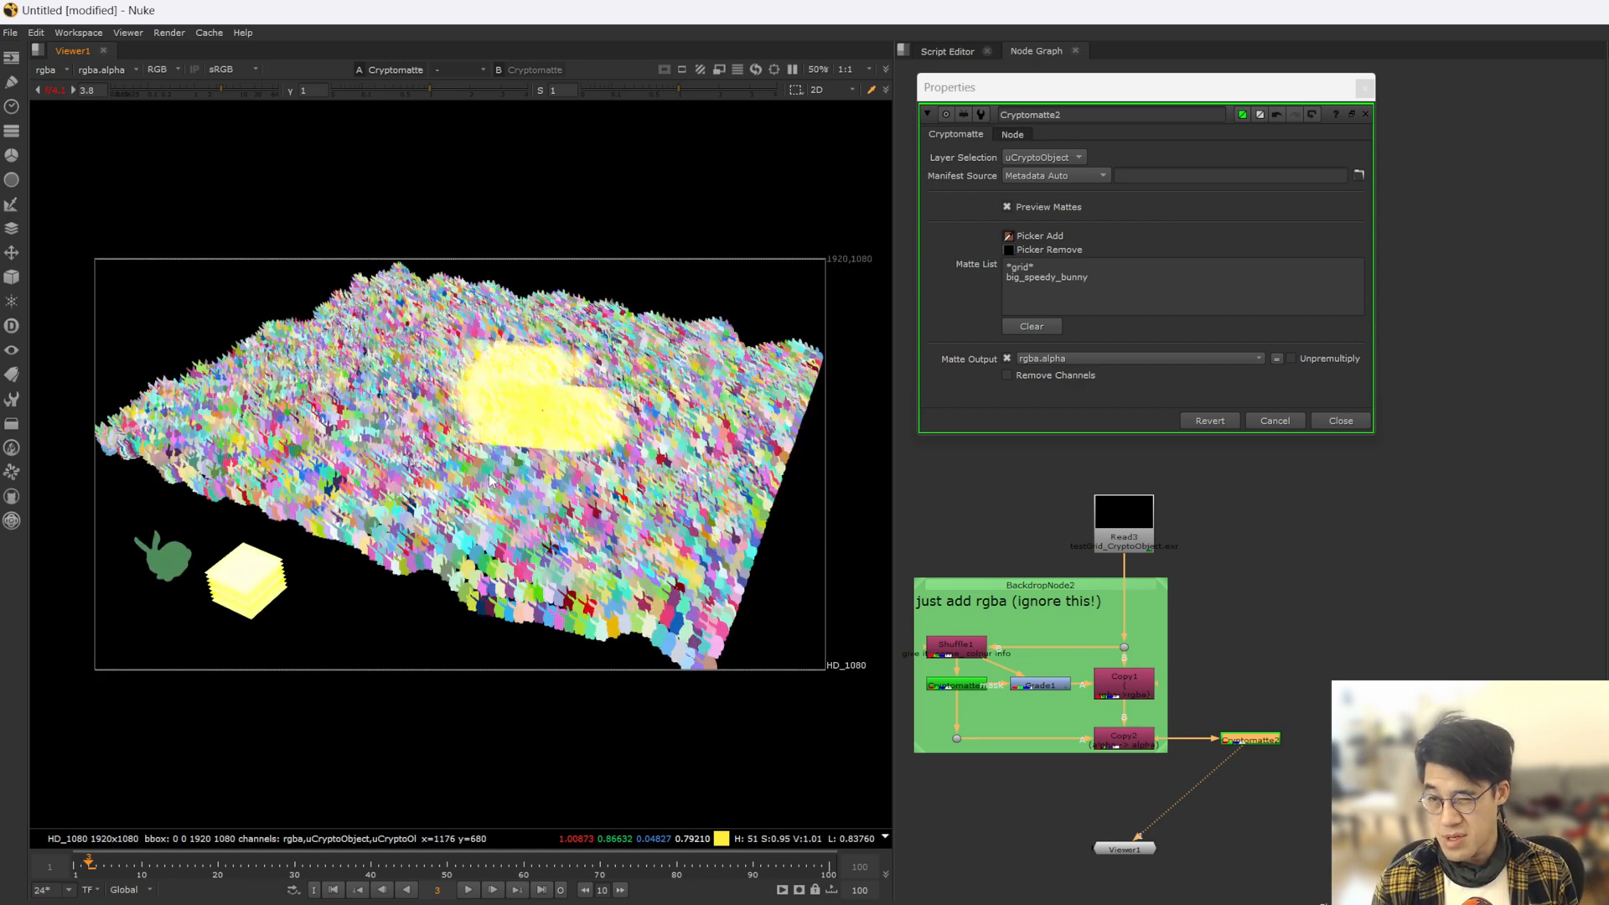
# - Clear the Cryptomatte matte list so no objects remain highlighted
pyautogui.click(1031, 325)
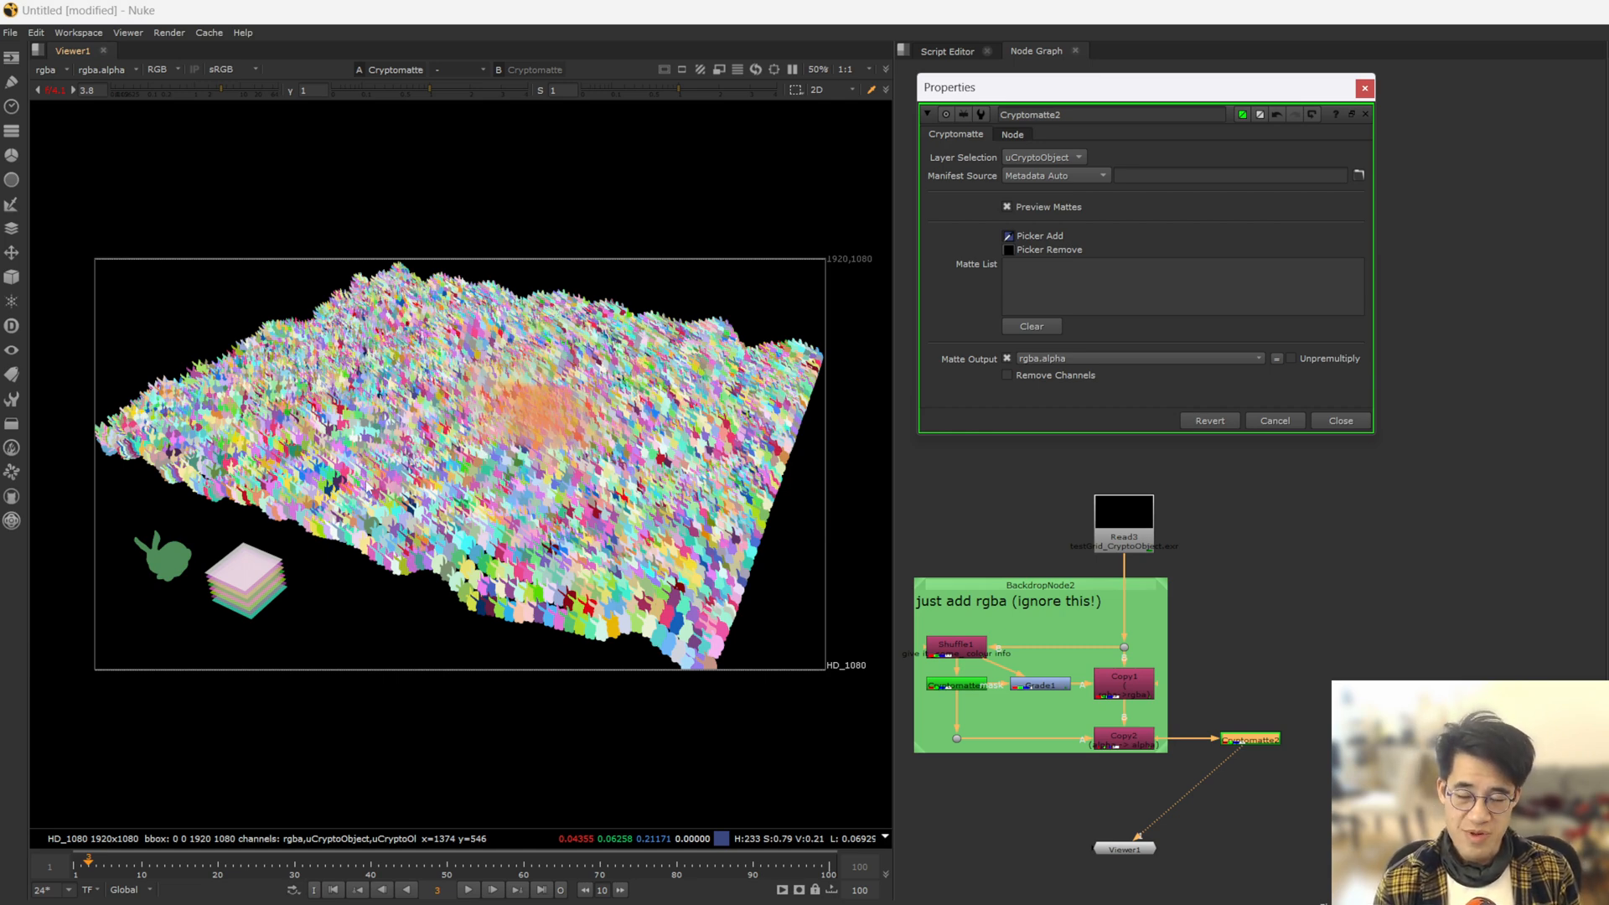
pyautogui.moveTo(808, 568)
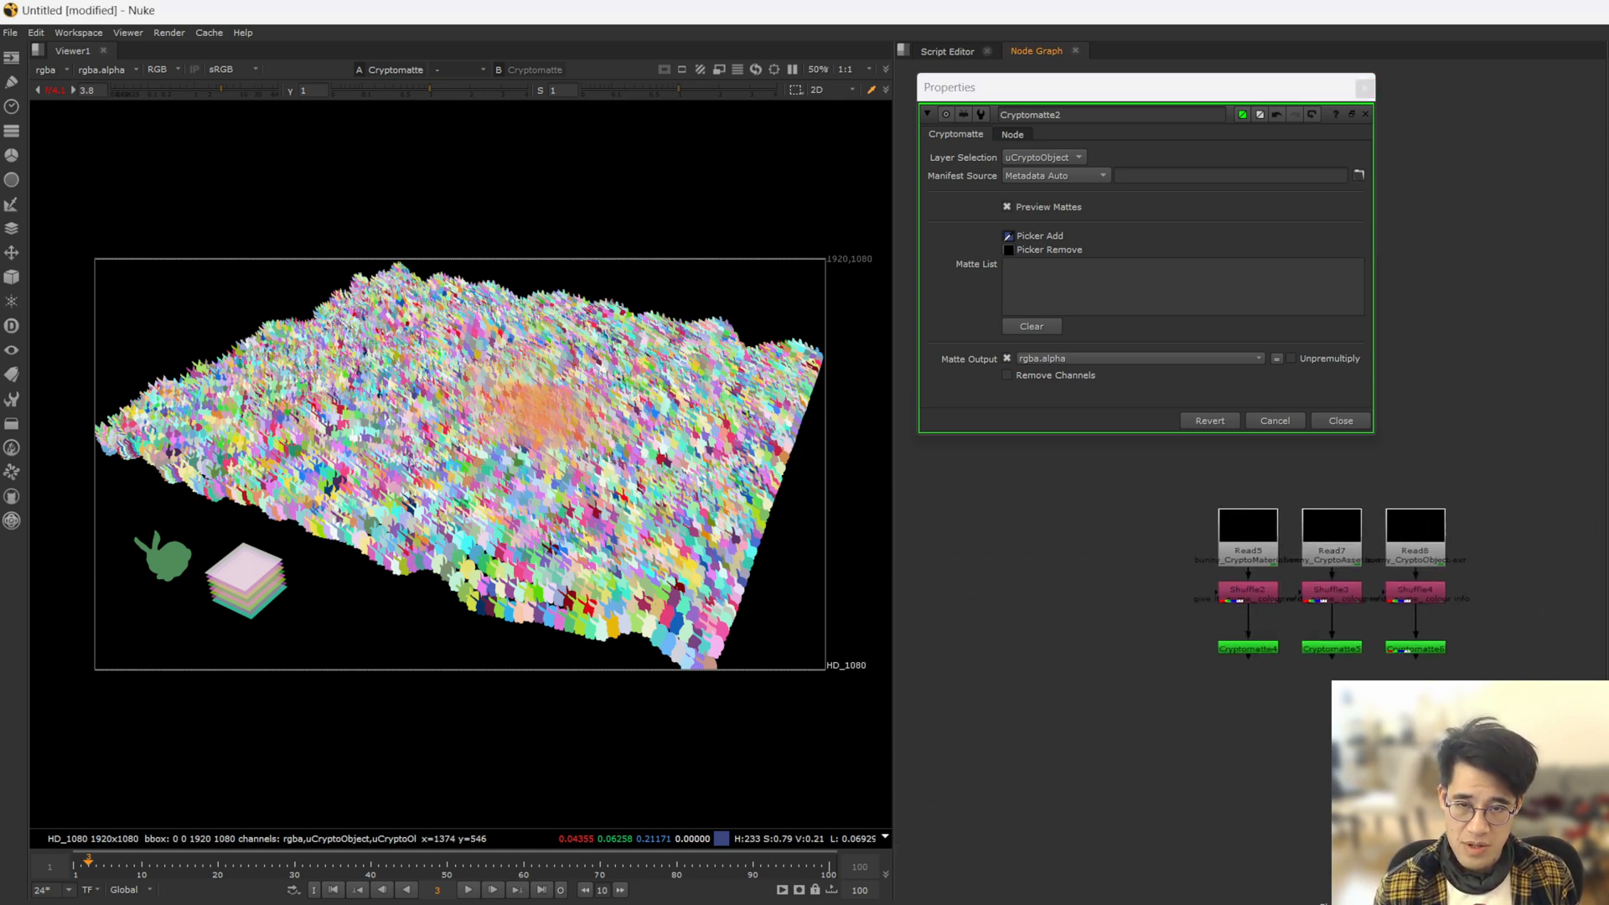
# - Switch to the material Cryptomatte chain and pick the flower petal and bunny_porcelain_mat materials
pyautogui.click(1341, 419)
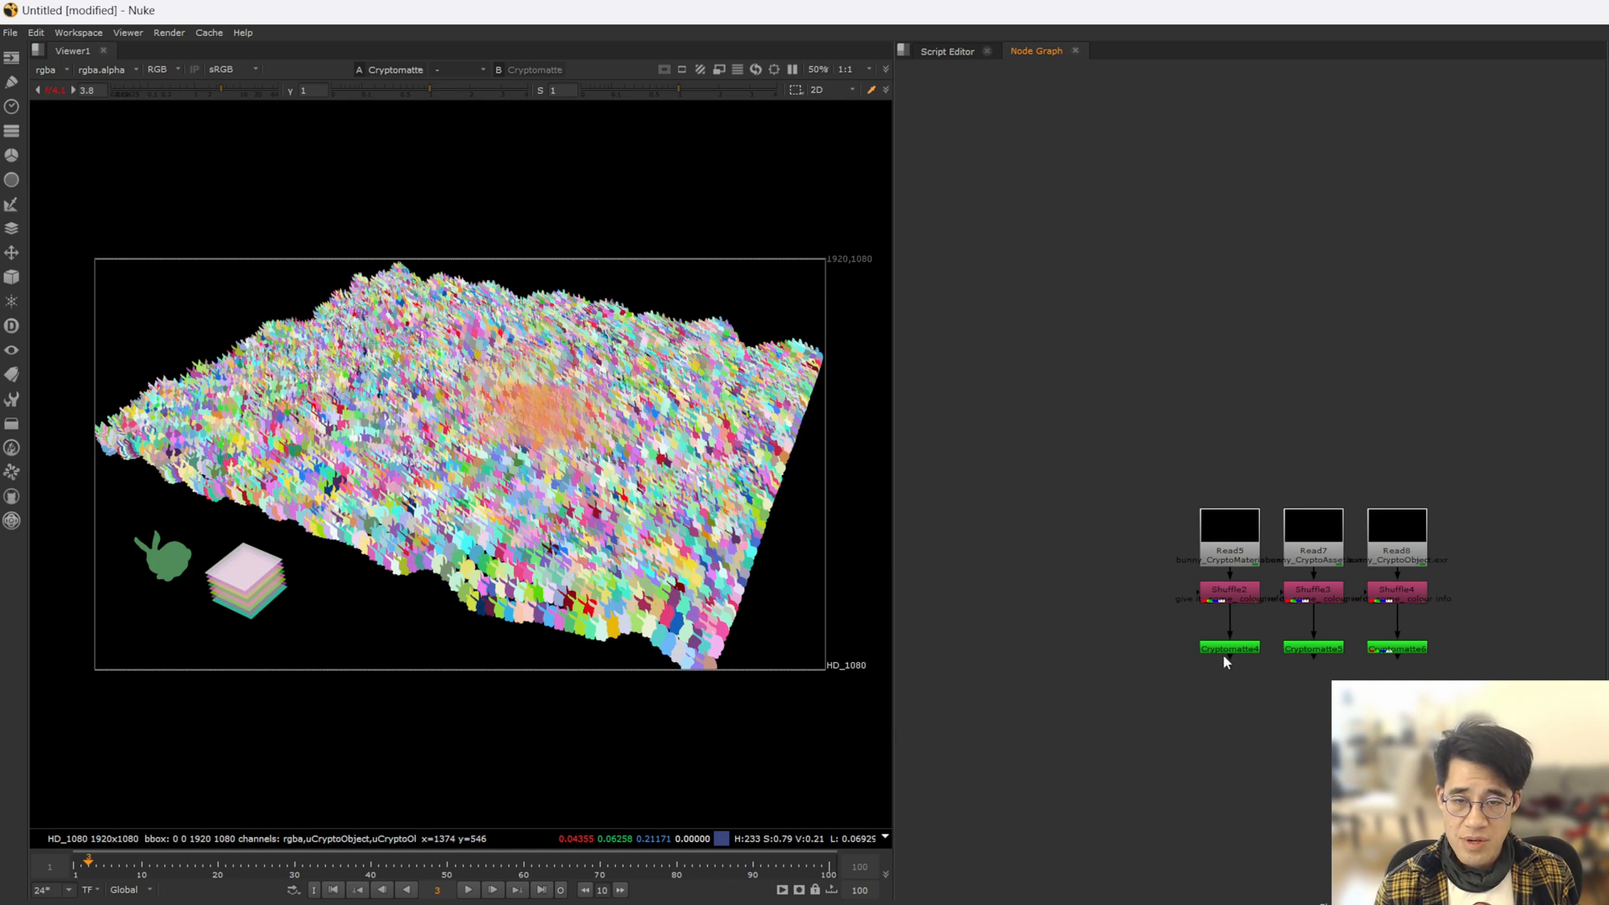
pyautogui.click(1228, 647)
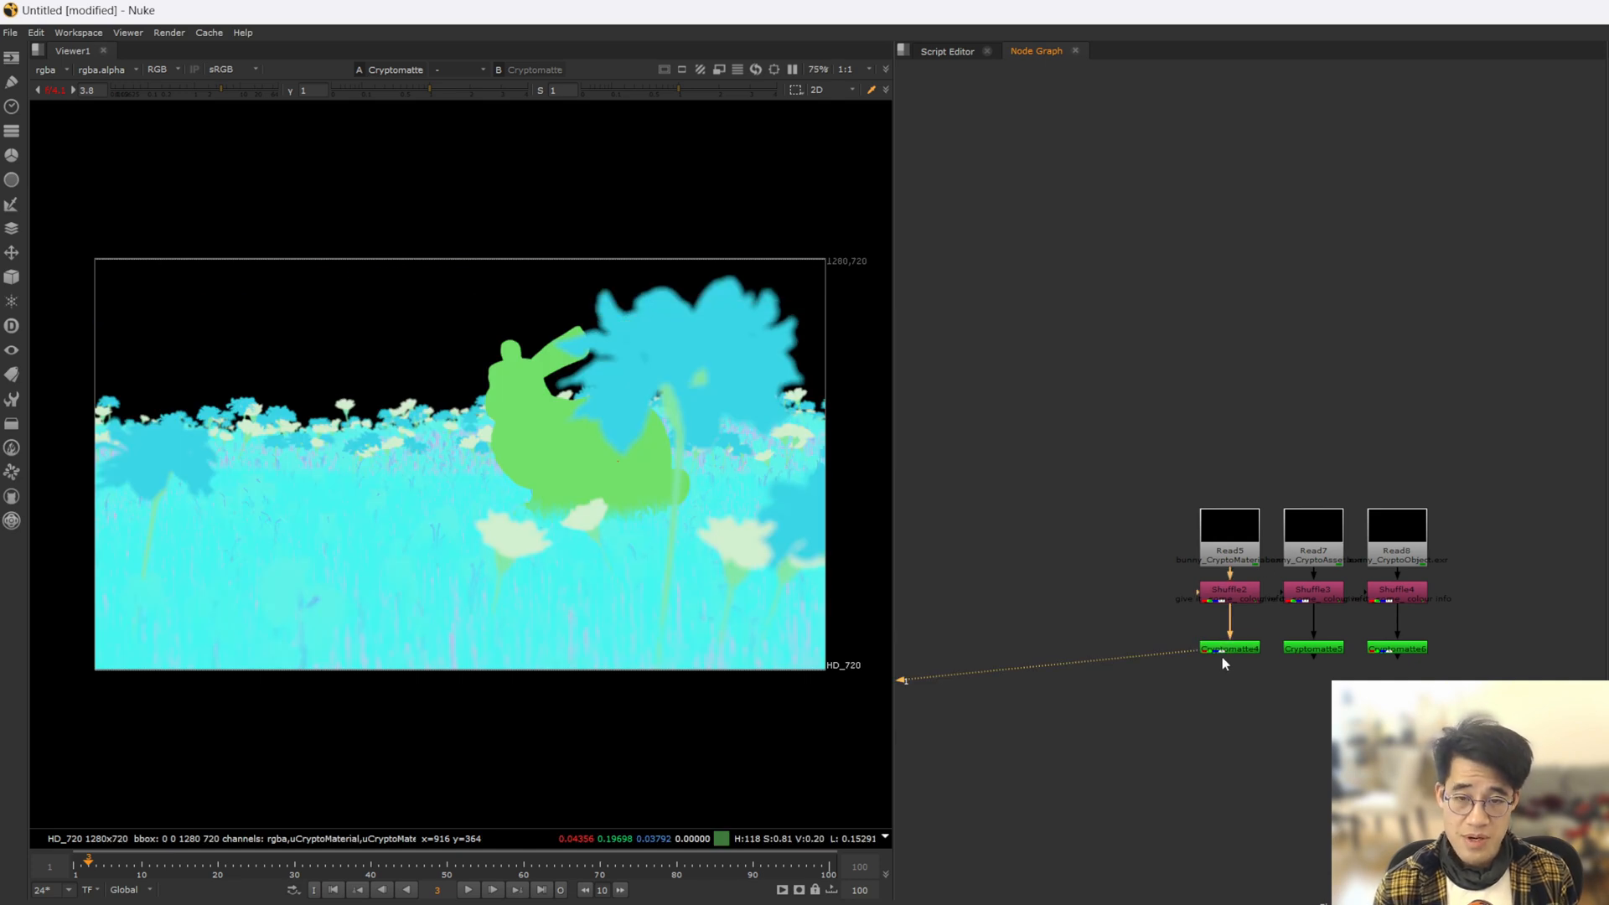
pyautogui.doubleClick(1228, 647)
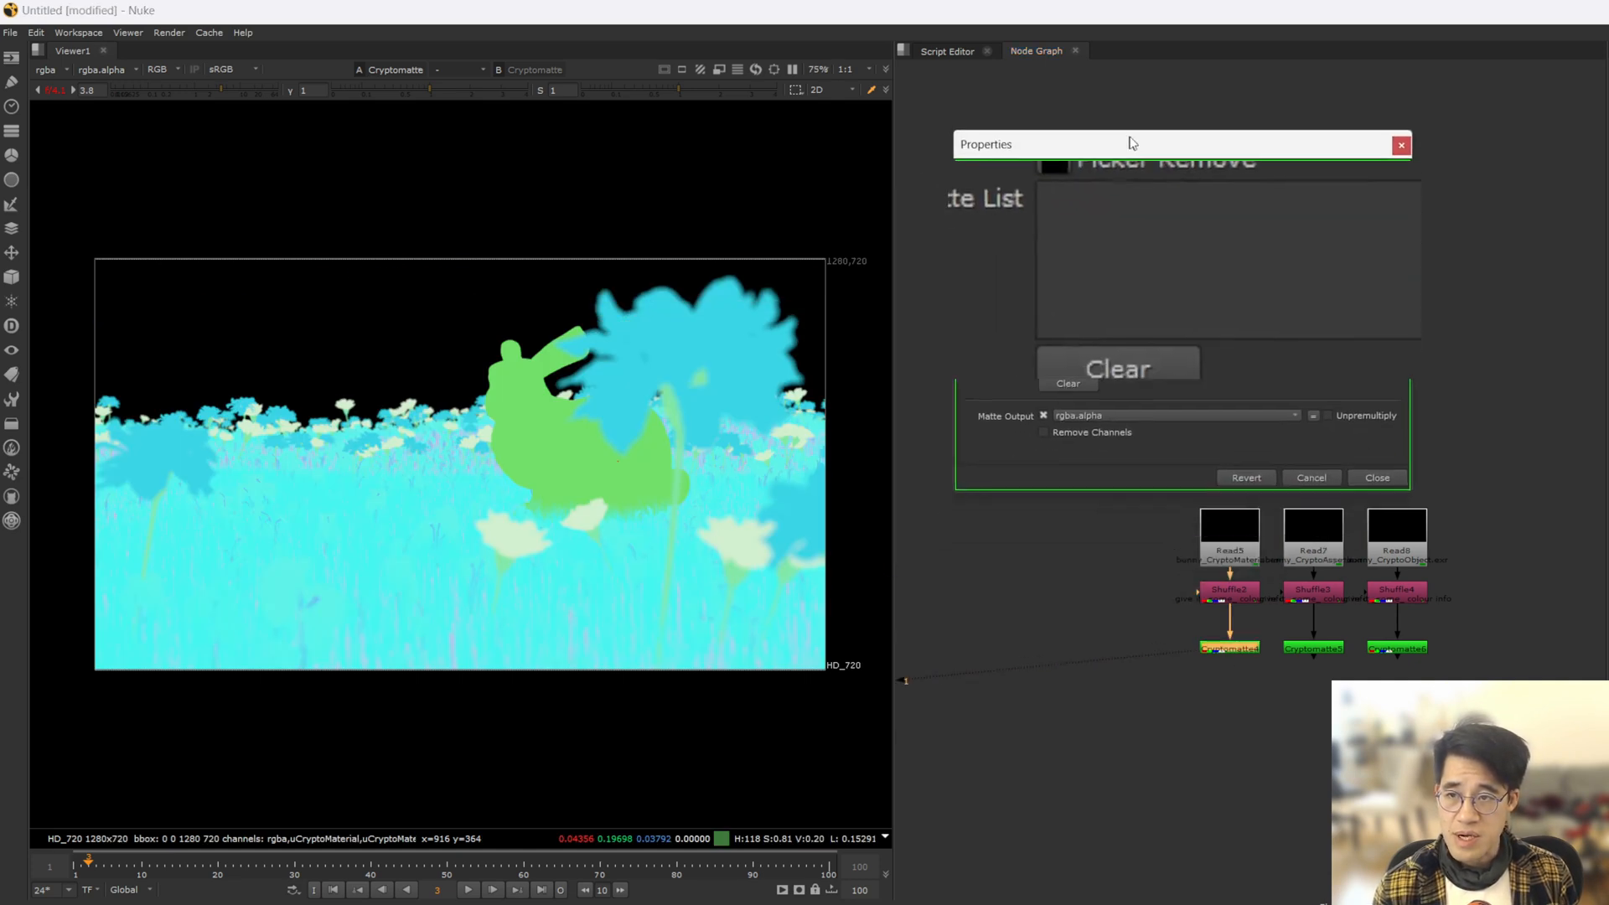
pyautogui.click(707, 329)
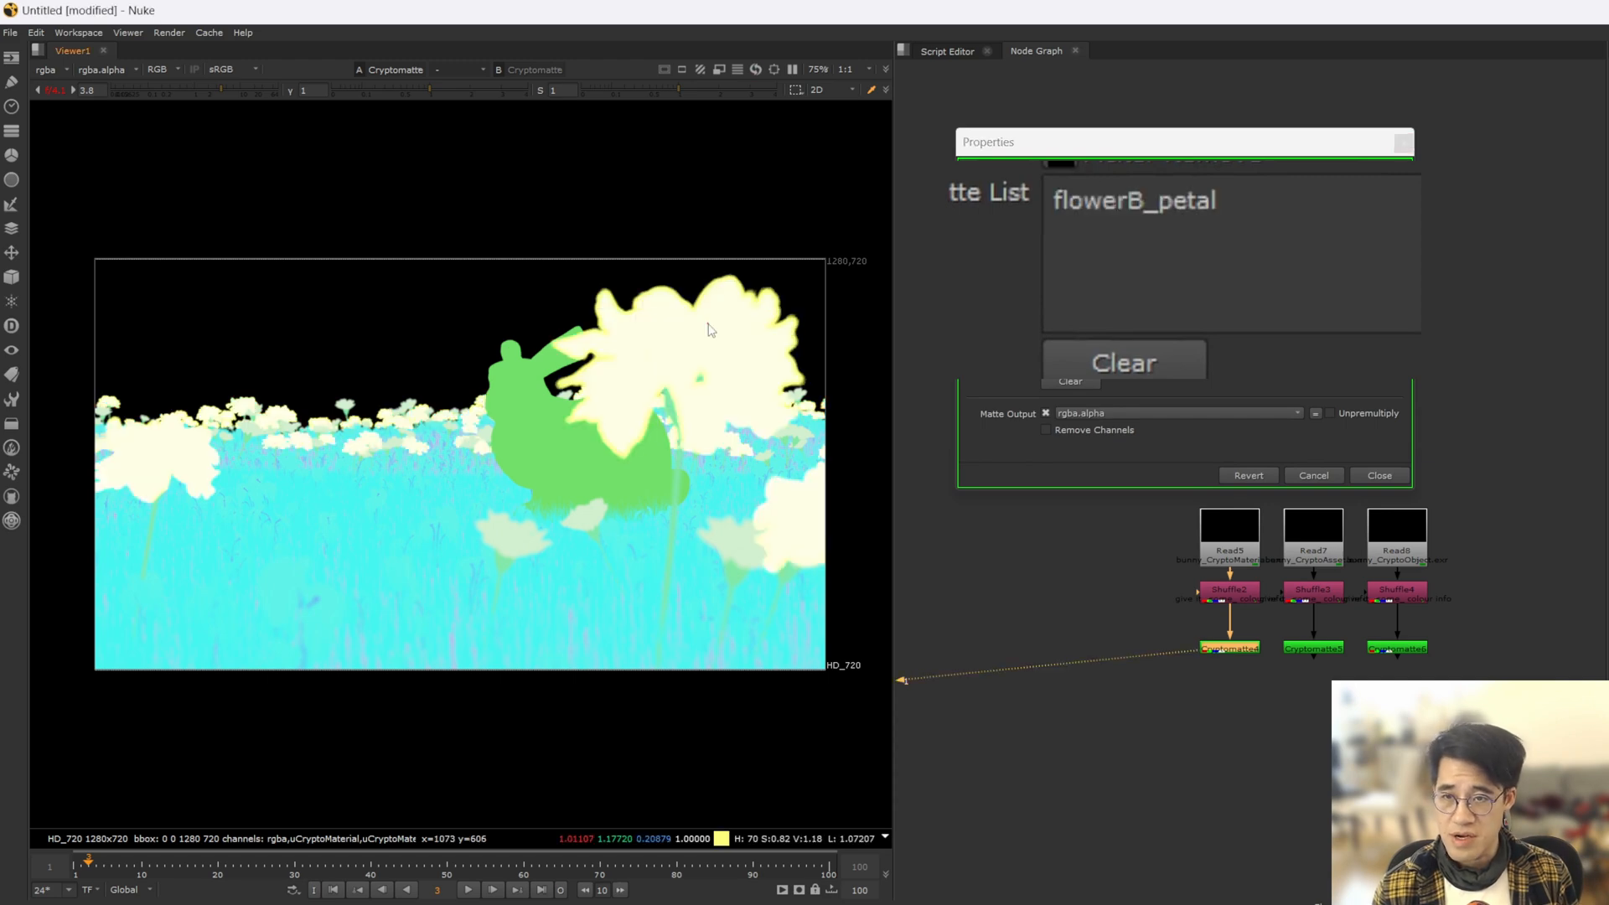
pyautogui.moveTo(657, 404)
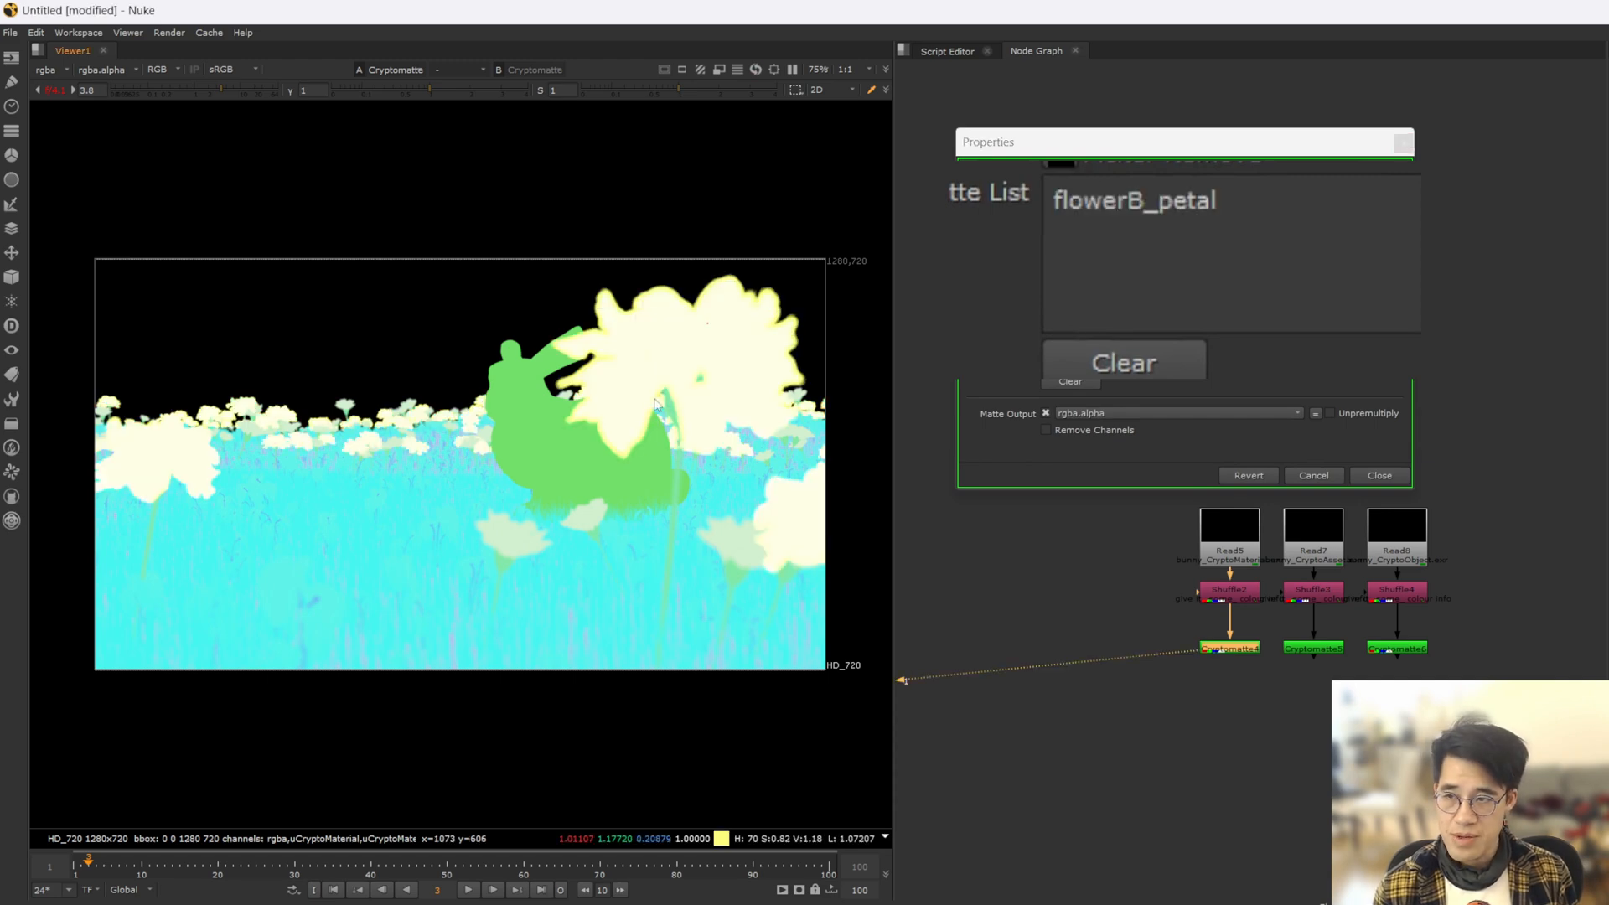
pyautogui.click(555, 431)
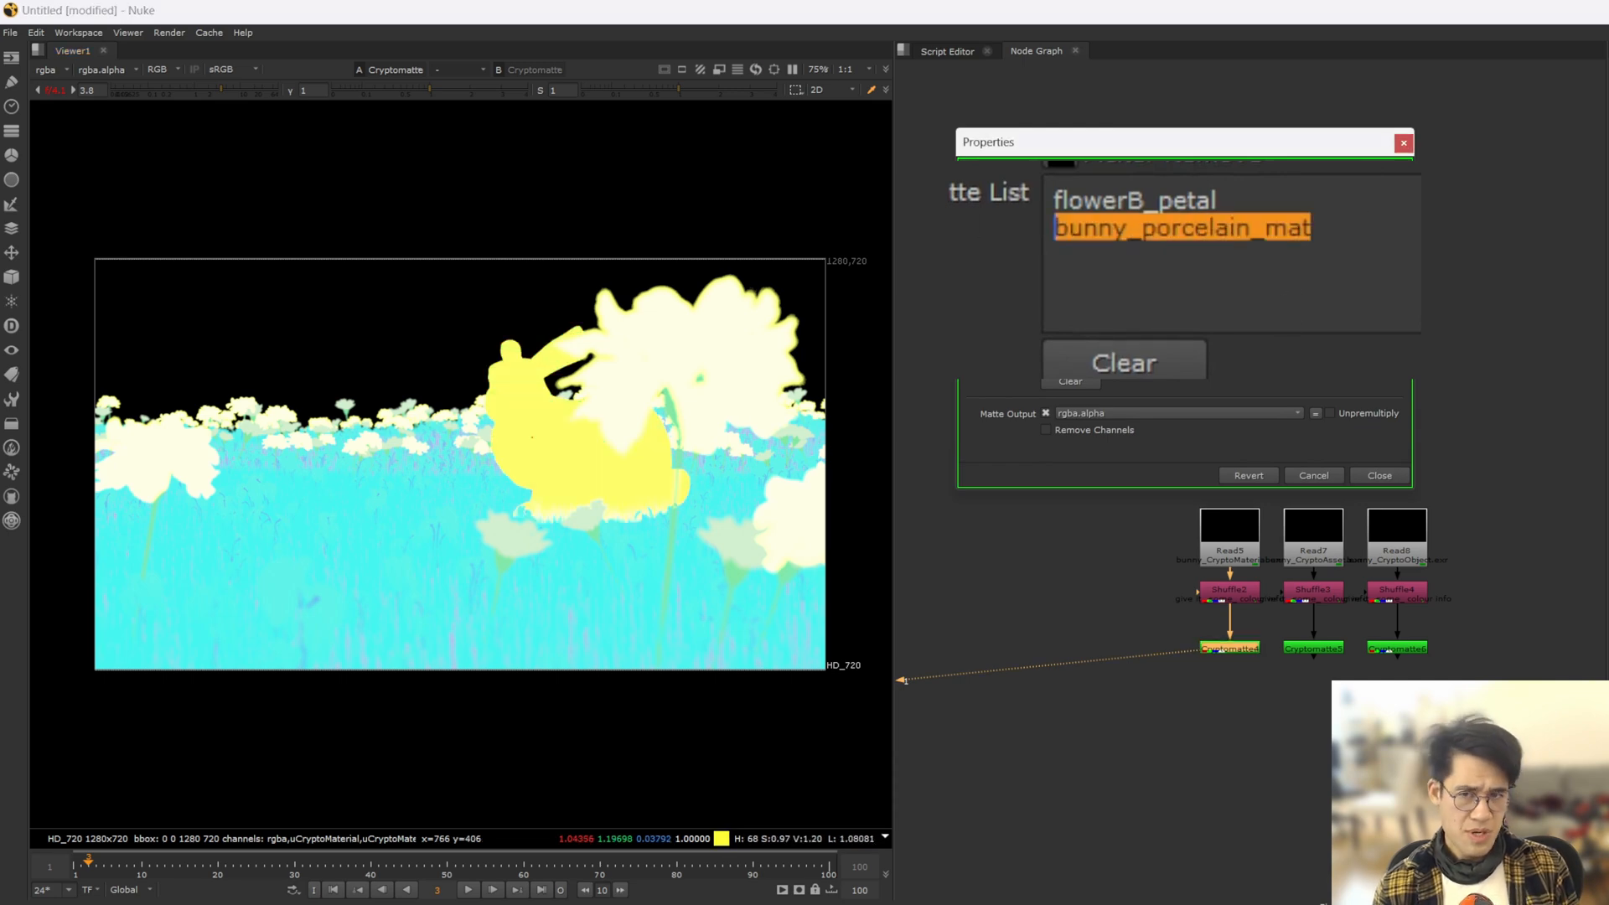
# - Clear the material matte list and enter grass_mat as its only entry
pyautogui.click(1122, 362)
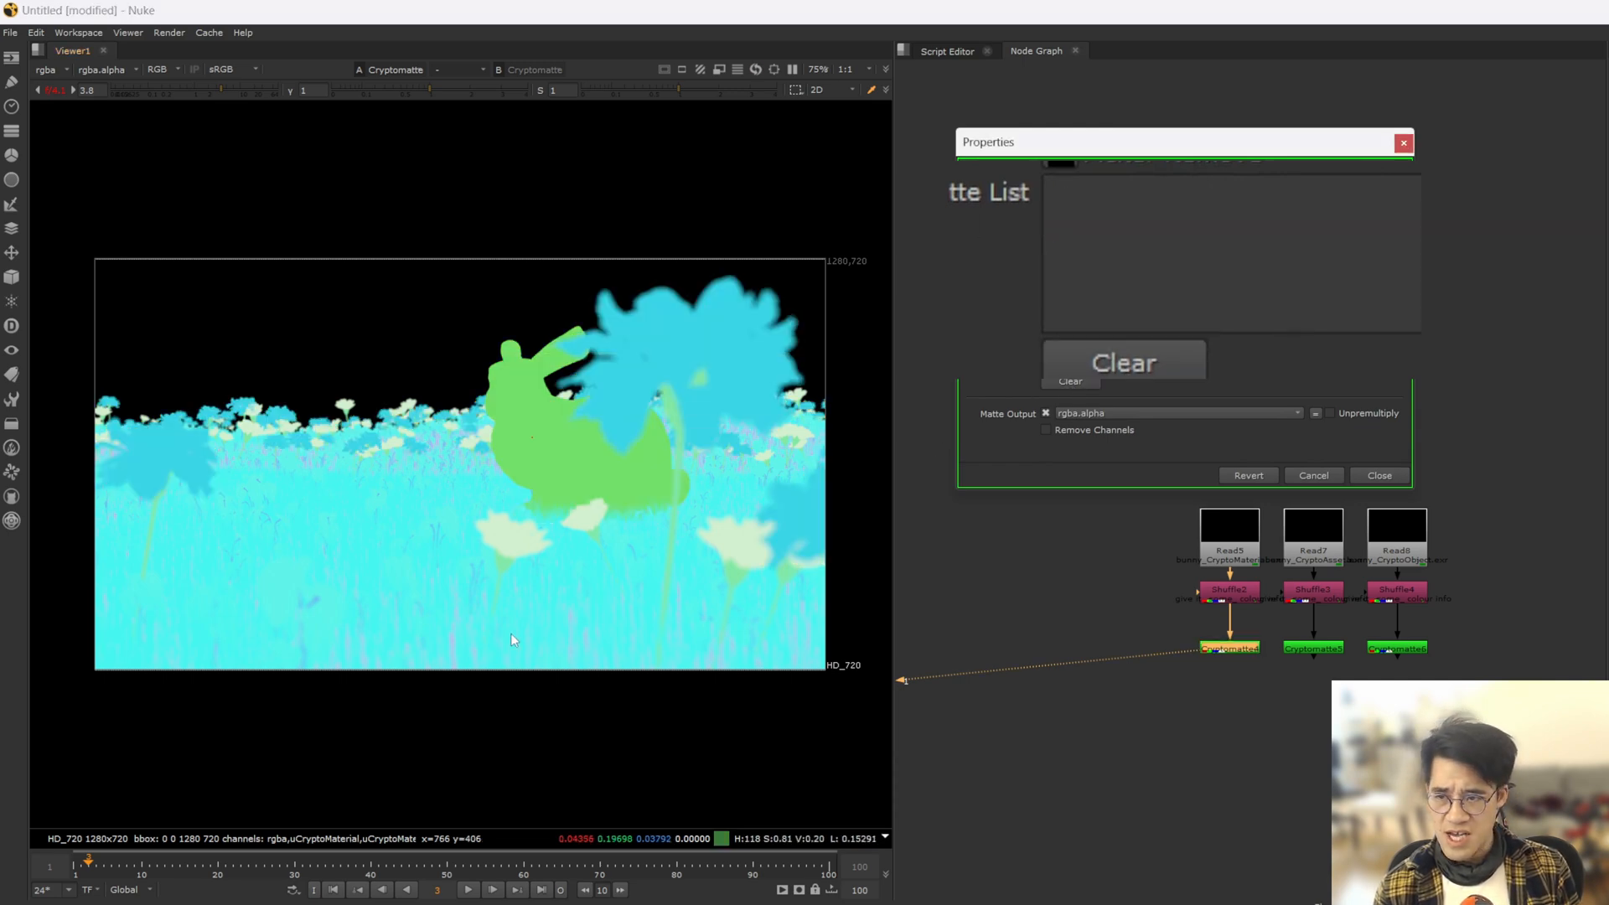
pyautogui.write('grass_mat')
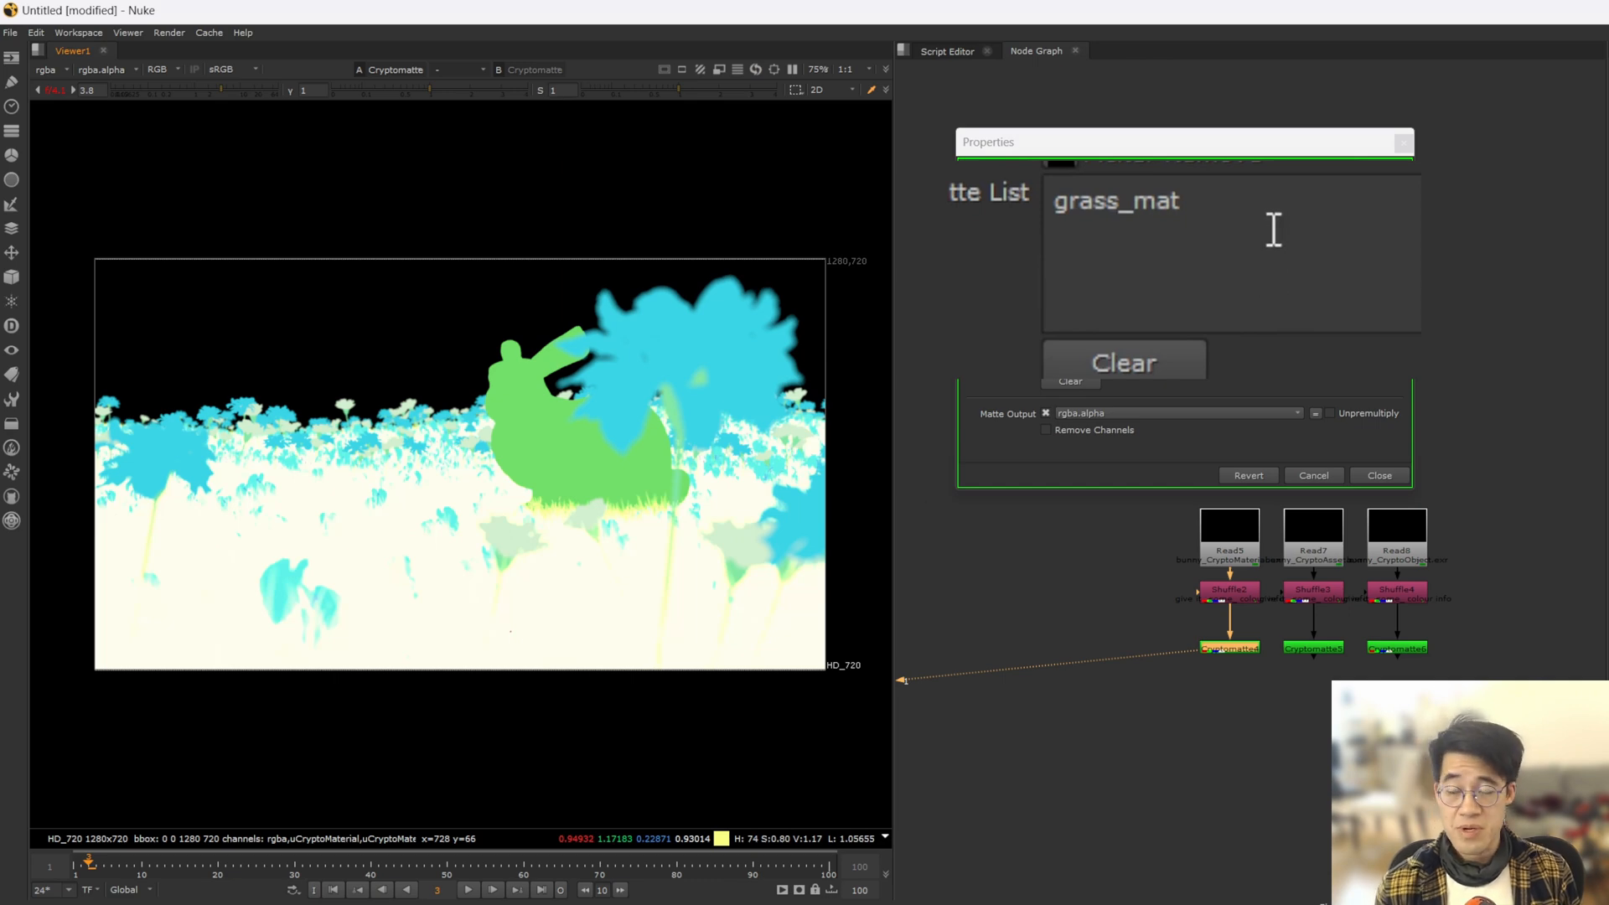
pyautogui.moveTo(1282, 204)
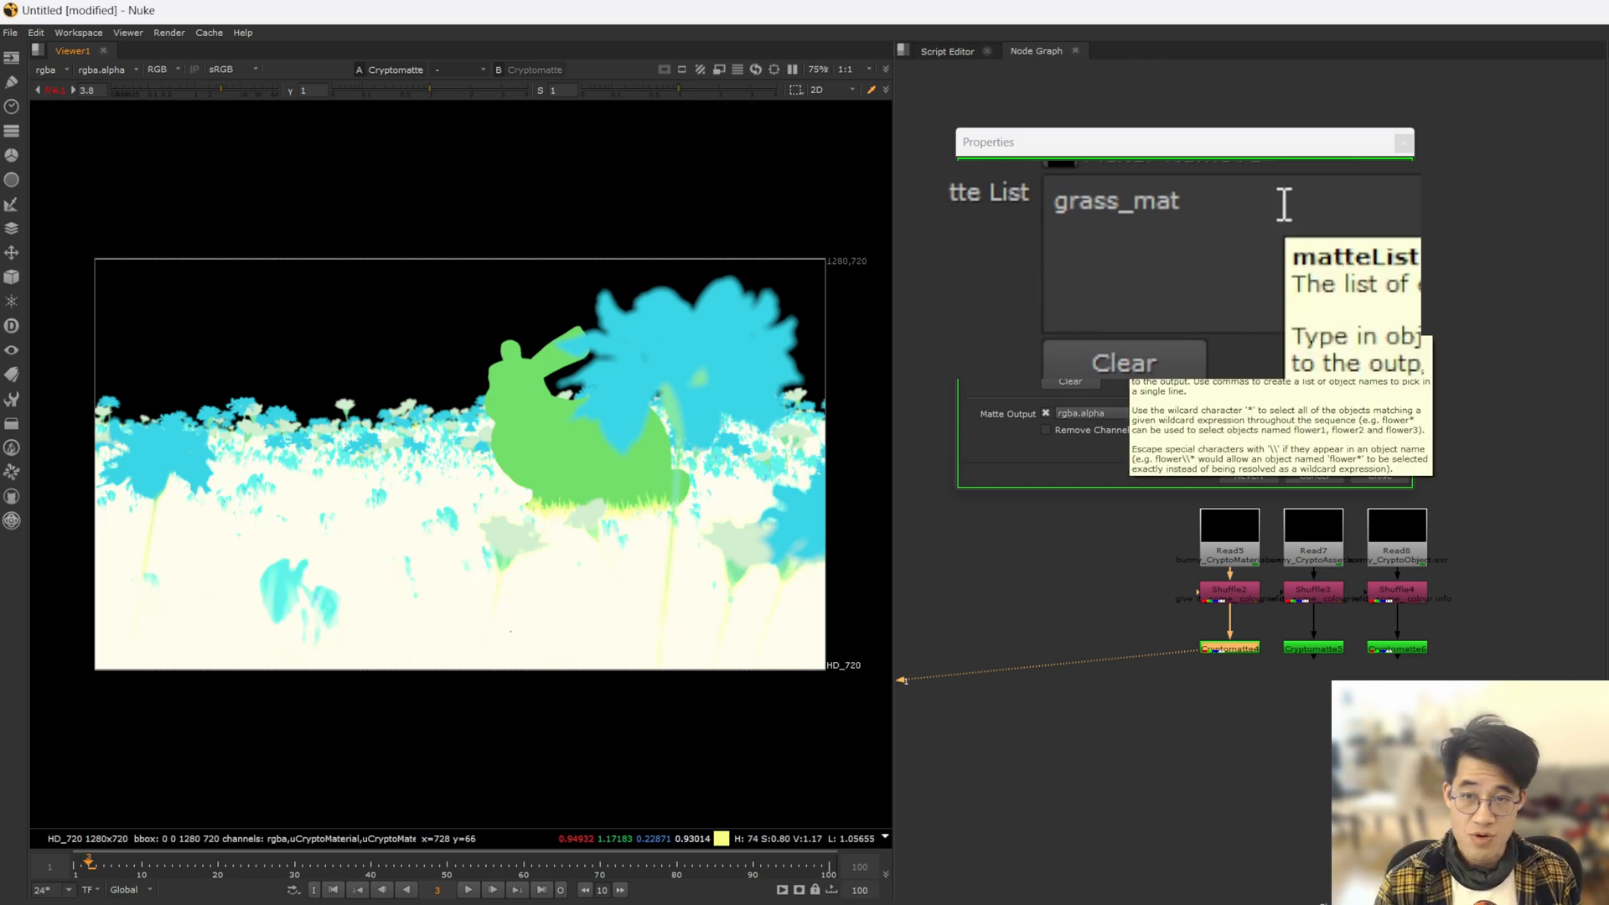
# - On Cryptomatte5 pick assets, then keep only 'set' in the Matte List and close its settings
pyautogui.click(1312, 647)
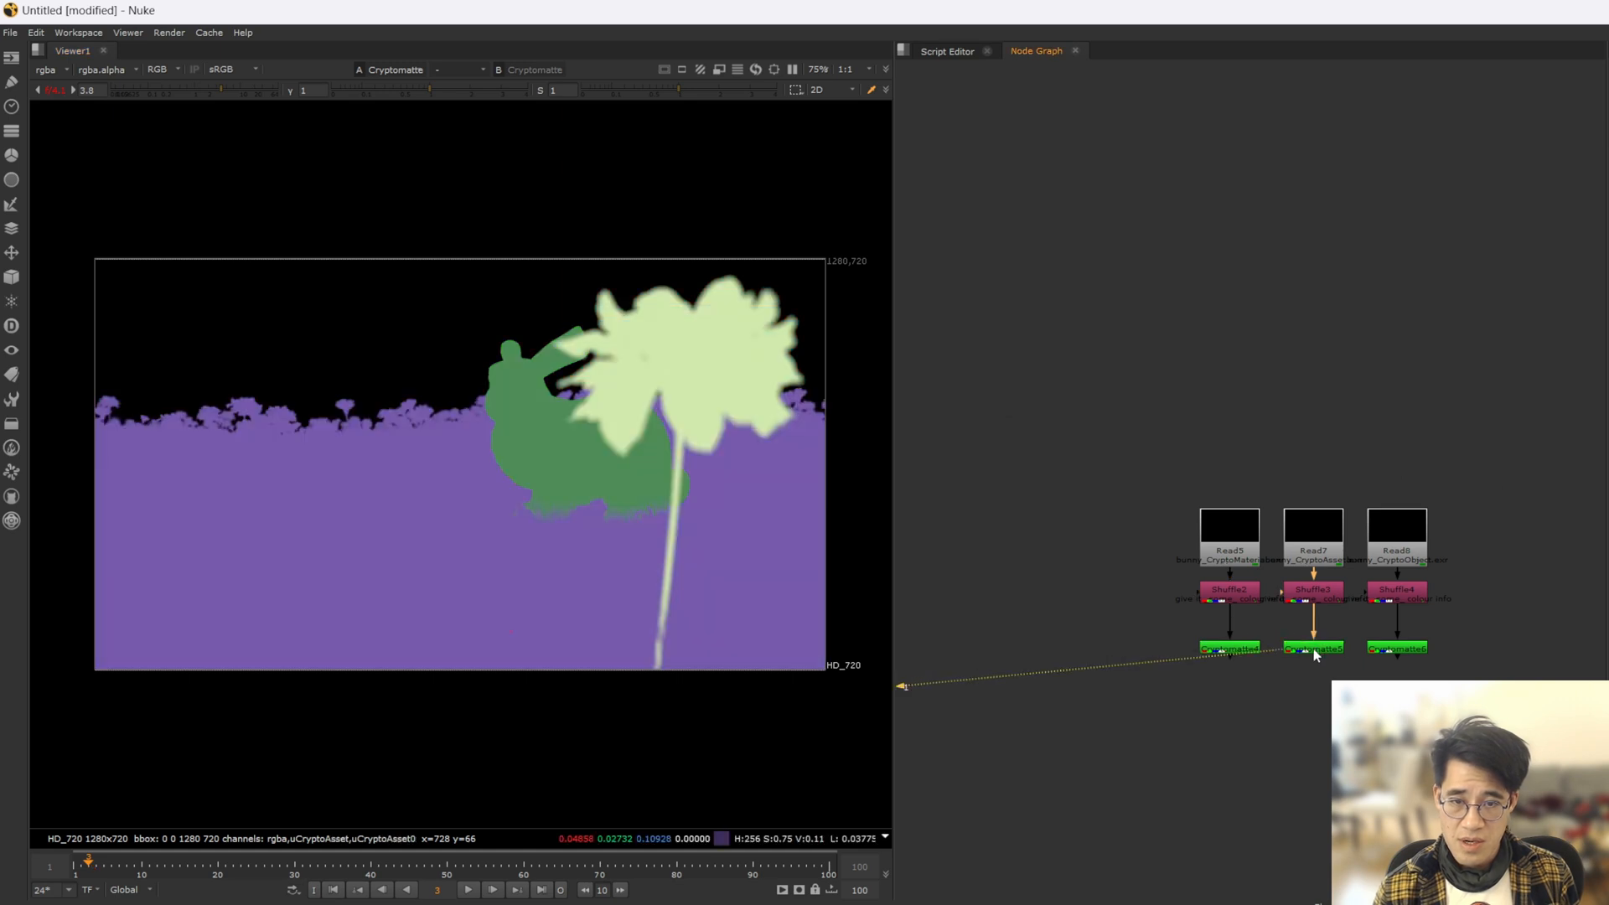
pyautogui.doubleClick(1312, 647)
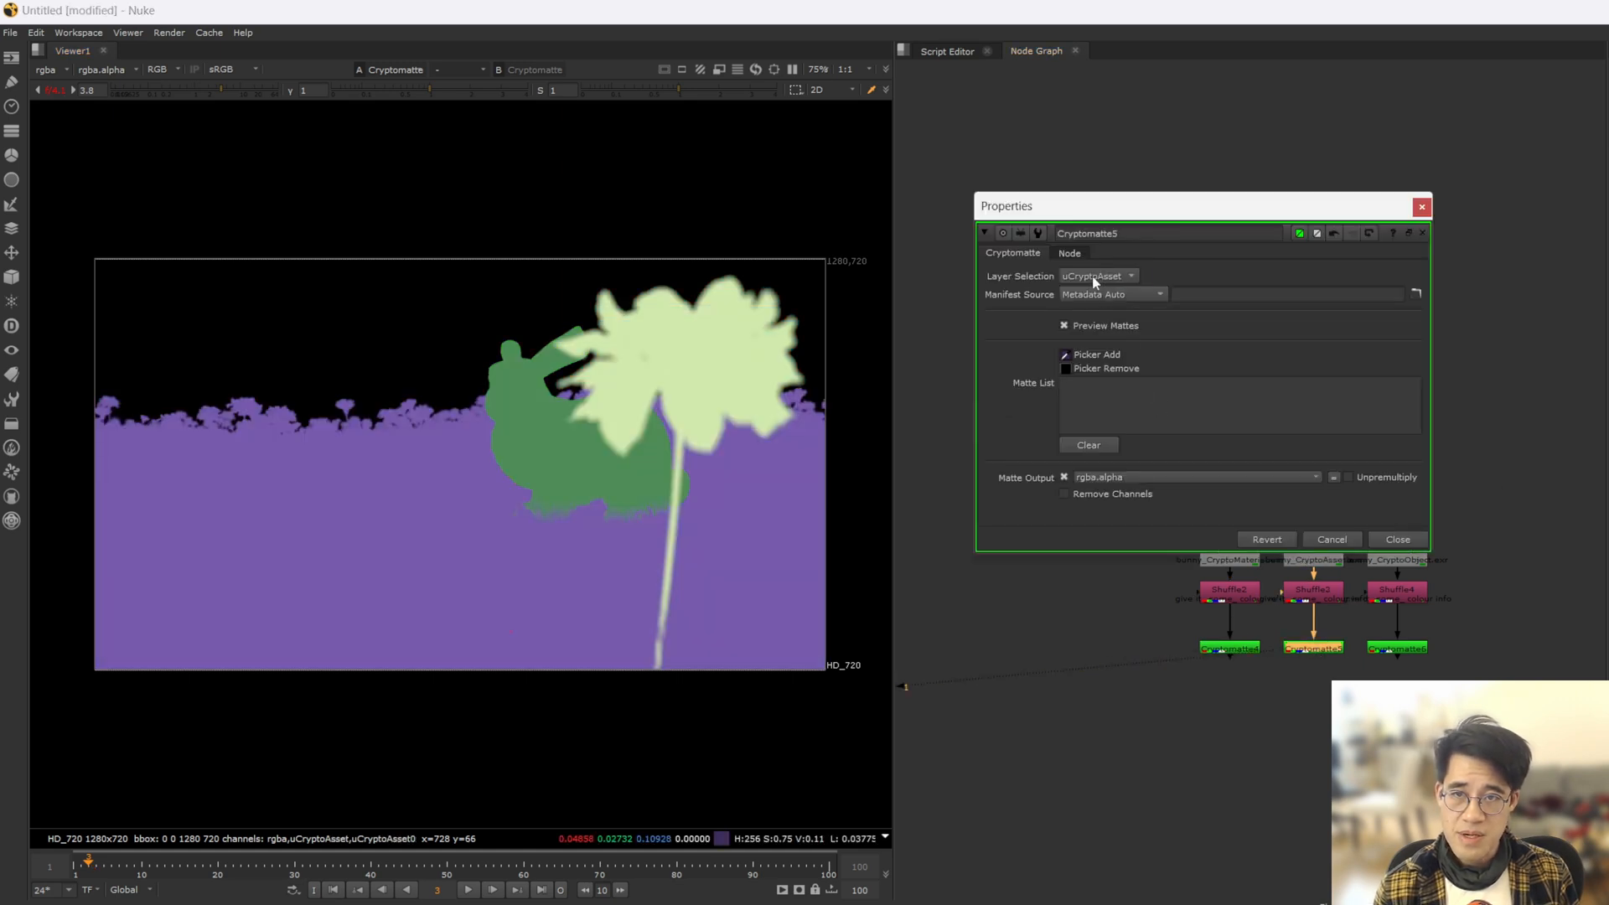
pyautogui.click(555, 431)
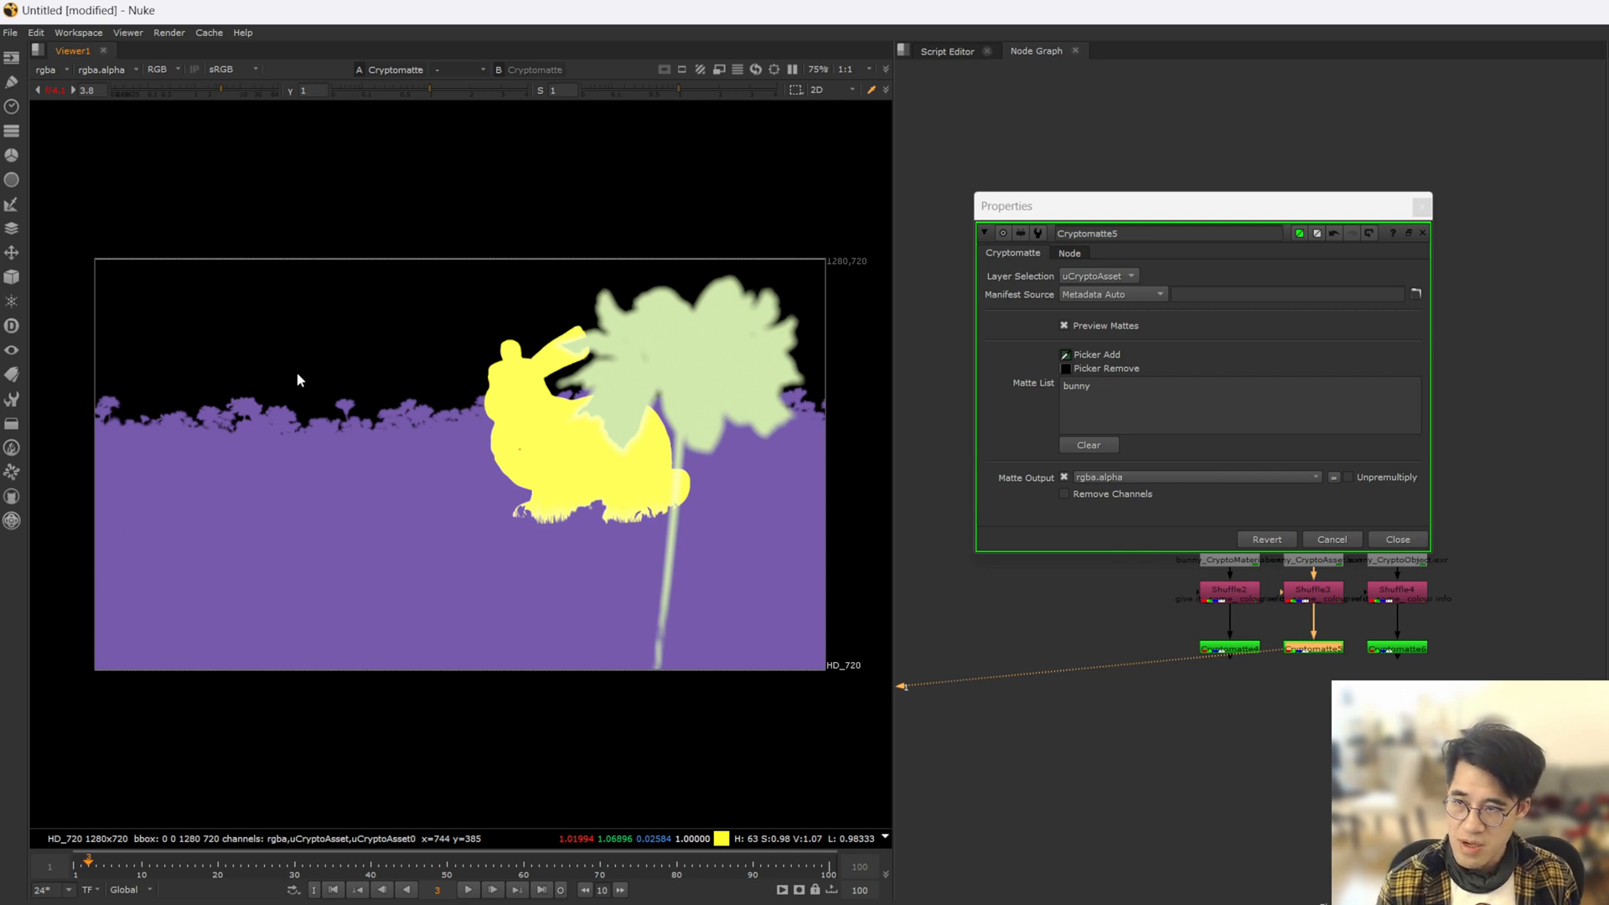
pyautogui.click(695, 348)
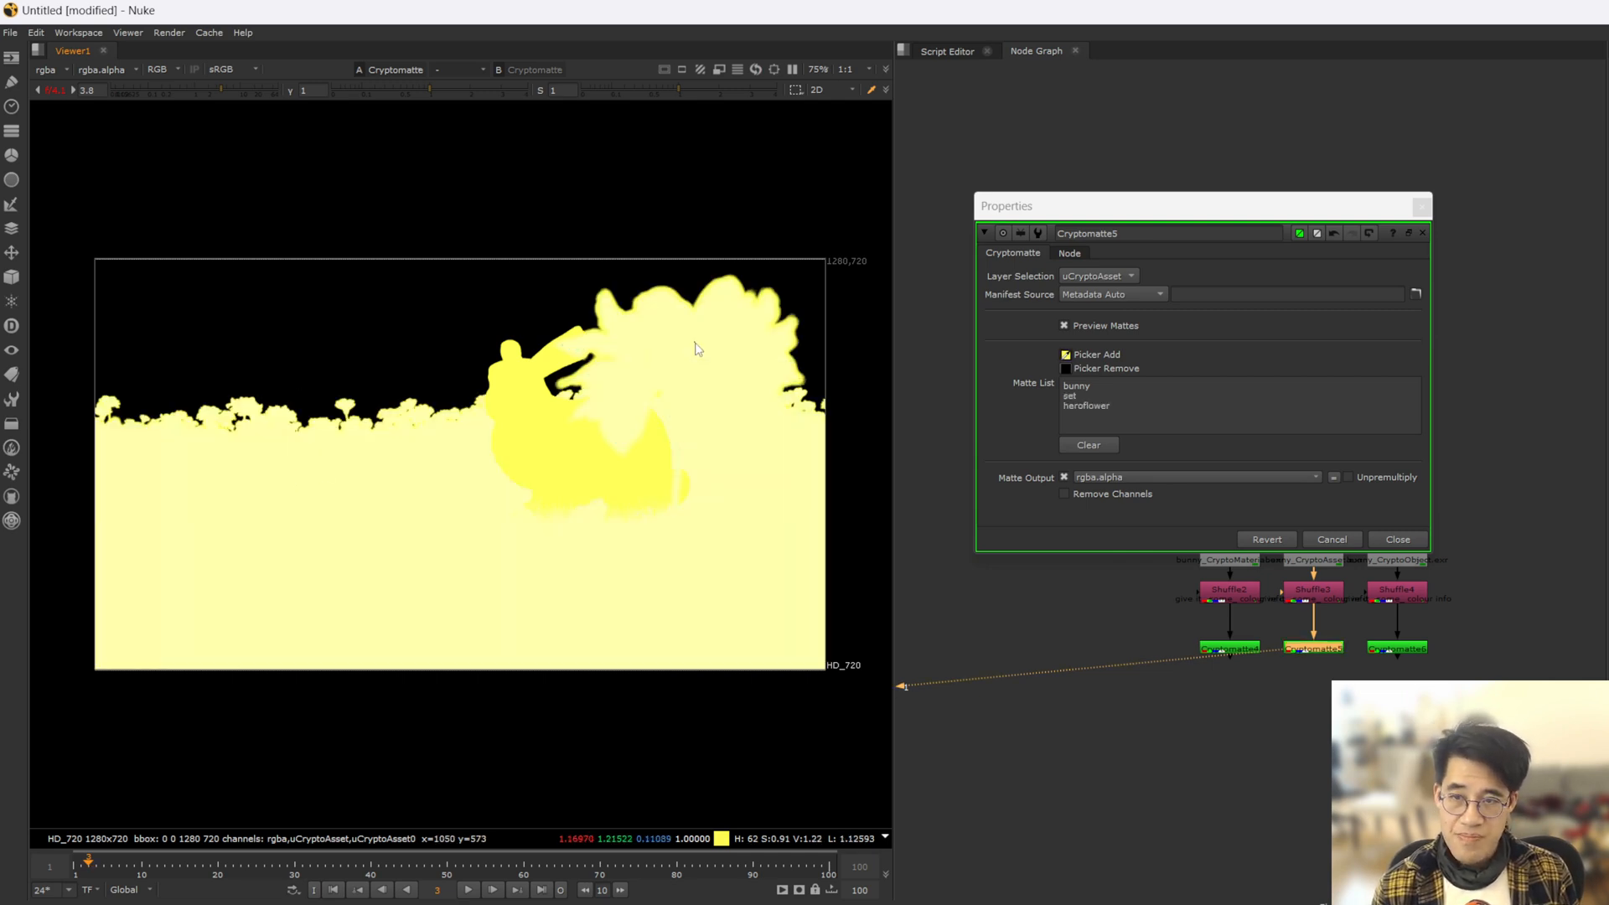
pyautogui.click(1086, 444)
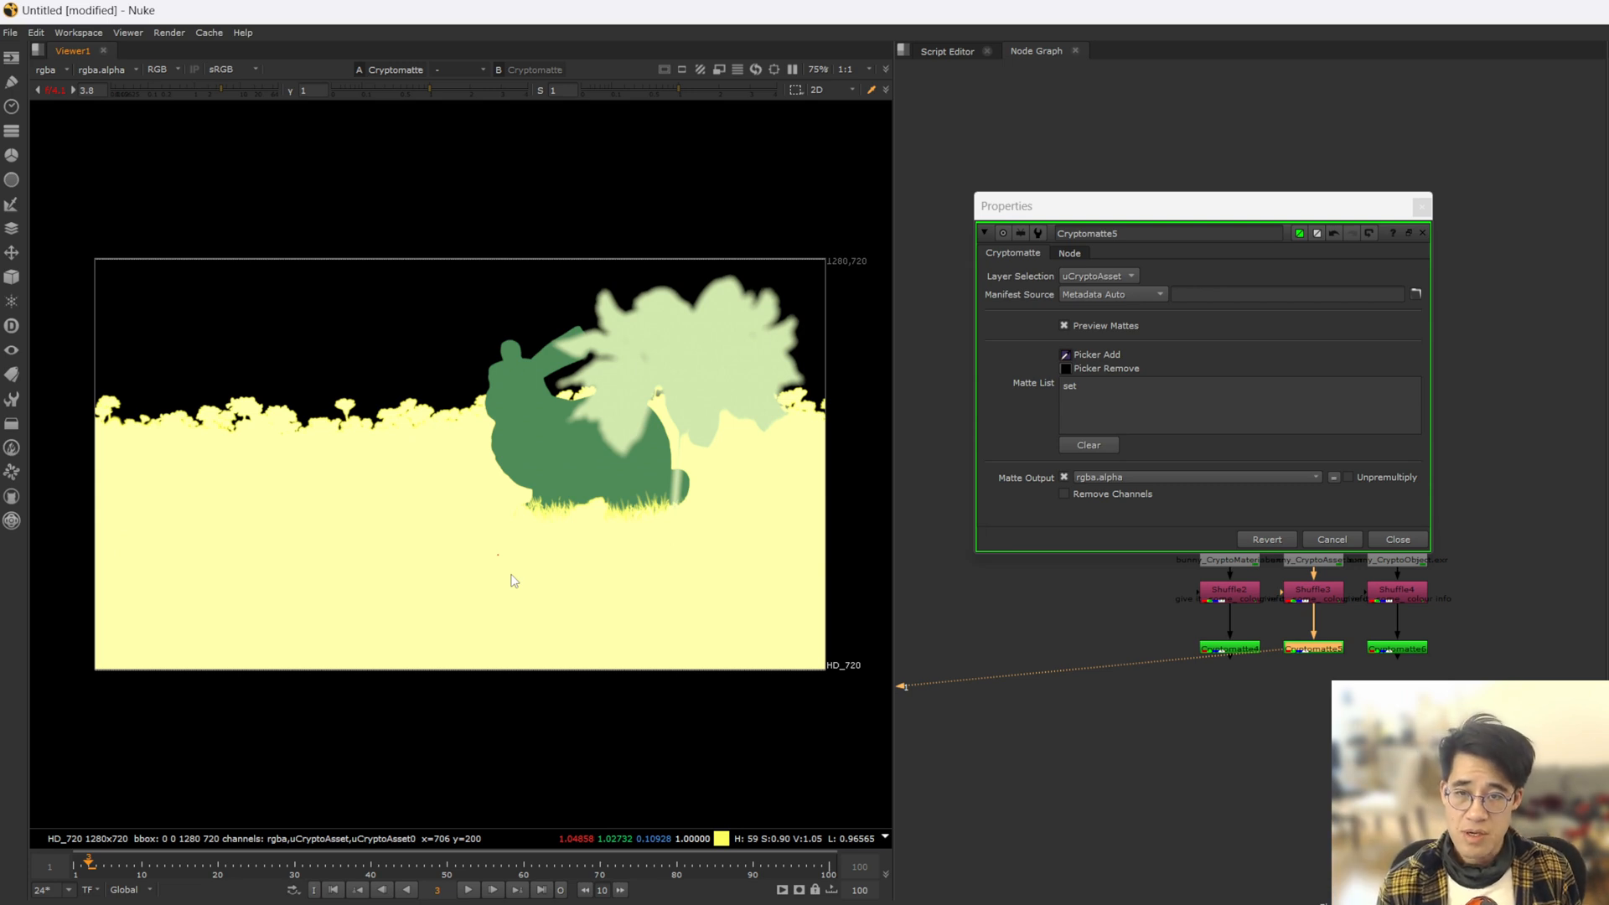
pyautogui.click(1396, 538)
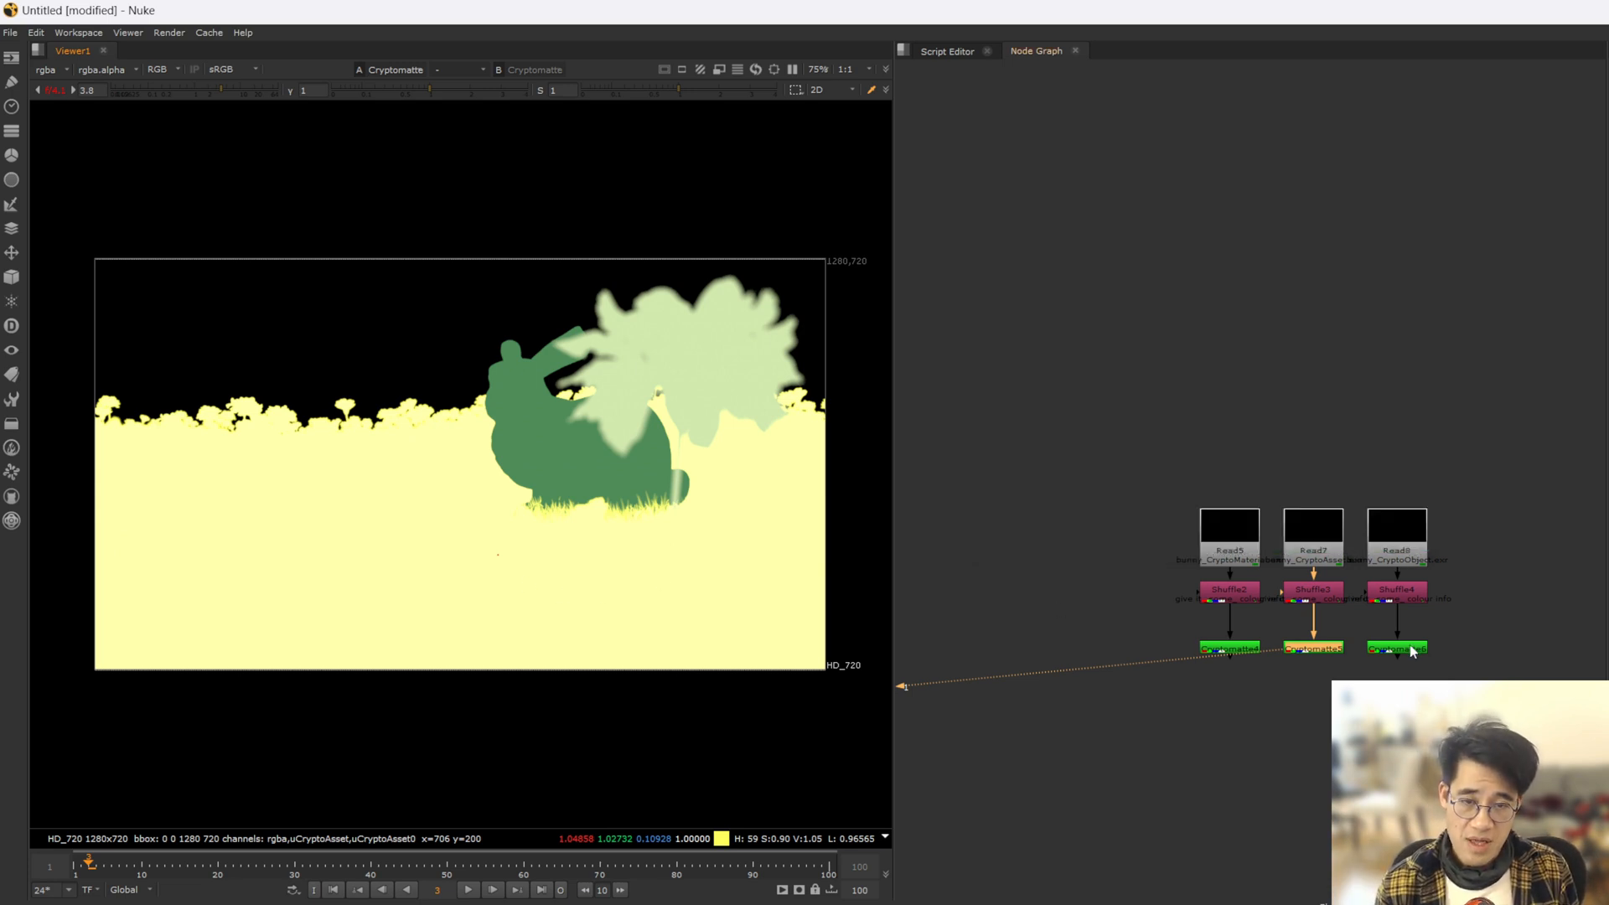
# - On Cryptomatte6 pick three flowerB petals, grass_fg and a flowerA petal into the object matte
pyautogui.doubleClick(1396, 647)
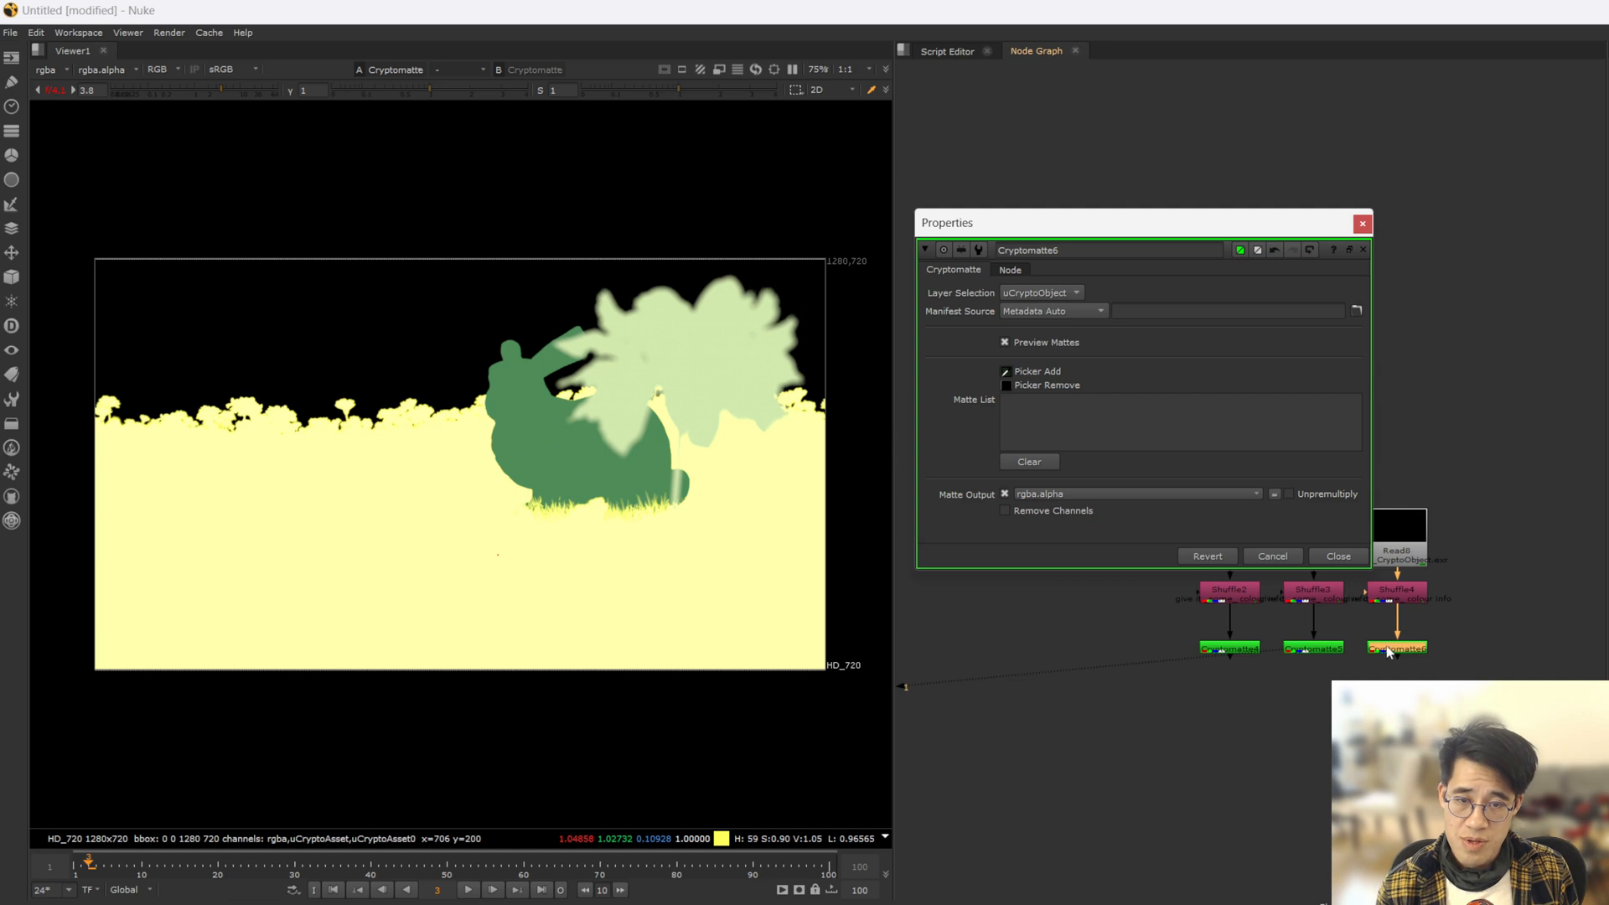
pyautogui.click(1040, 292)
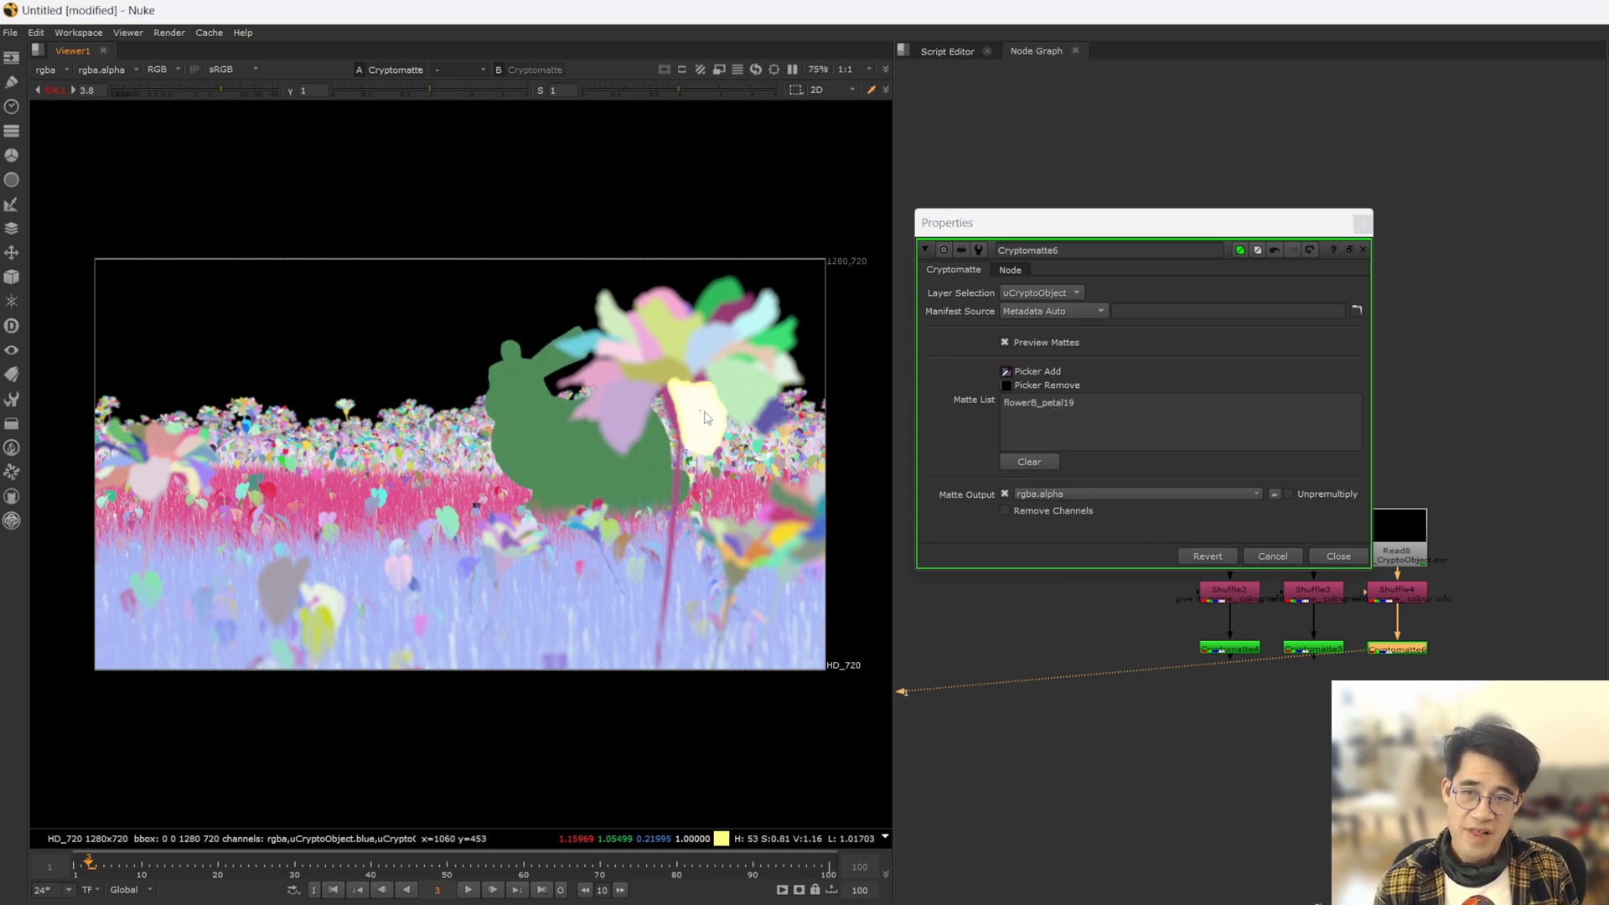
pyautogui.click(710, 393)
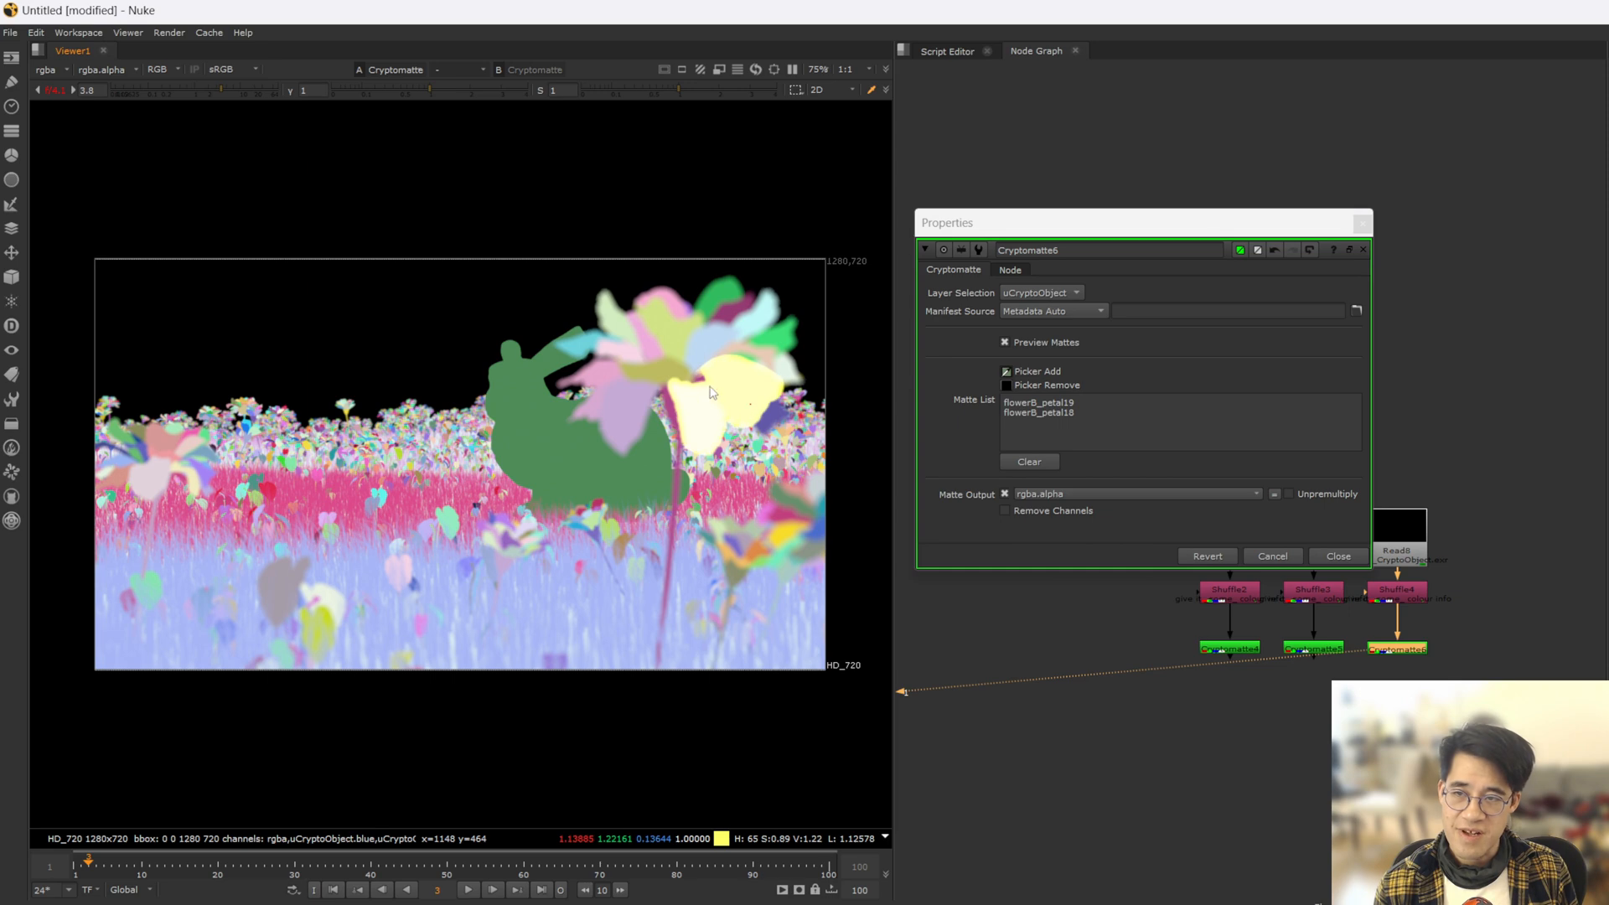
pyautogui.click(677, 400)
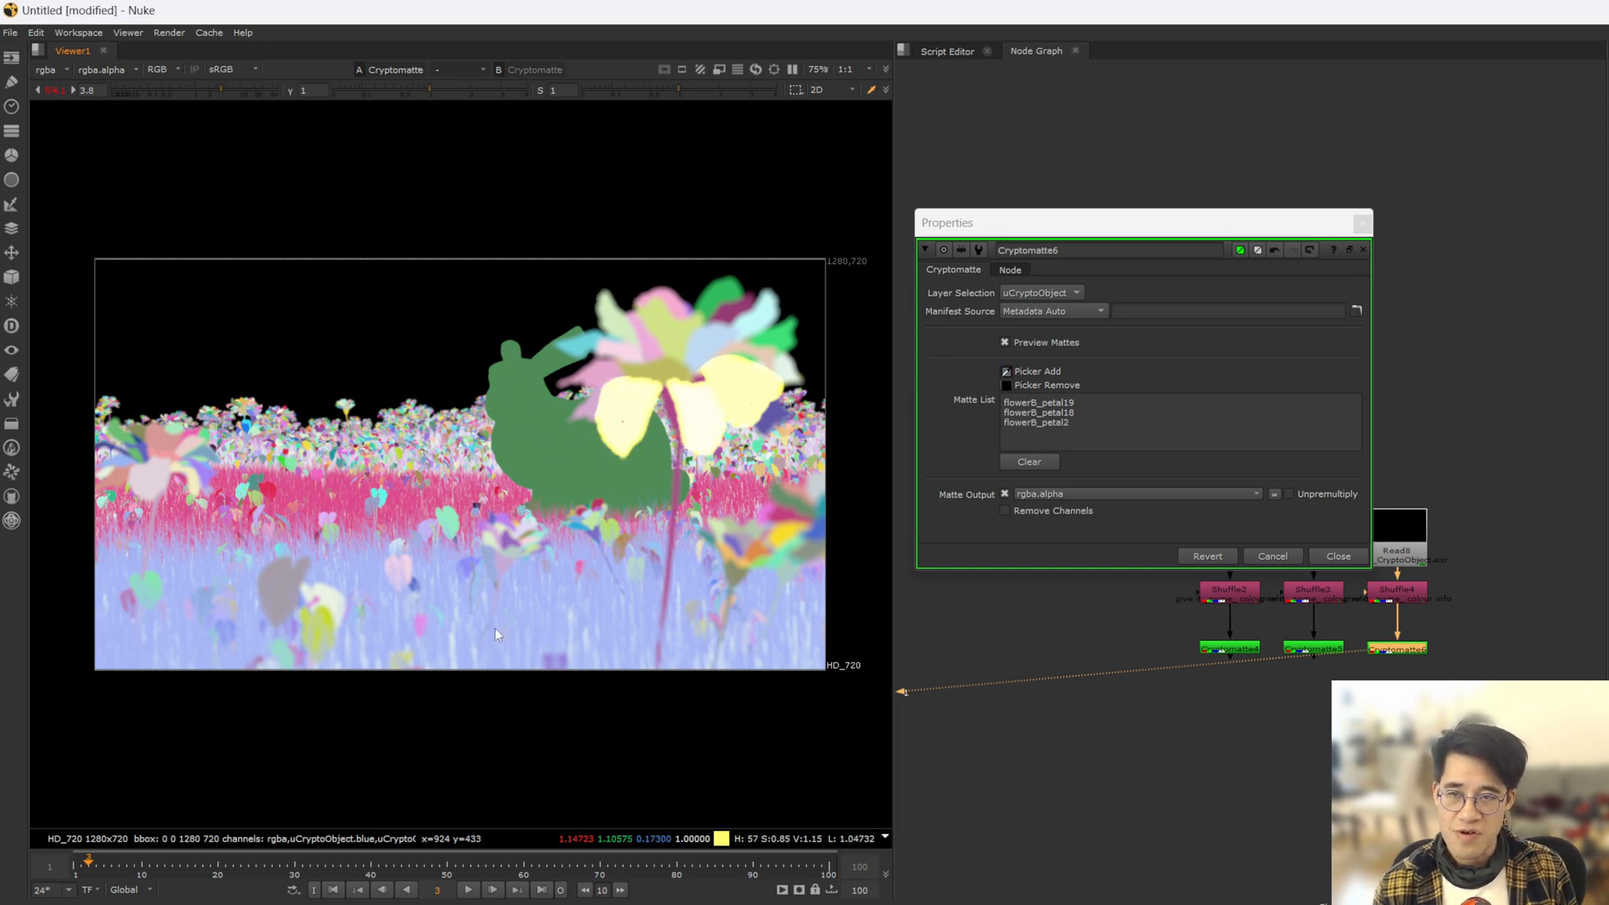
pyautogui.click(496, 629)
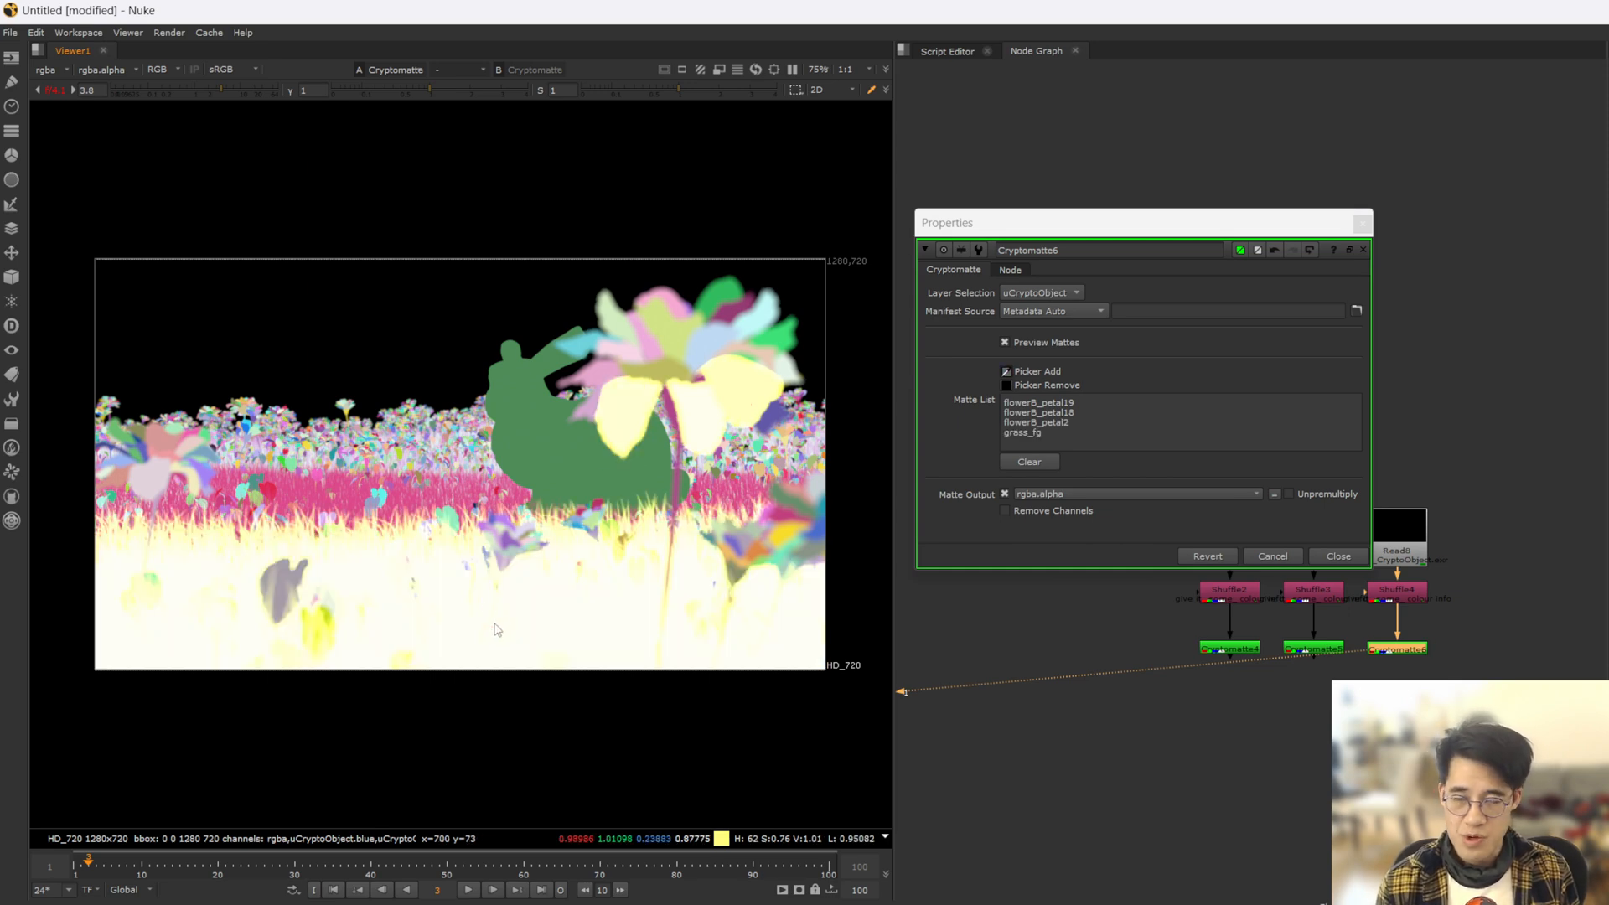
pyautogui.click(400, 419)
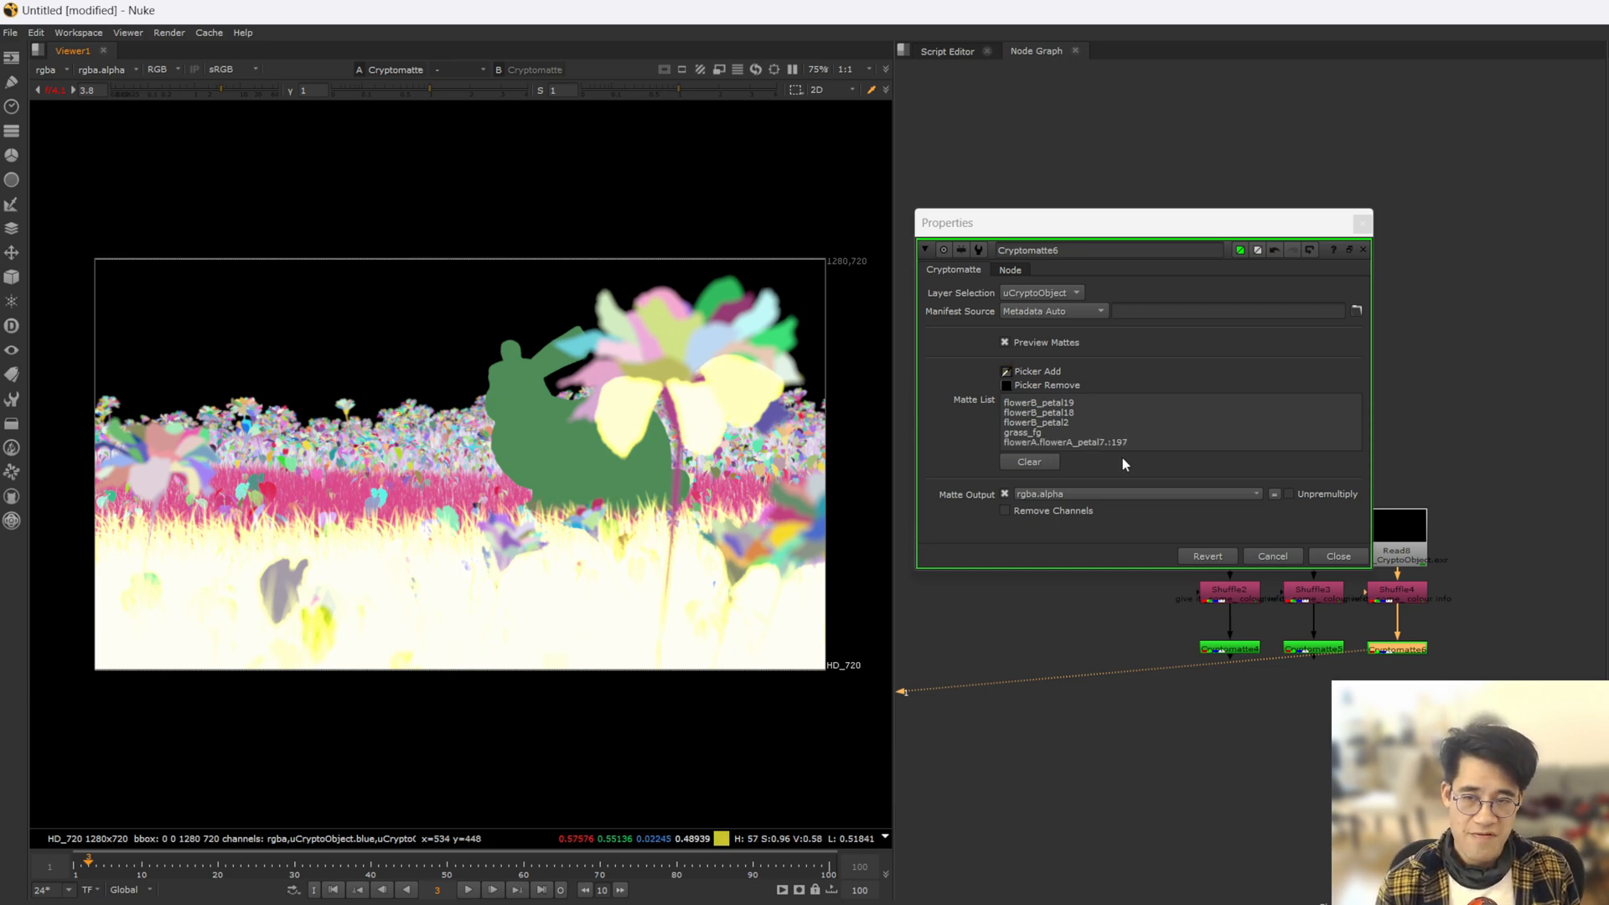
pyautogui.moveTo(1049, 487)
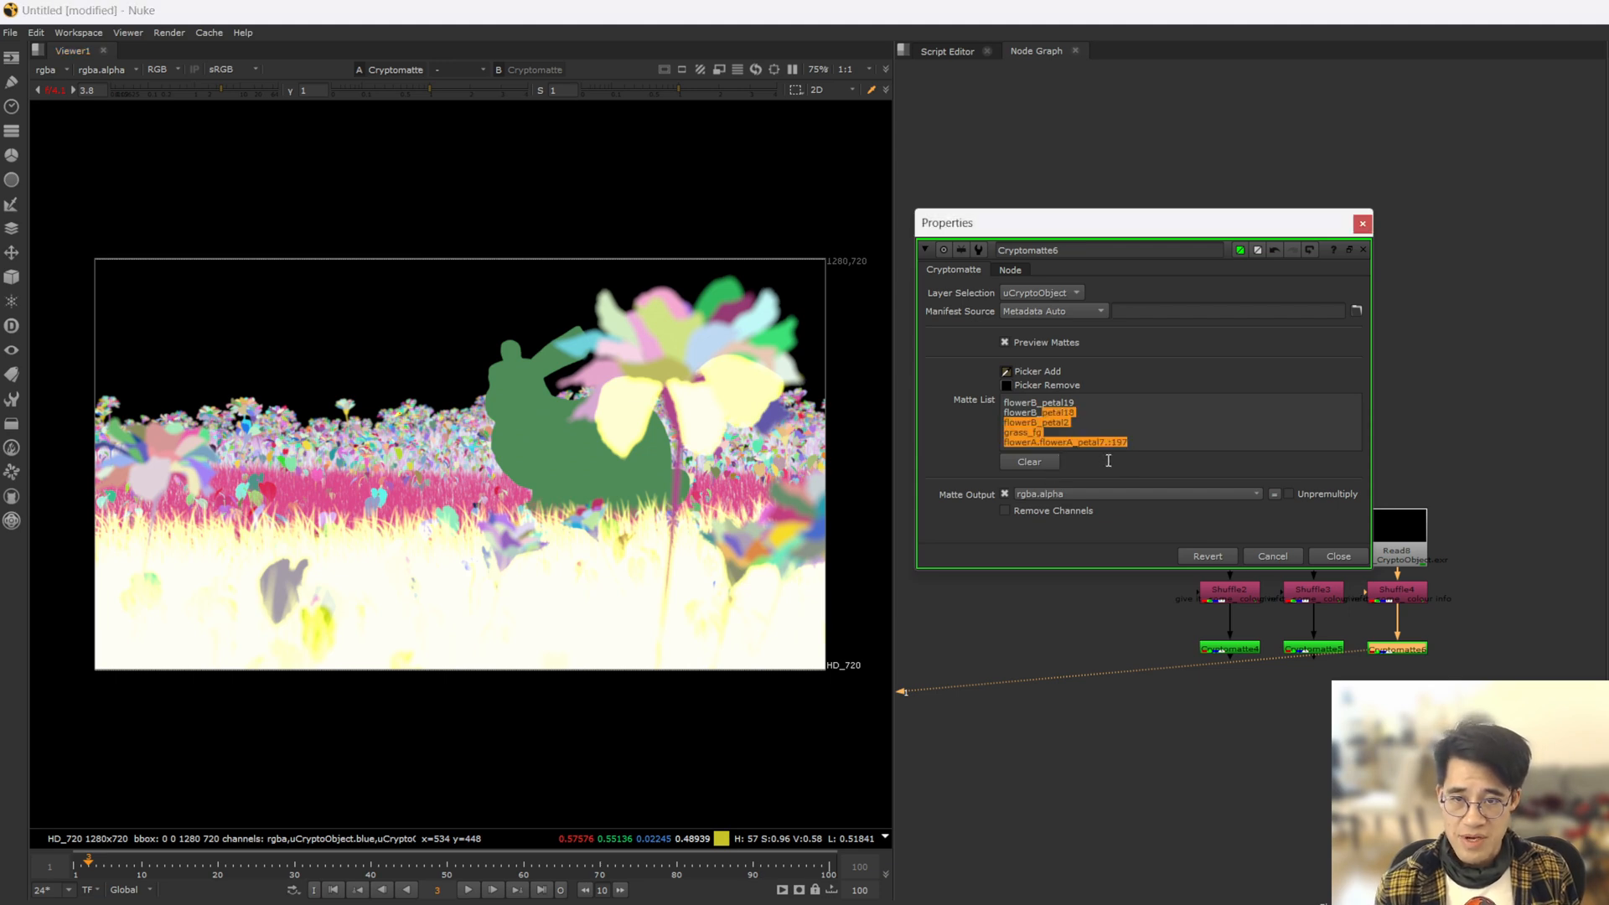
pyautogui.moveTo(1176, 485)
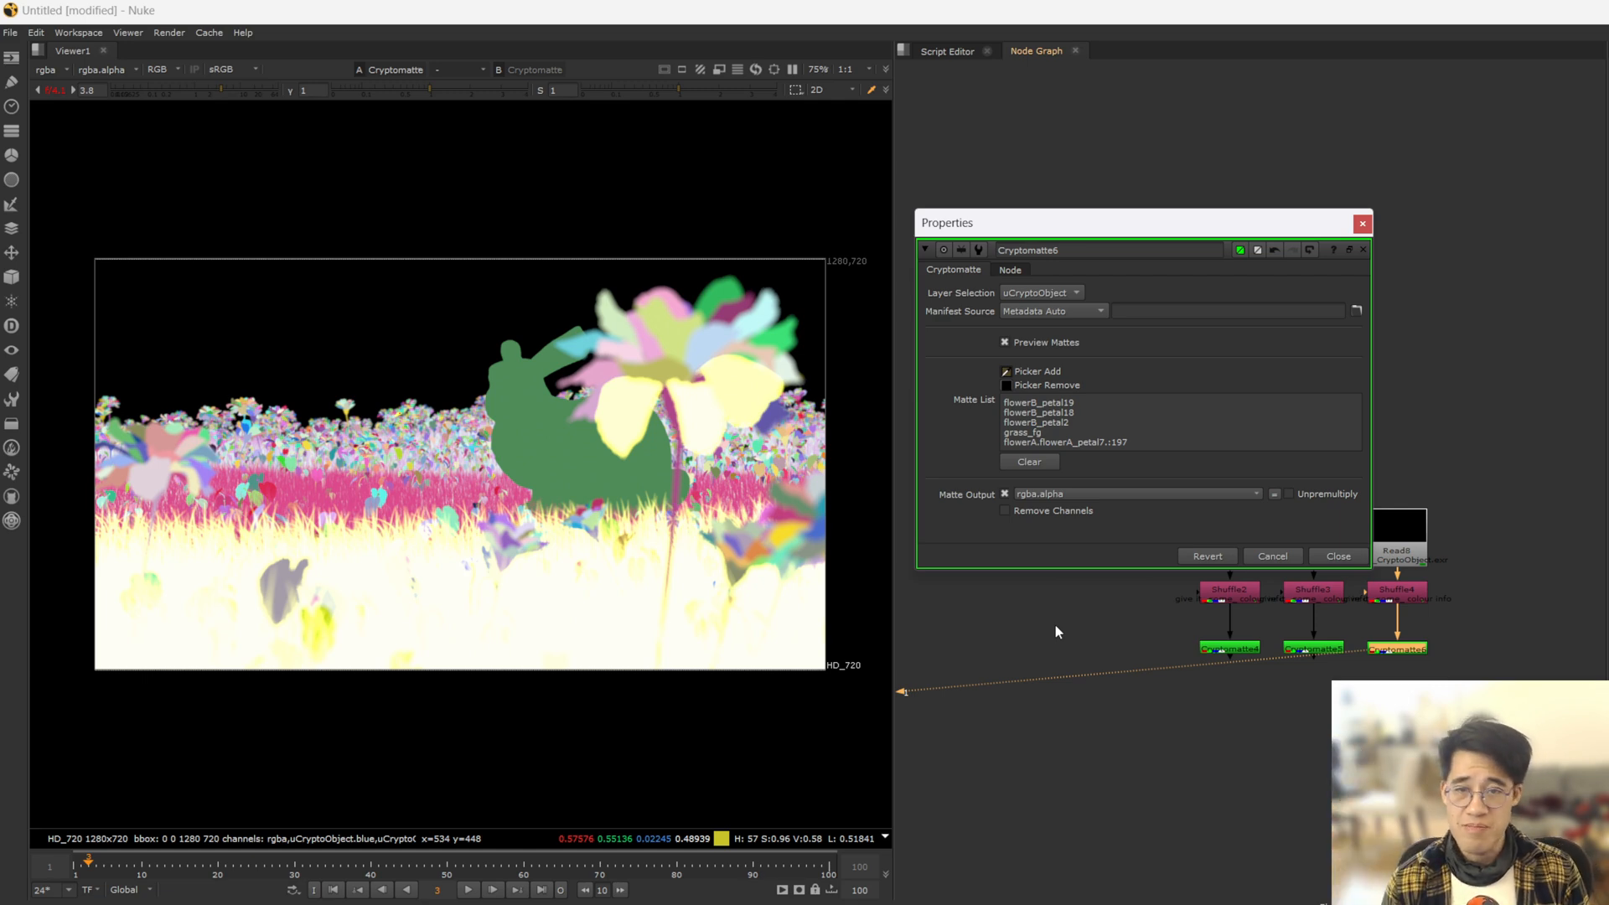
pyautogui.moveTo(1065, 575)
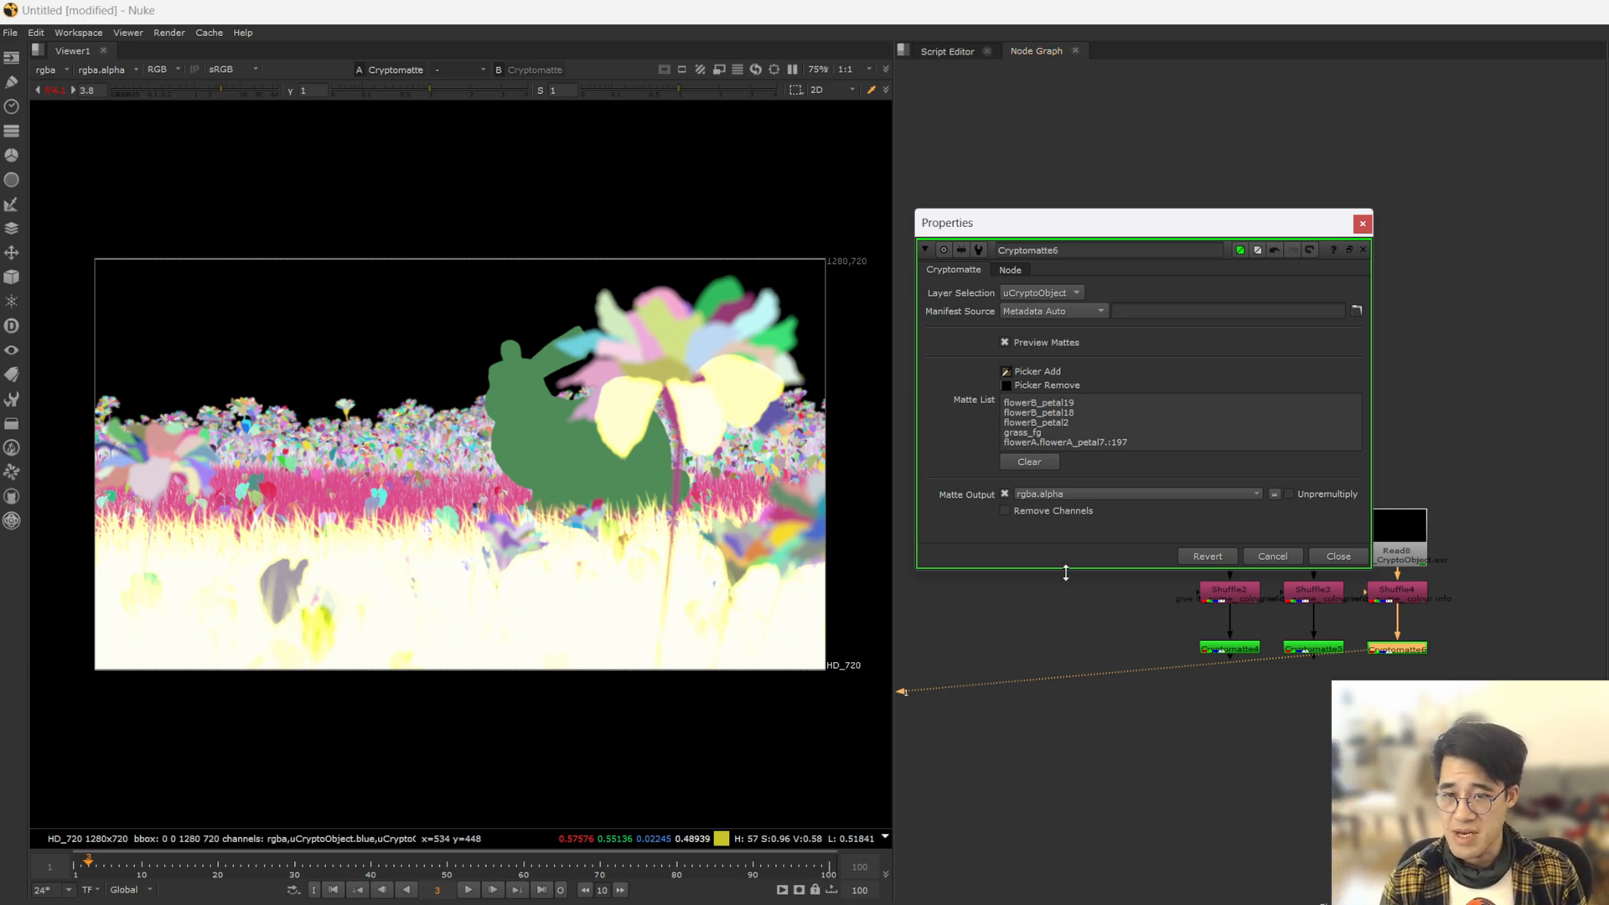
pyautogui.moveTo(1086, 604)
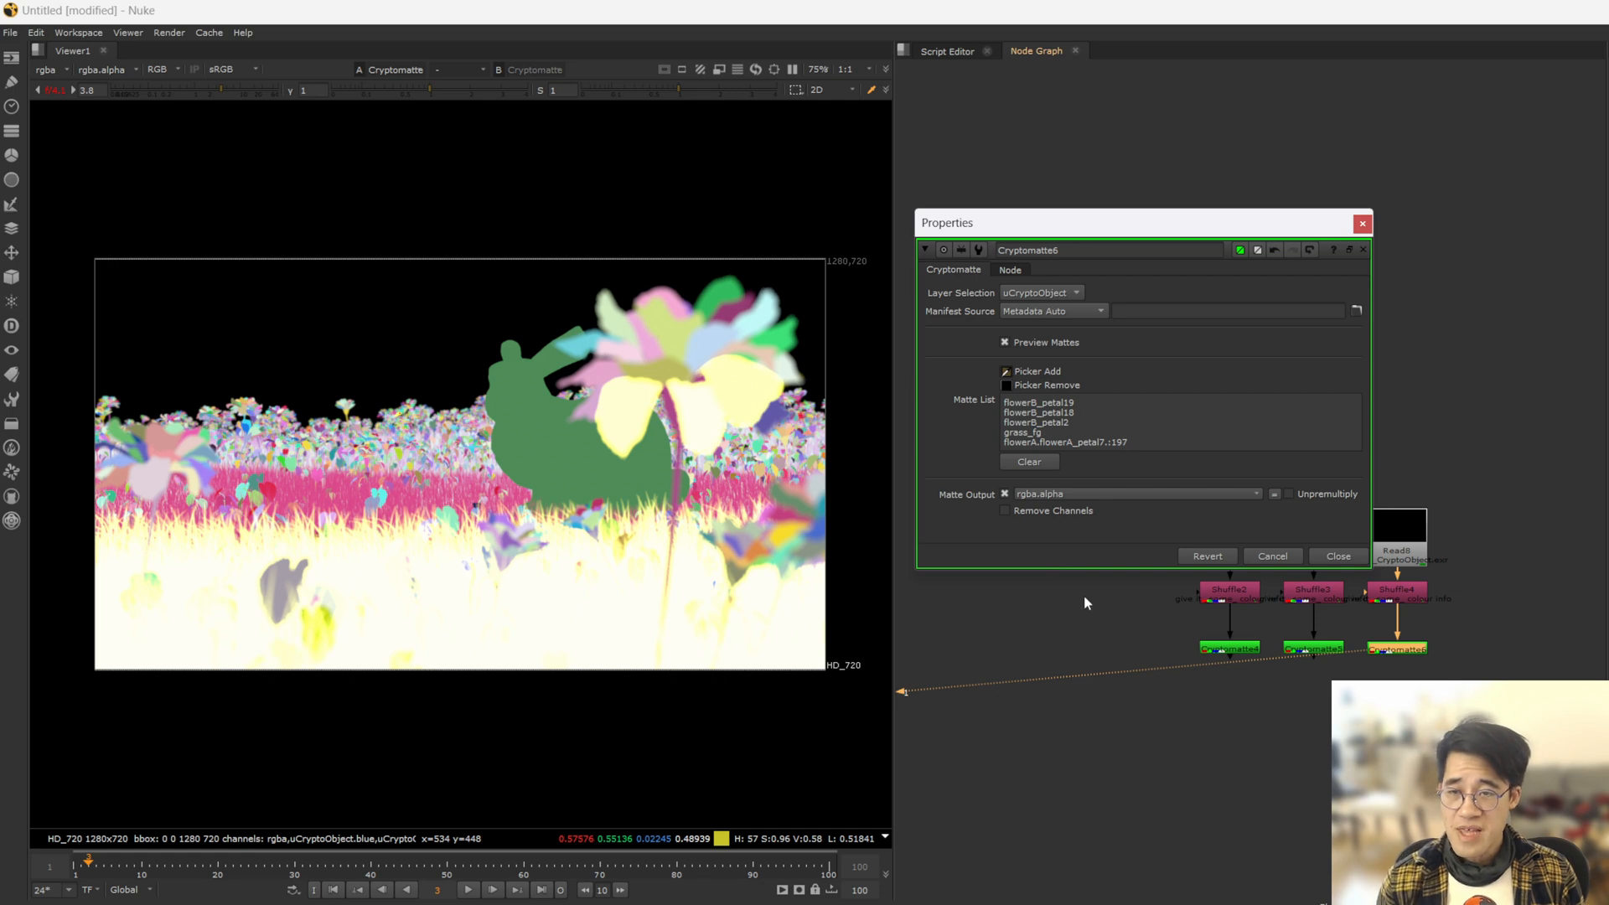
pyautogui.moveTo(1119, 608)
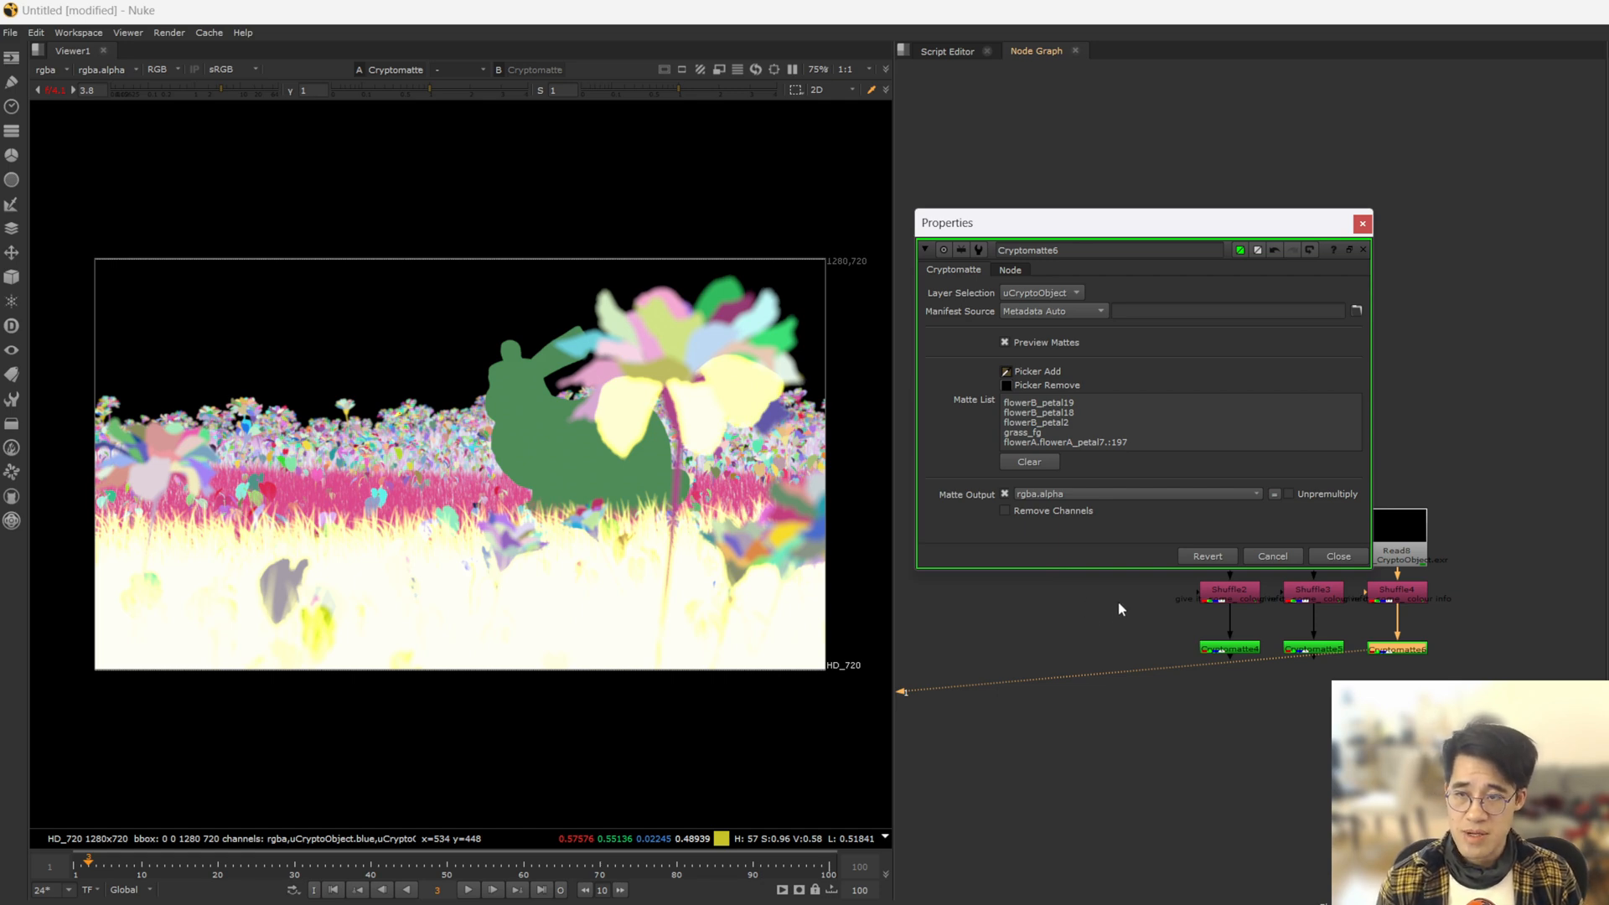